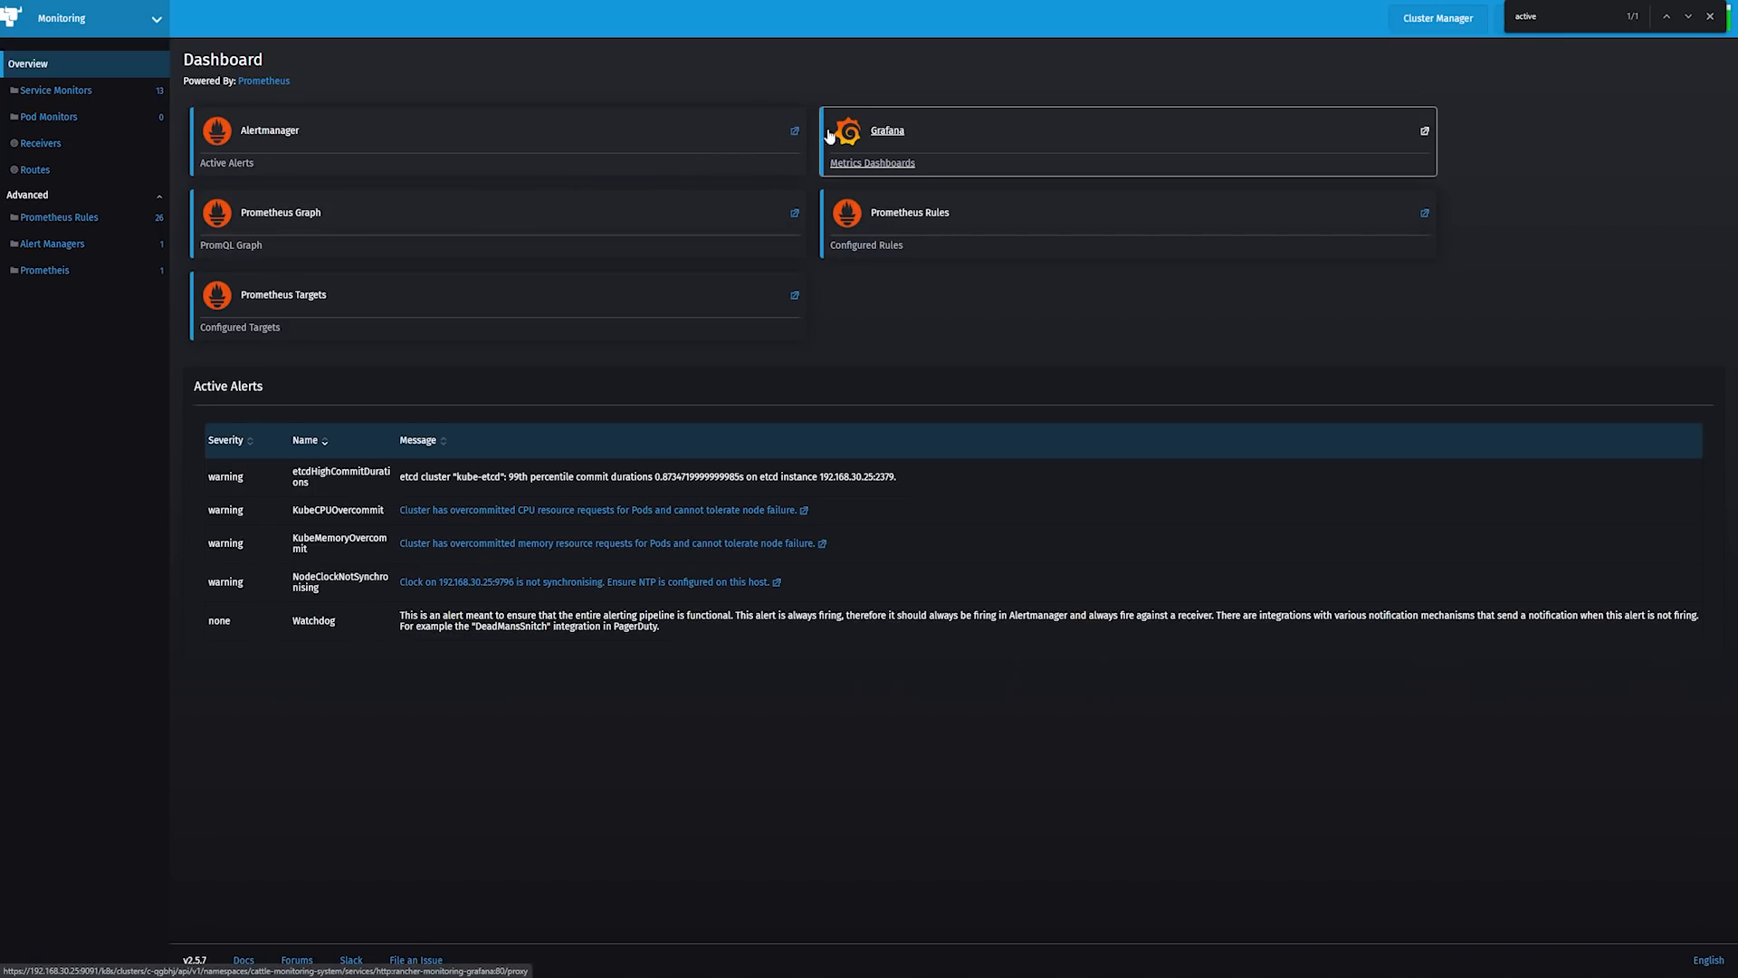
- Reach the Grafana home dashboard with cluster CPU, memory and filesystem panels via the Metrics Dashboards card
{"action": "left_click", "coordinate": [888, 131]}
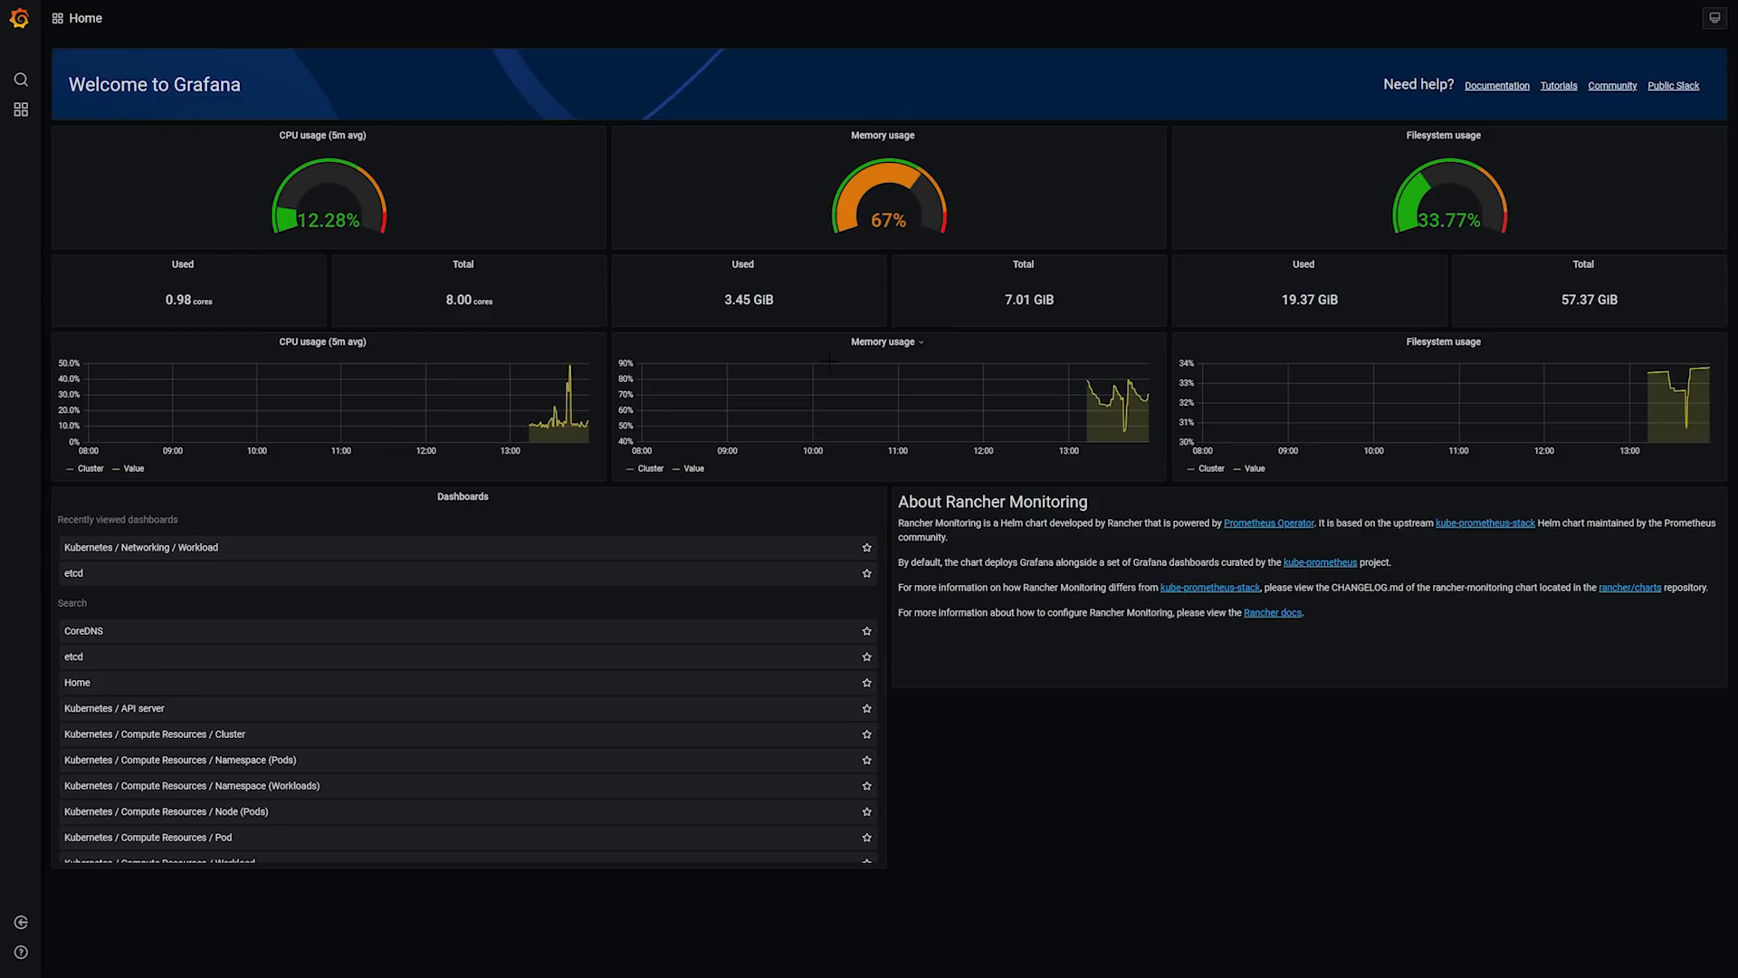
{"action": "left_click", "coordinate": [160, 812]}
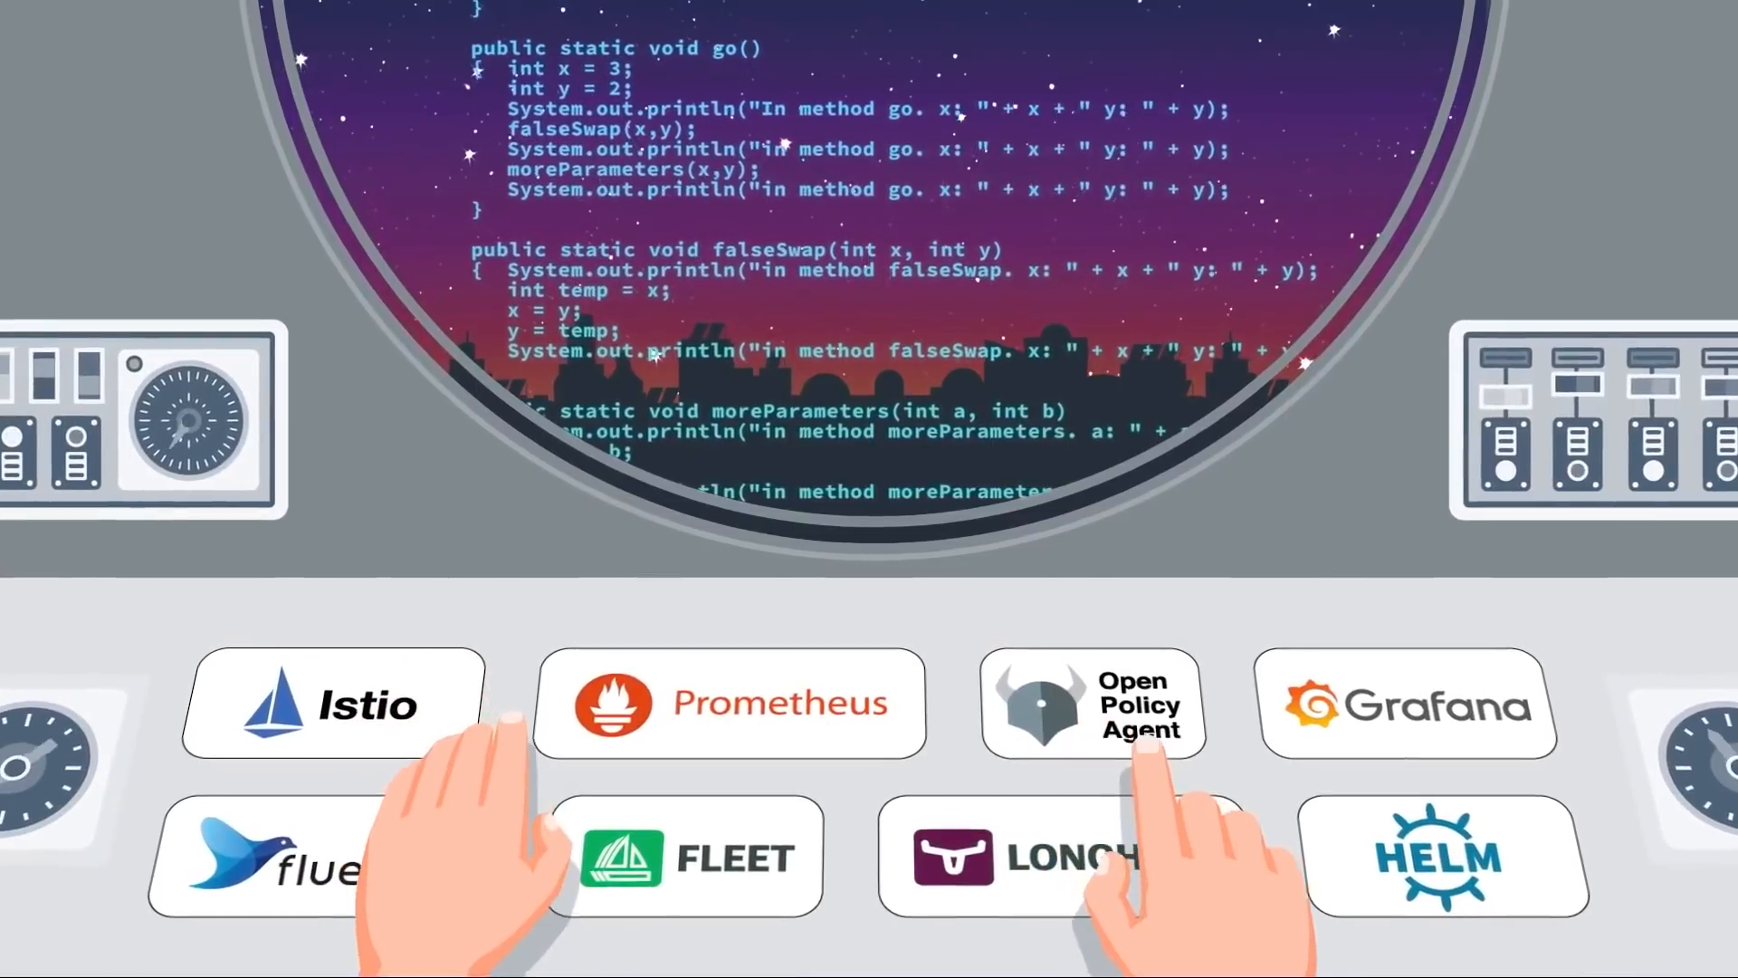
{"action": "left_click", "coordinate": [1408, 703]}
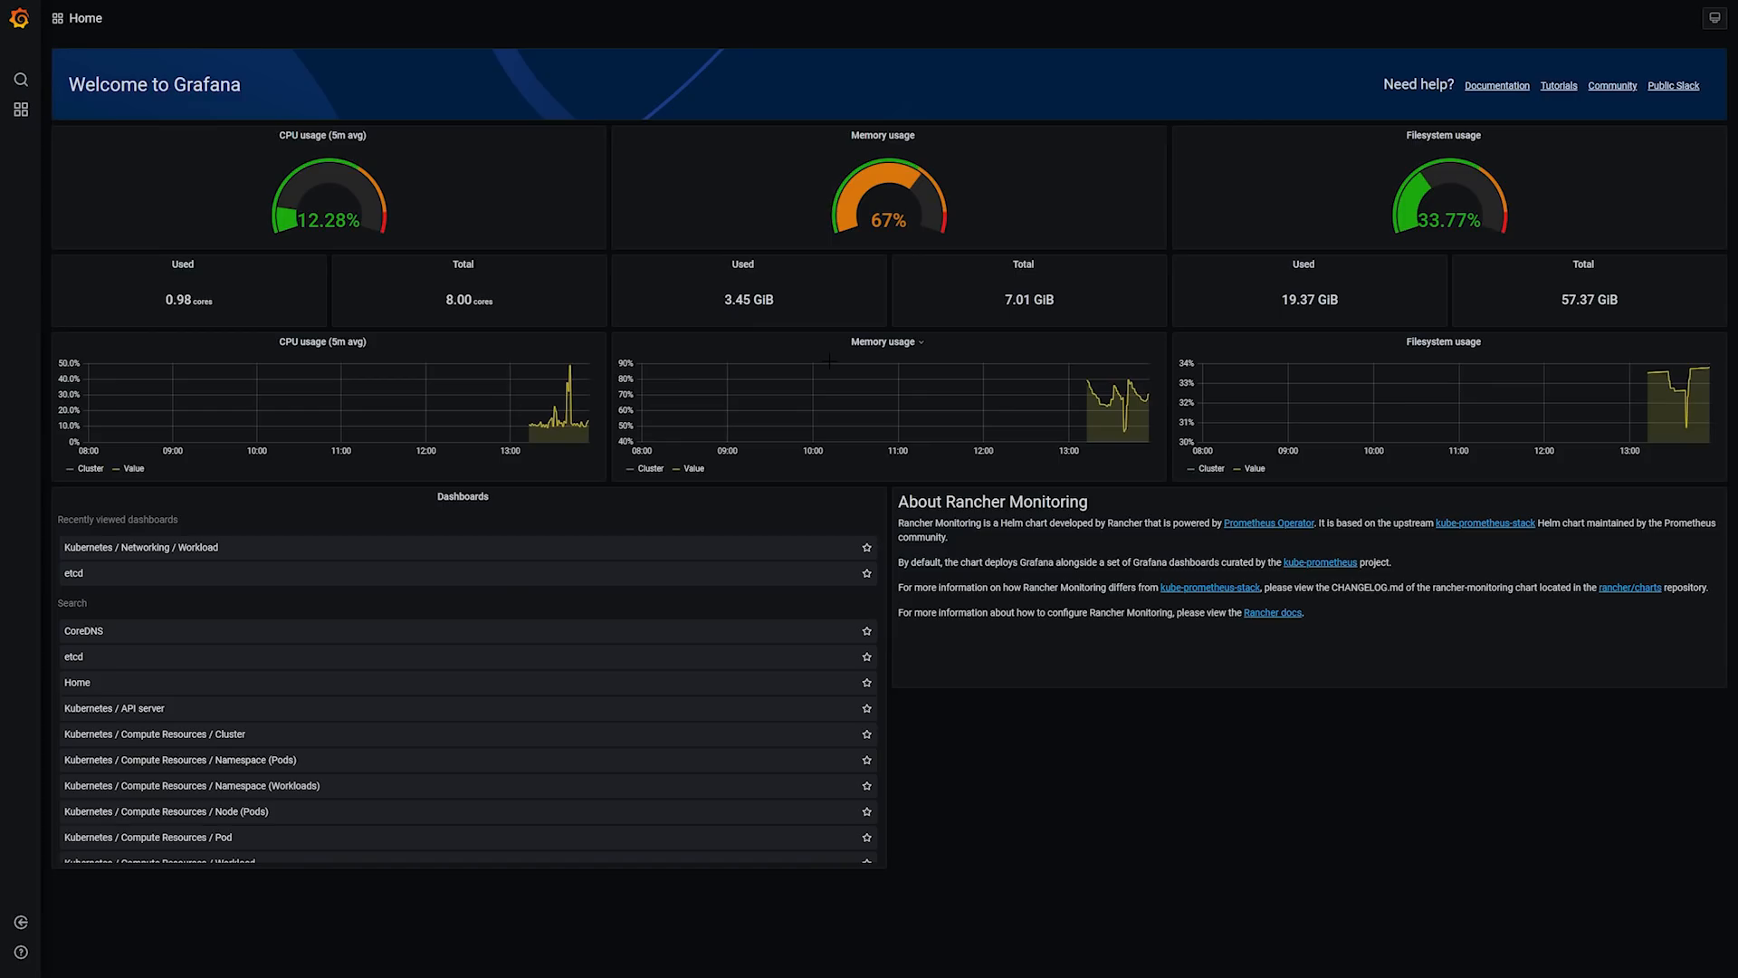
- View the Kubernetes / Compute Resources / Node (Pods) dashboard for ubuntu-test and inspect its CPU Usage graph
{"action": "left_click", "coordinate": [147, 733]}
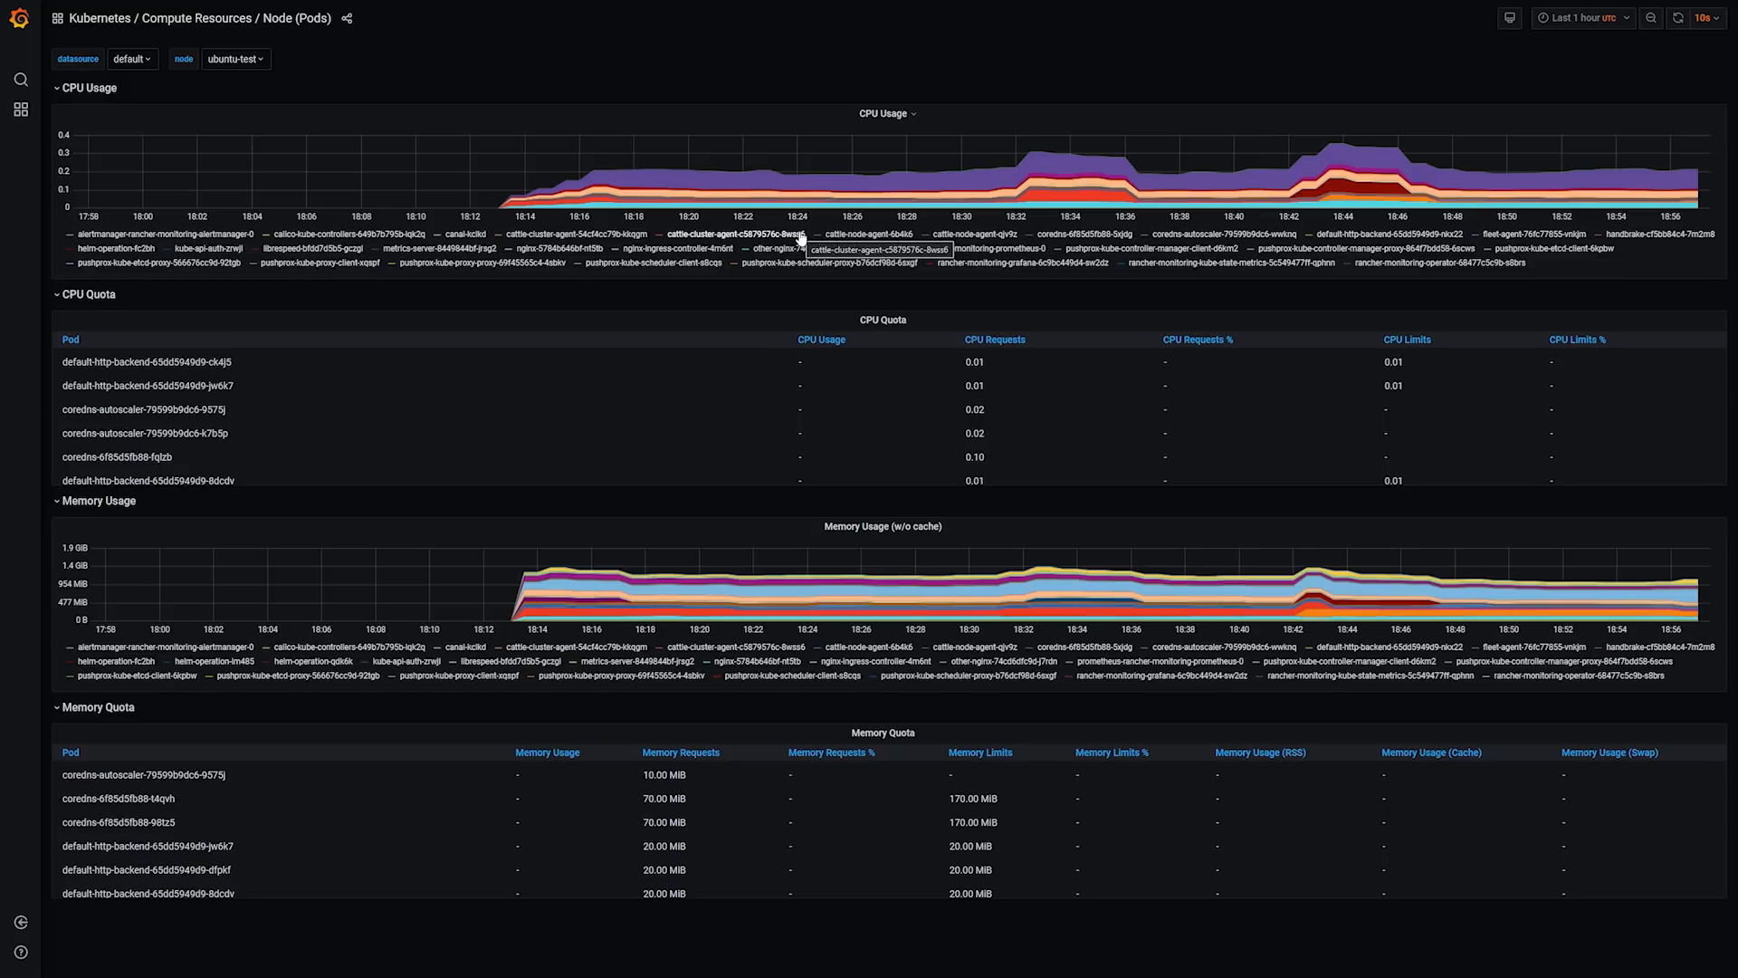
{"action": "mouse_move", "coordinate": [1119, 167]}
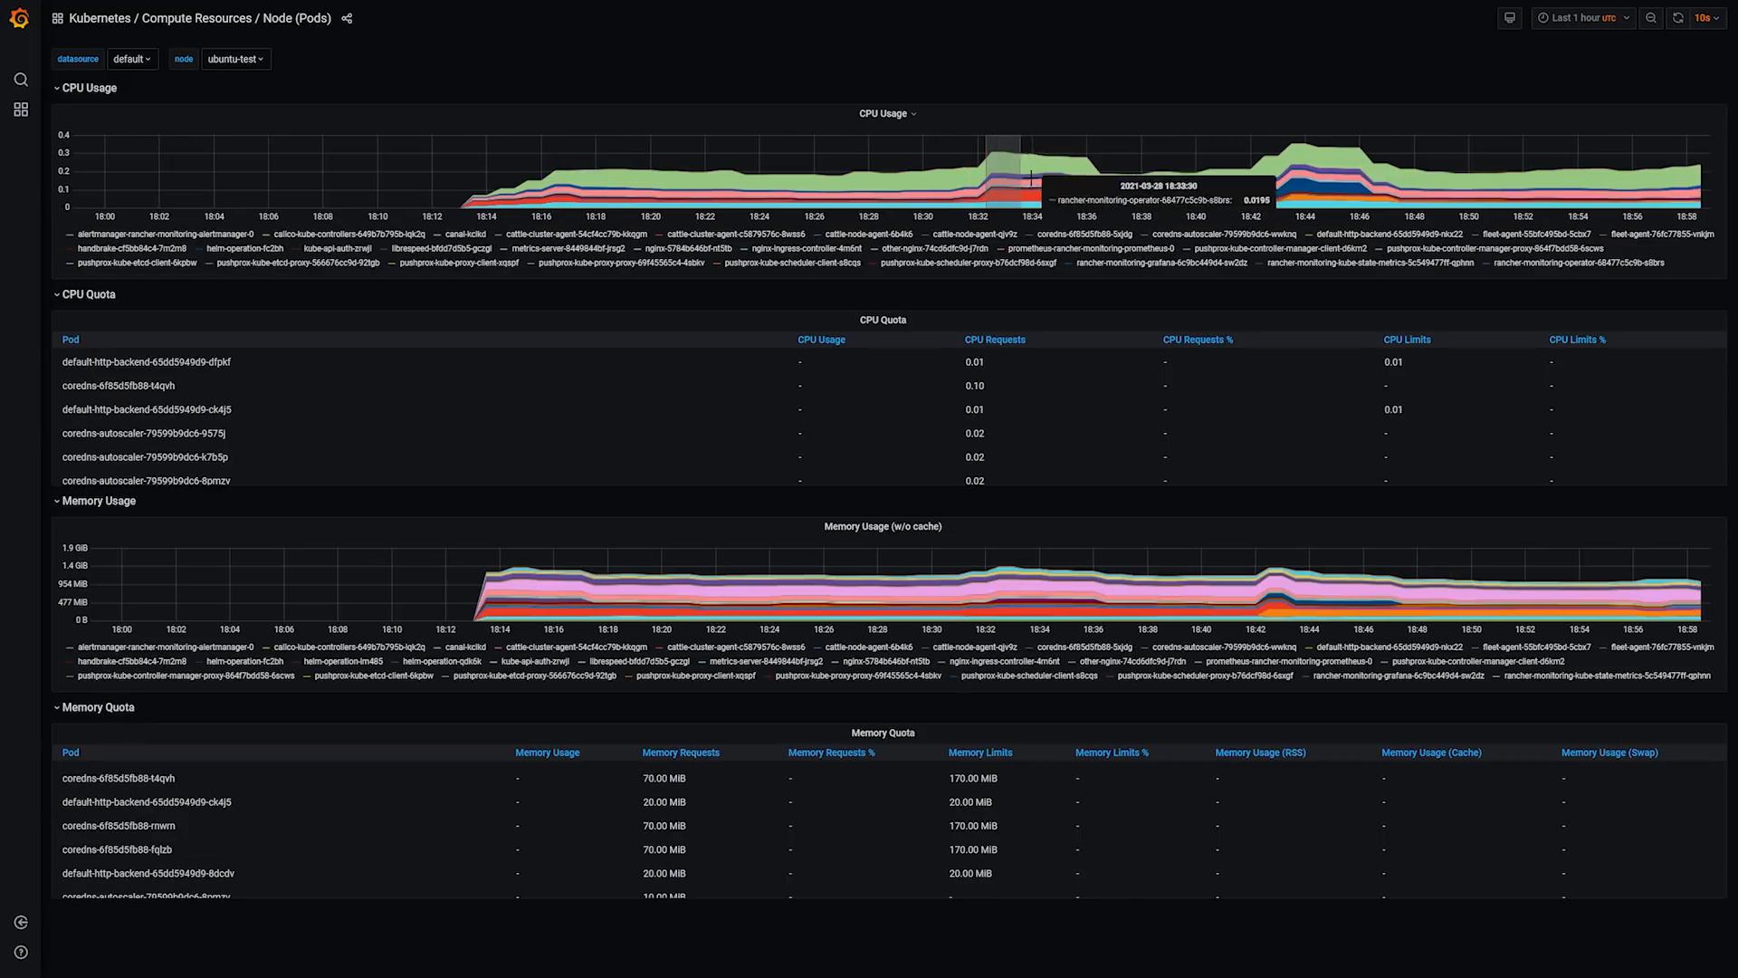
{"action": "left_click_drag", "start_coordinate": [987, 166], "coordinate": [1081, 167]}
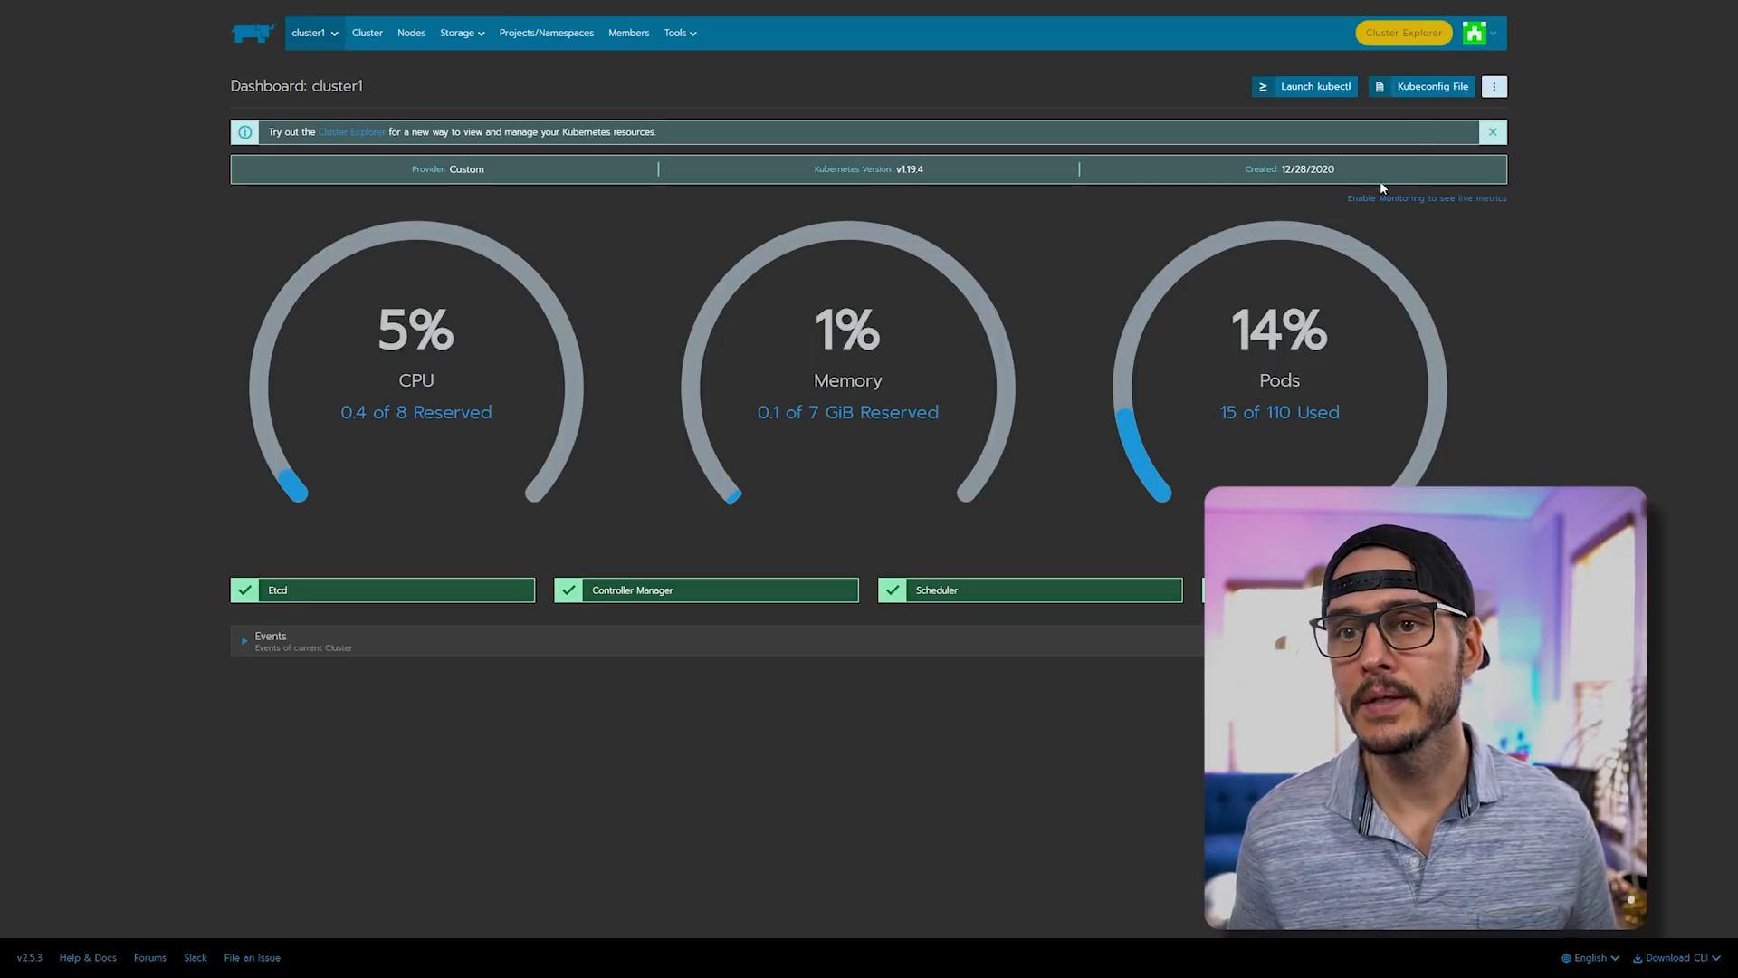
- Go to cluster1's Cluster Explorer and bring up the product dropdown of Rancher tools
{"action": "left_click", "coordinate": [1402, 32]}
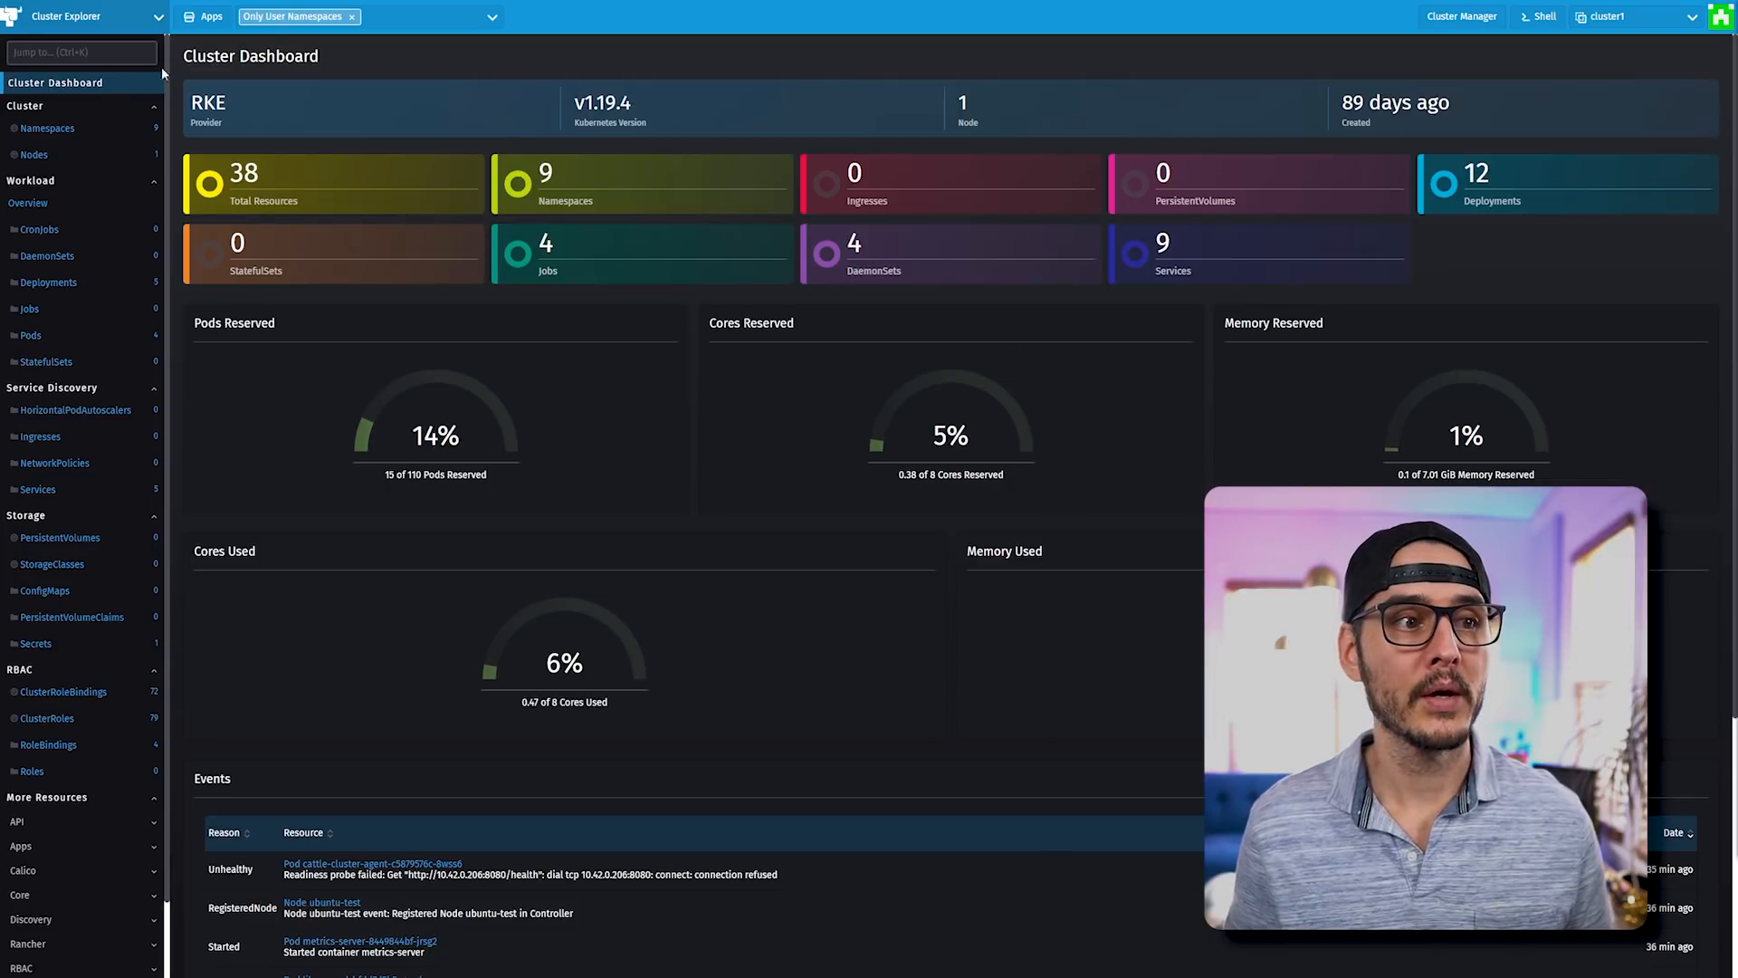
{"action": "left_click", "coordinate": [72, 15]}
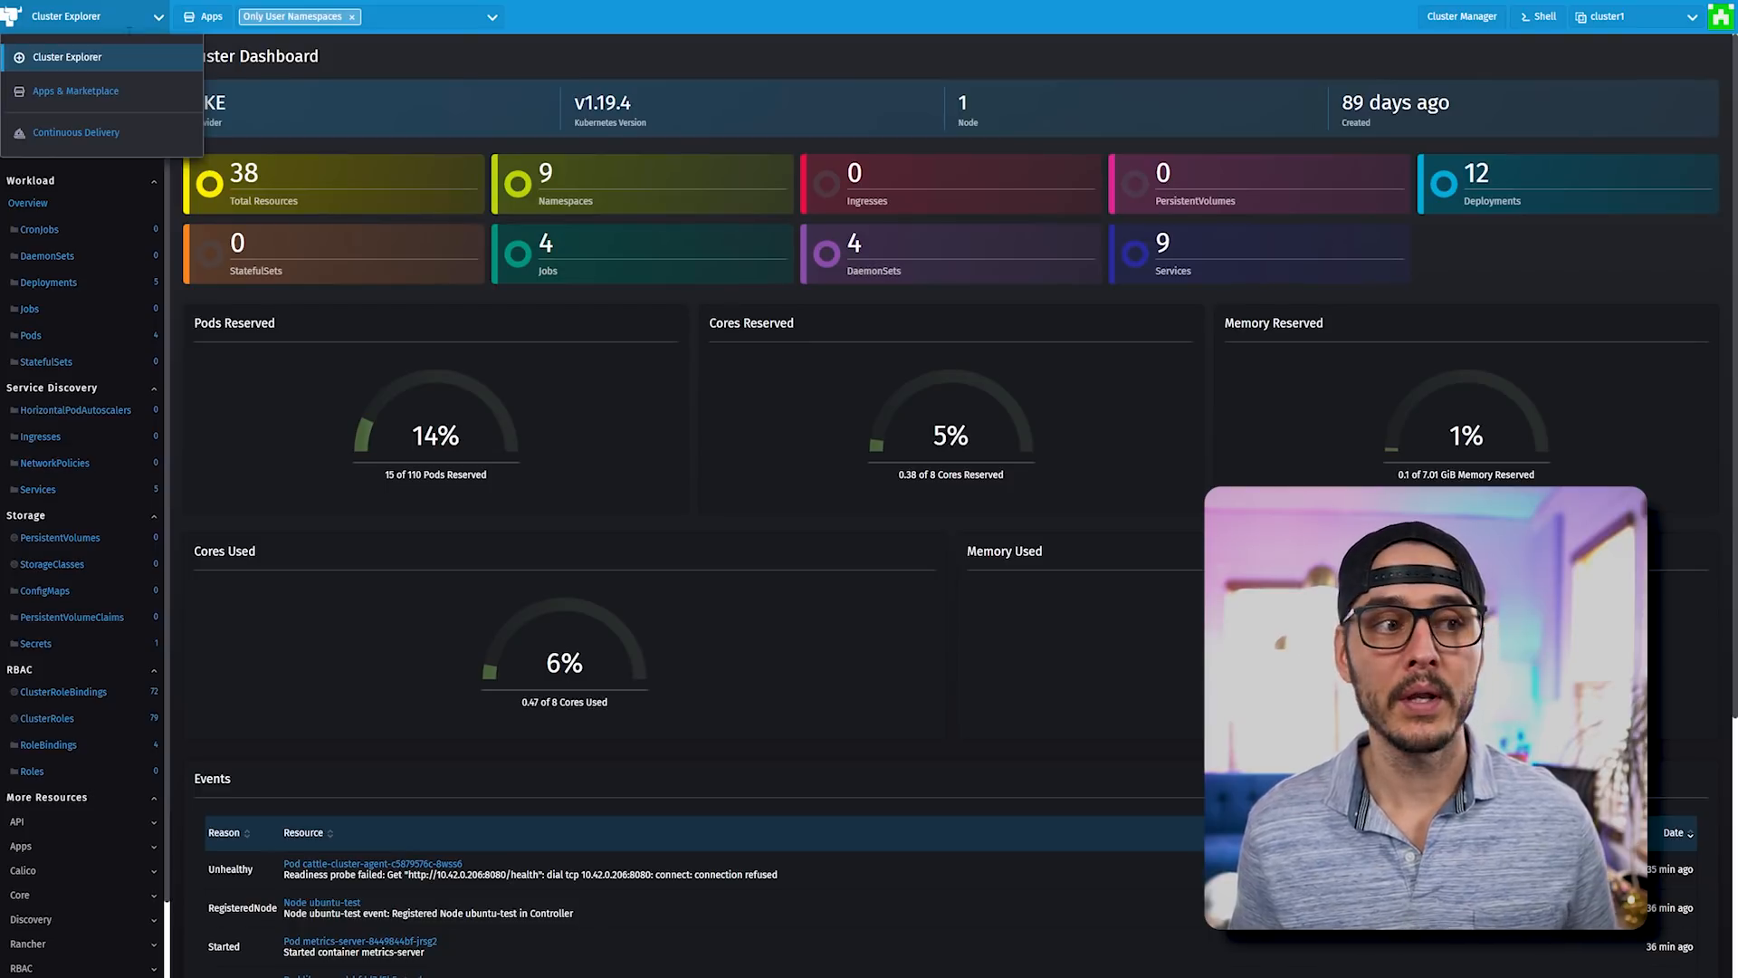
{"action": "mouse_move", "coordinate": [89, 98]}
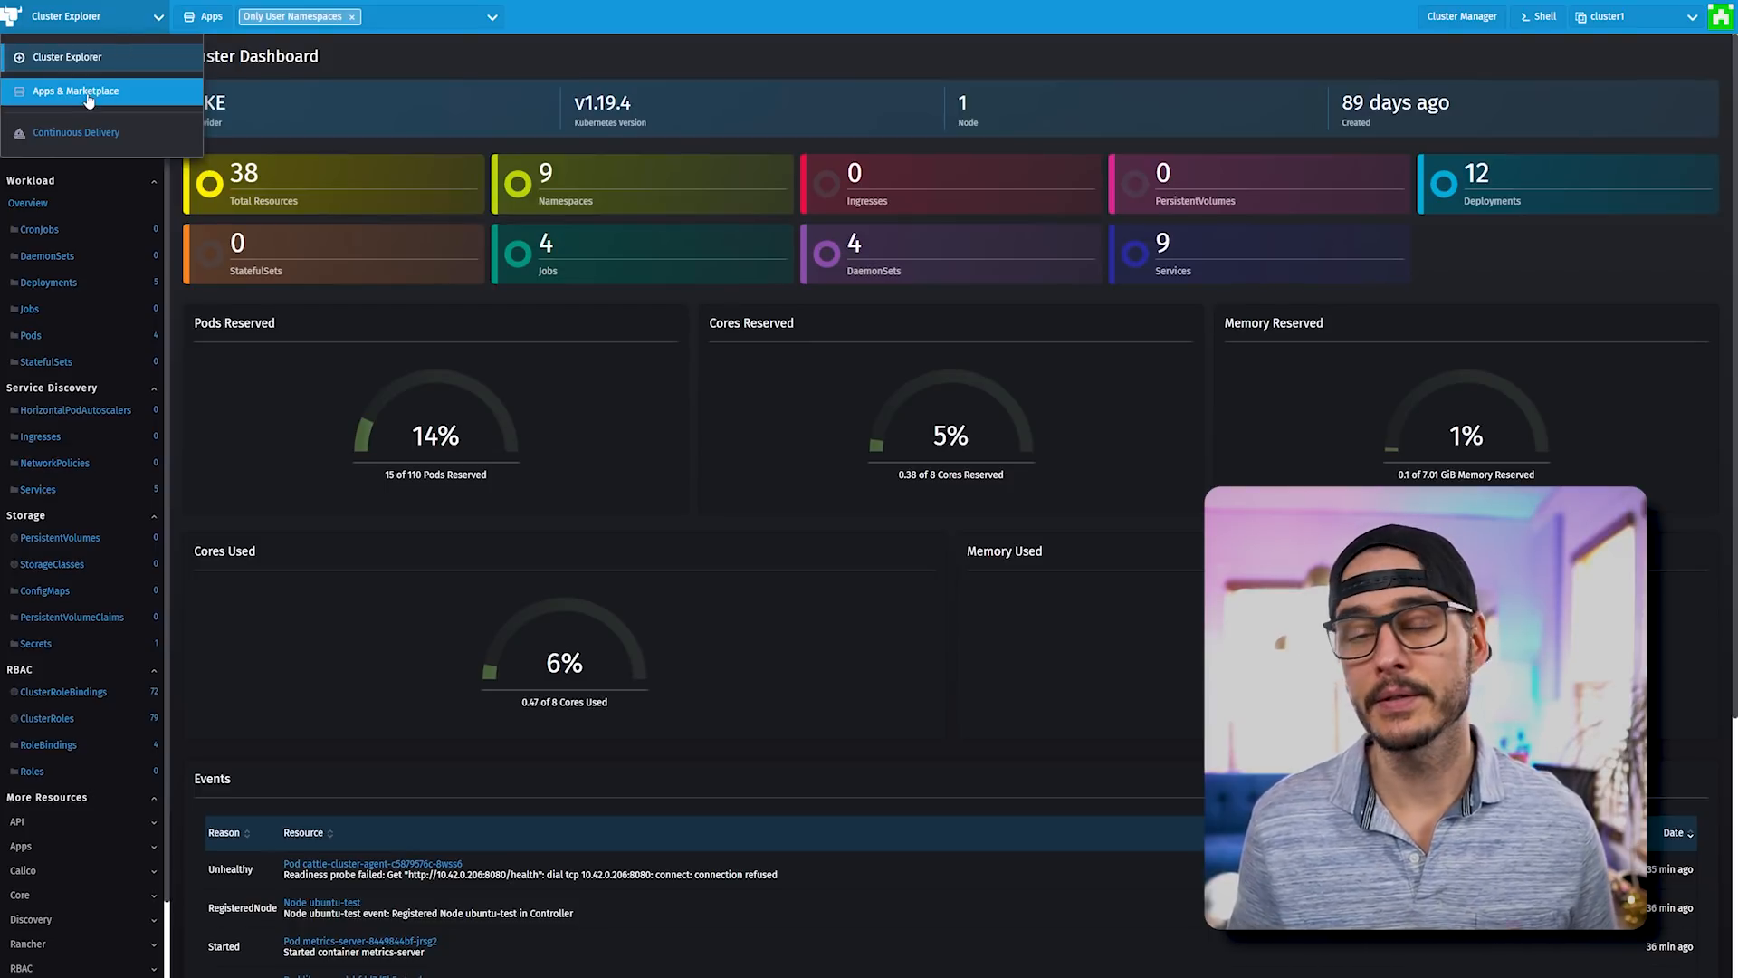
- Show the Apps & Marketplace charts with the Partners filter off, leaving only Rancher charts
{"action": "left_click", "coordinate": [73, 91]}
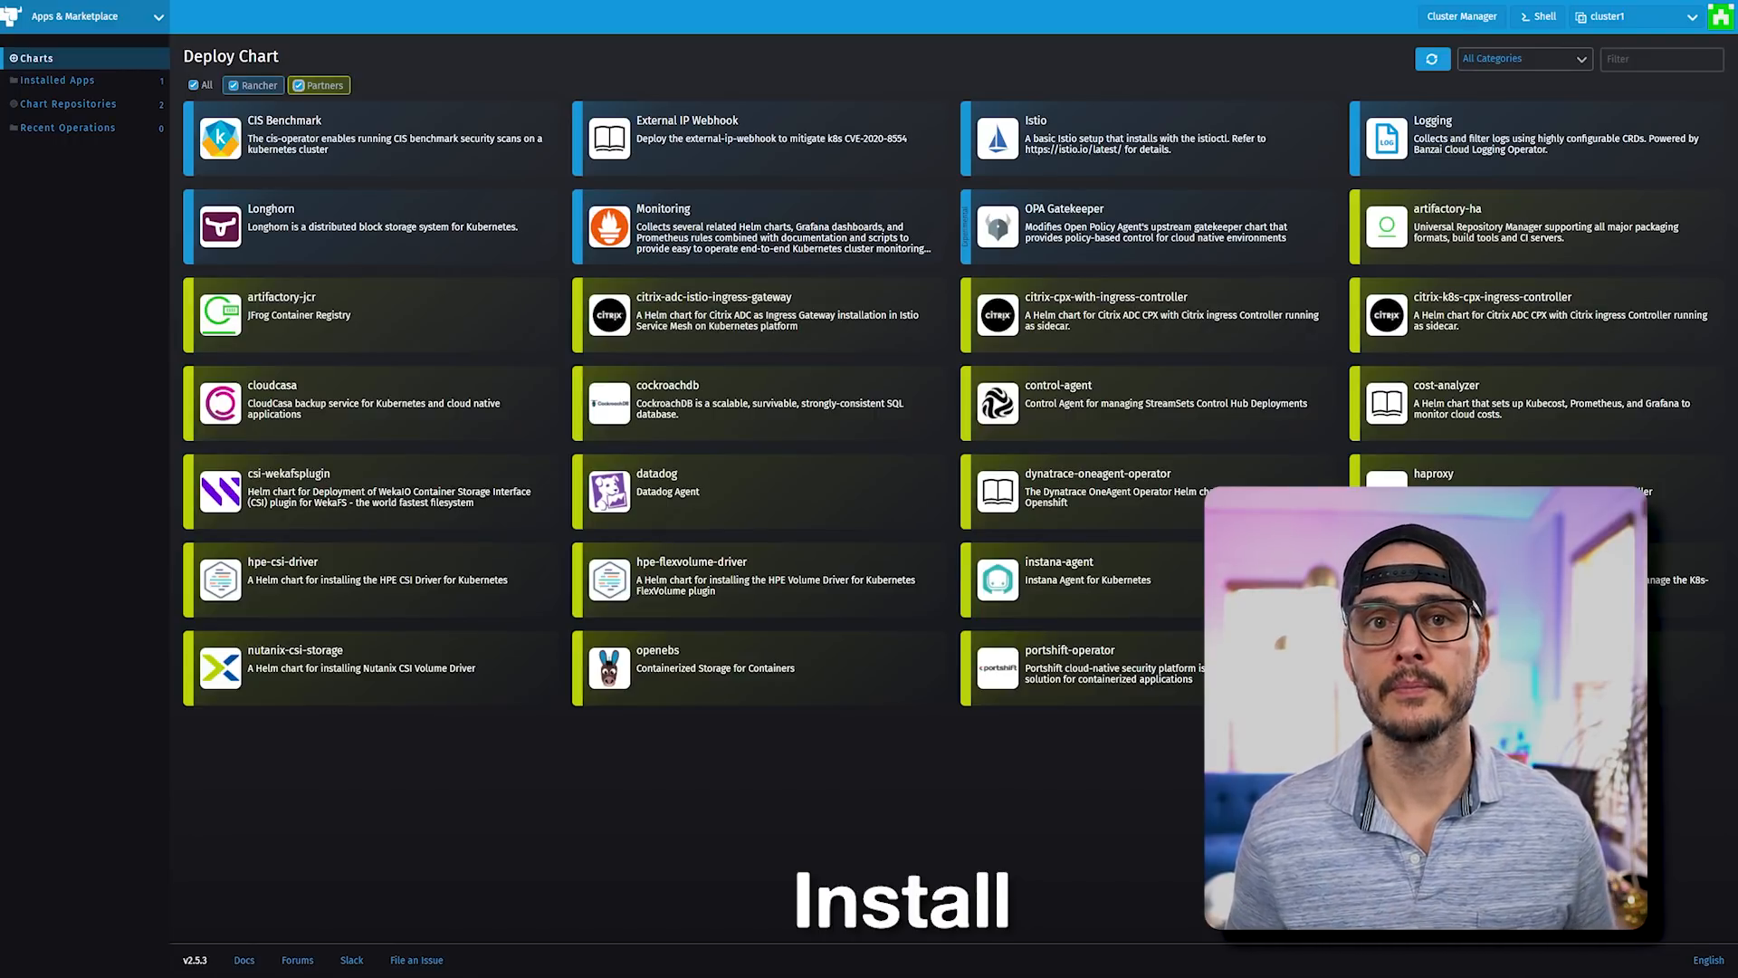
{"action": "mouse_move", "coordinate": [960, 575]}
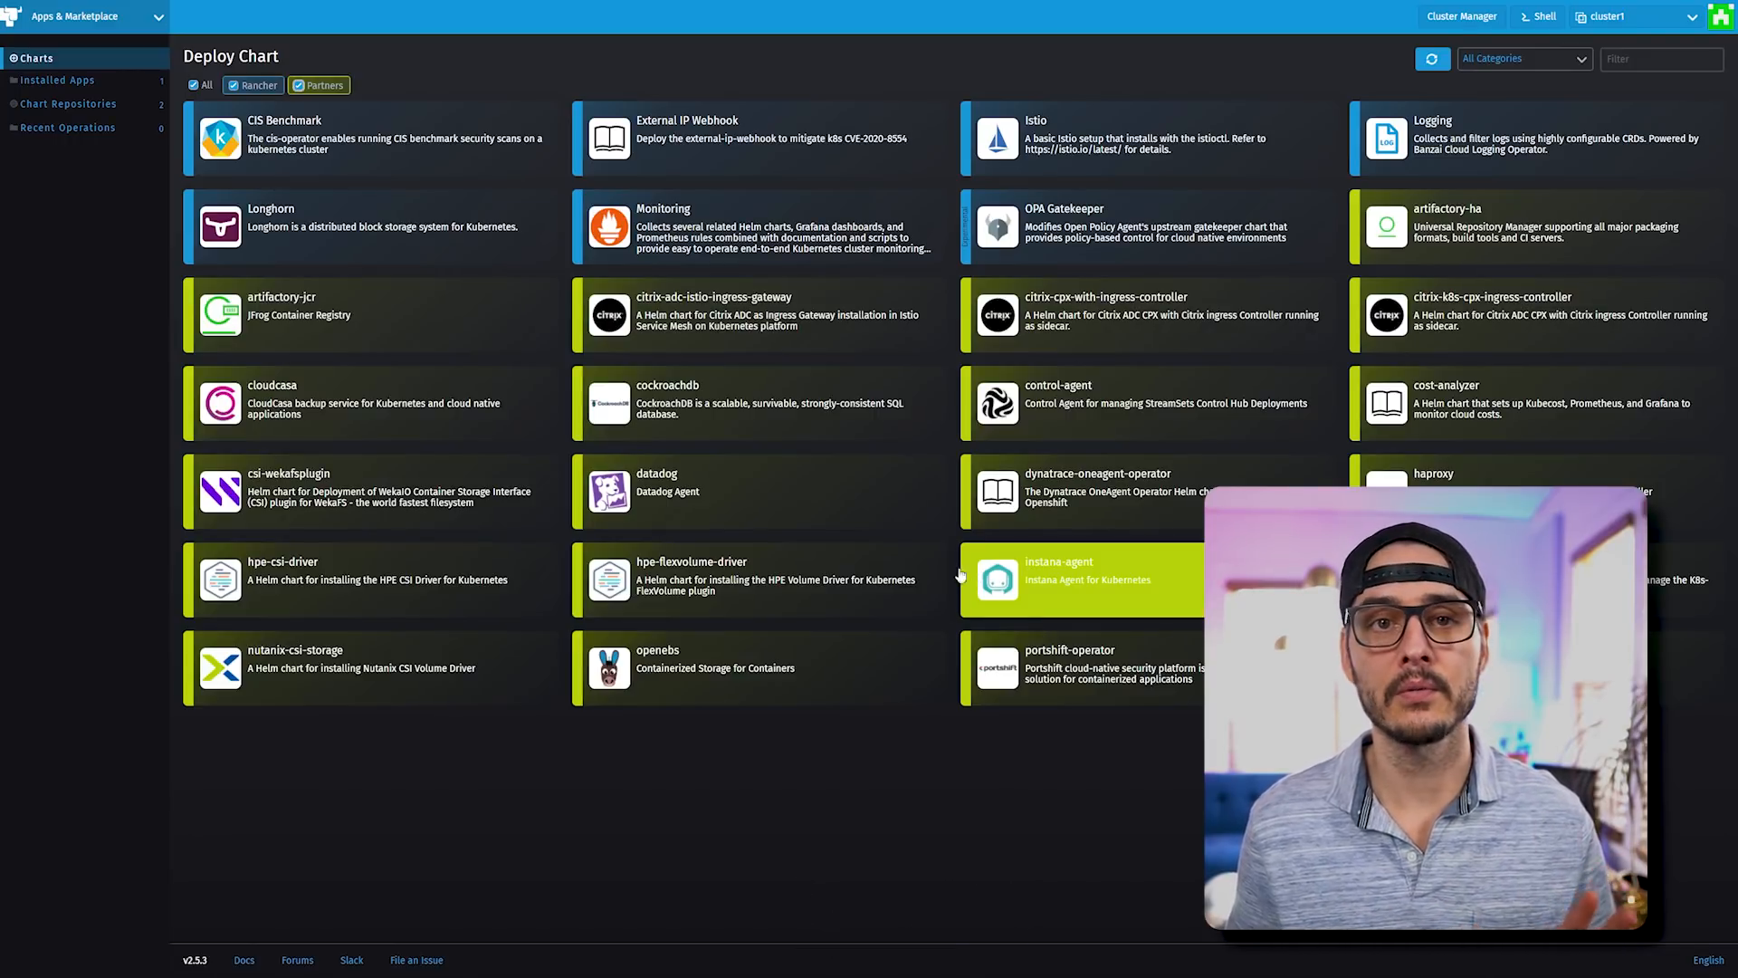
{"action": "left_click", "coordinate": [197, 85]}
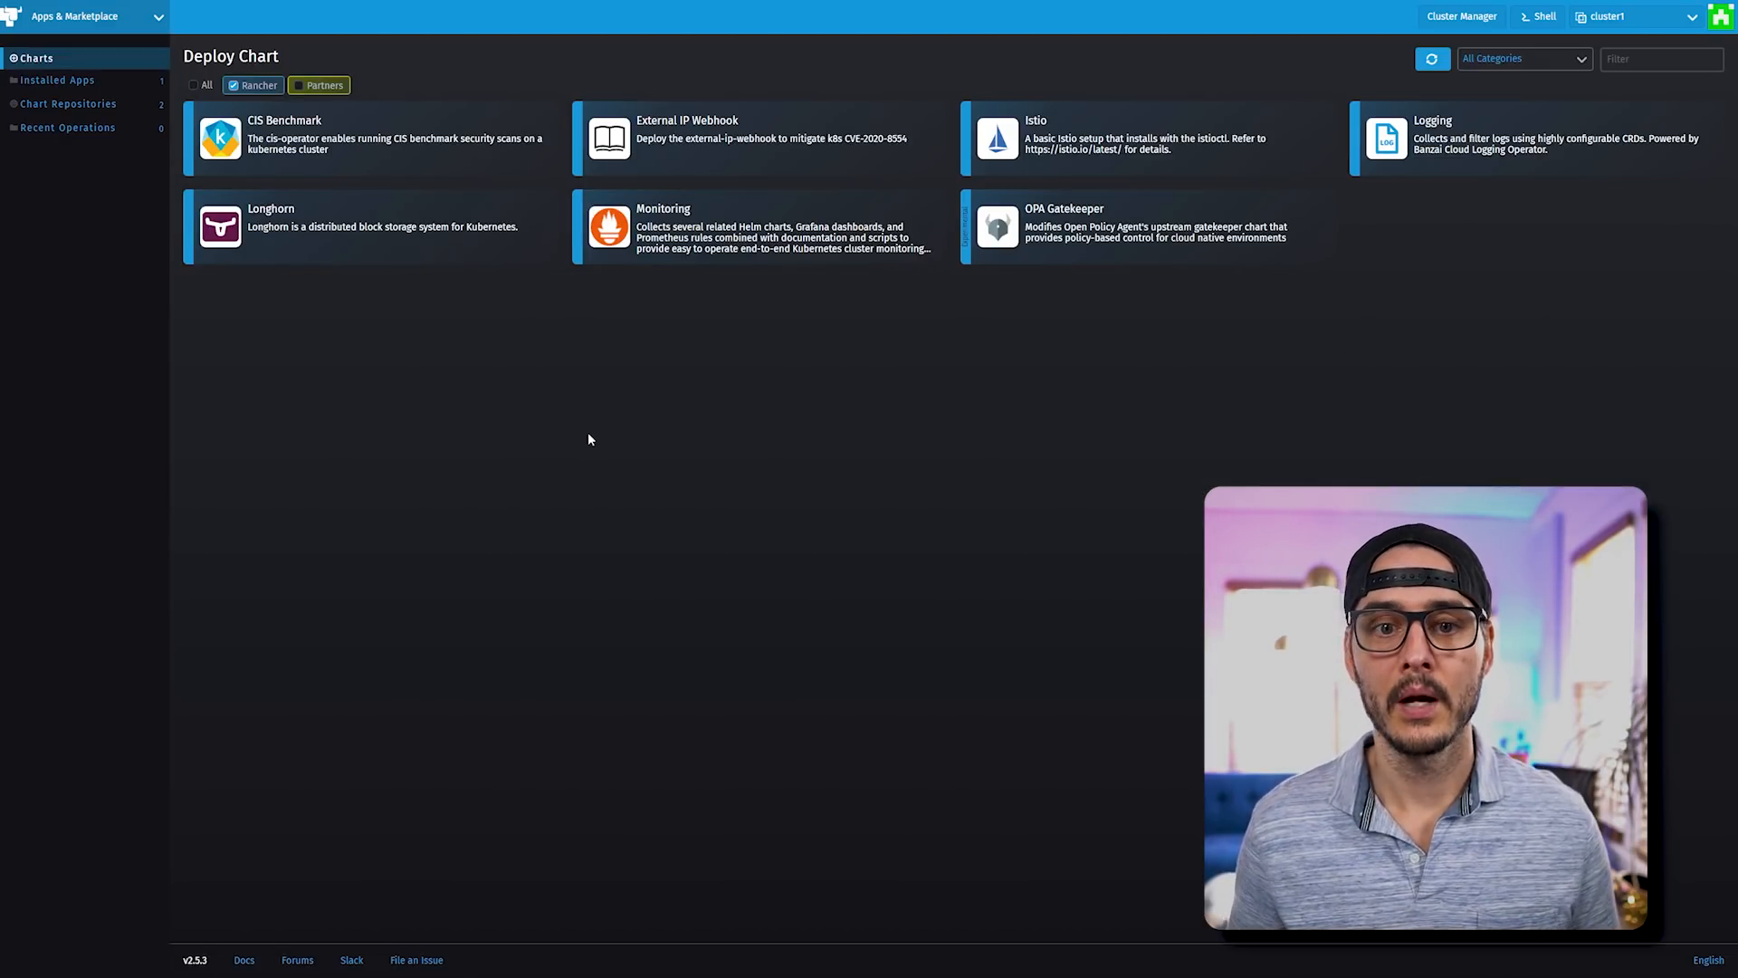
{"action": "mouse_move", "coordinate": [706, 269]}
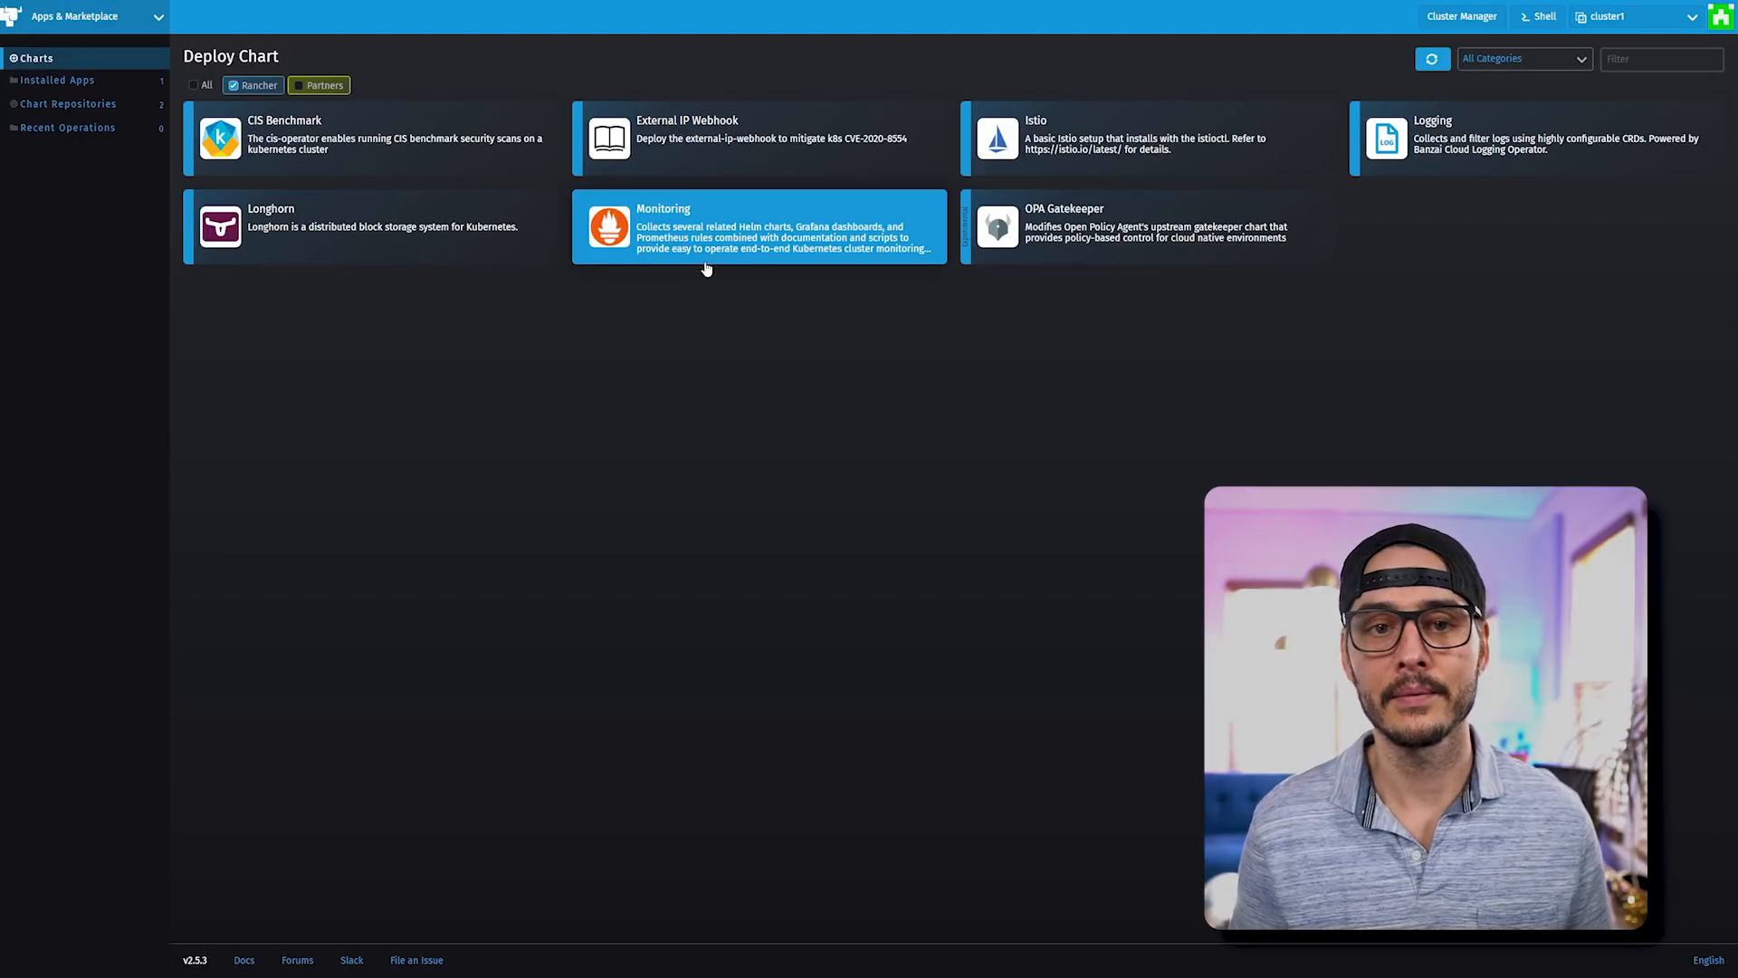
- Start installing Monitoring 9.4.202 and review its Chart Options, Helm README and Helm Deploy Options
{"action": "left_click", "coordinate": [706, 226]}
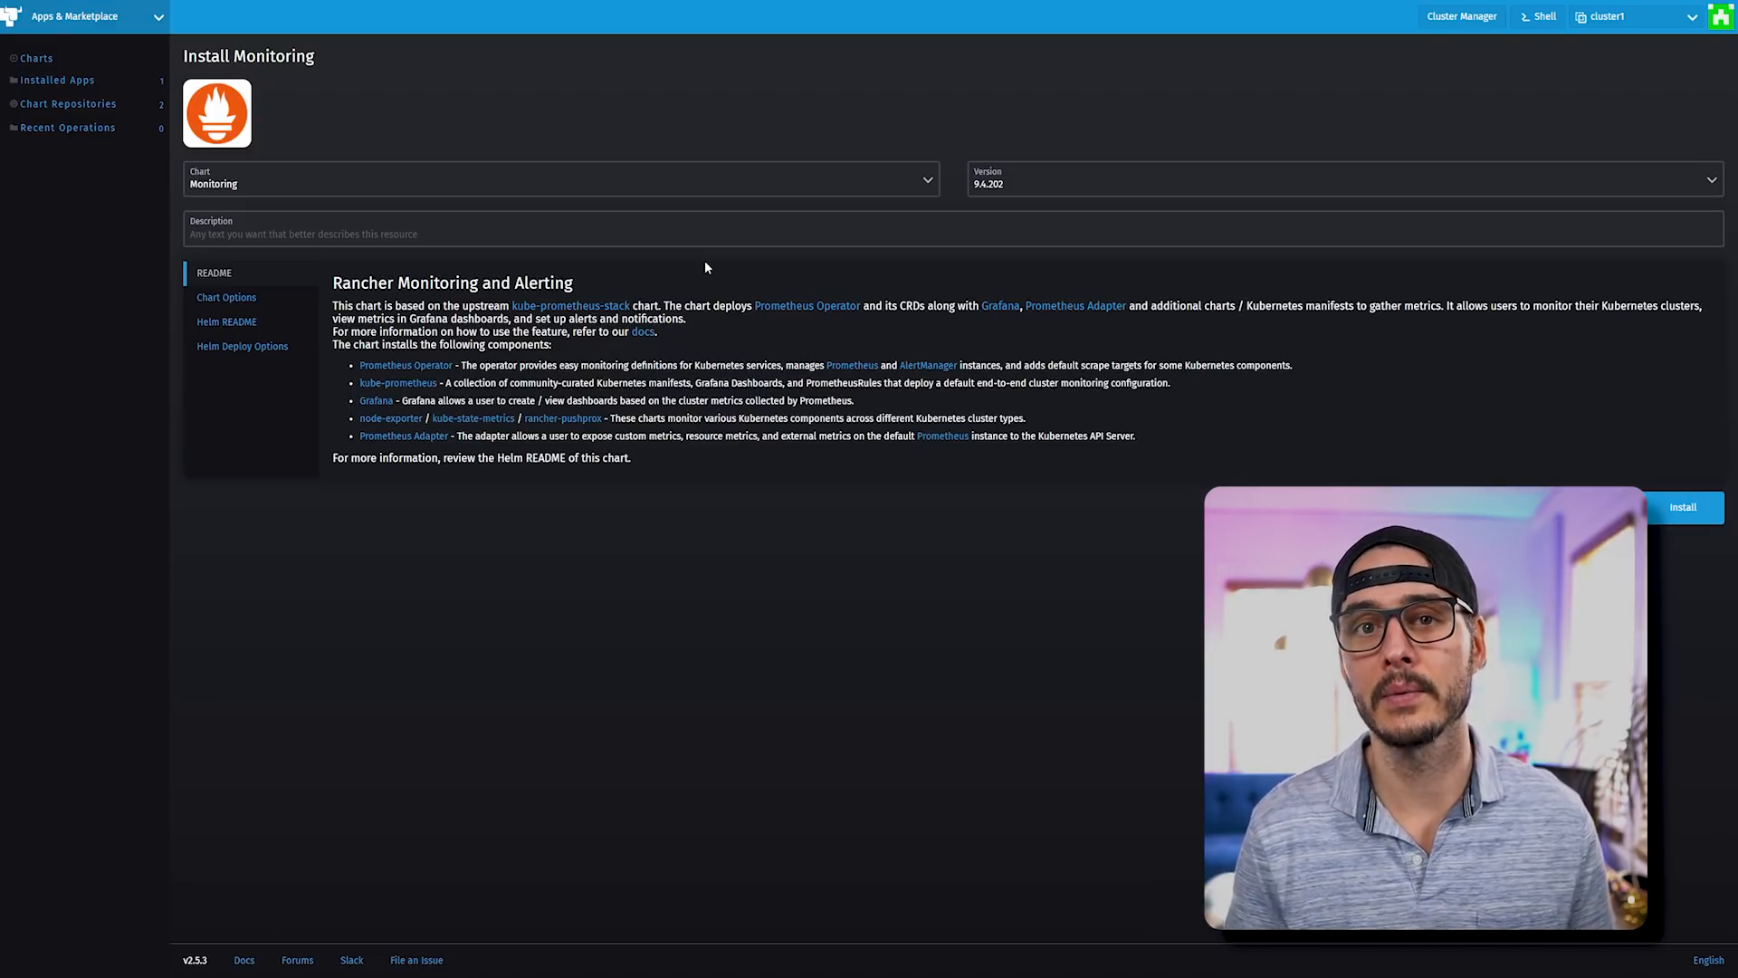
{"action": "left_click", "coordinate": [226, 297]}
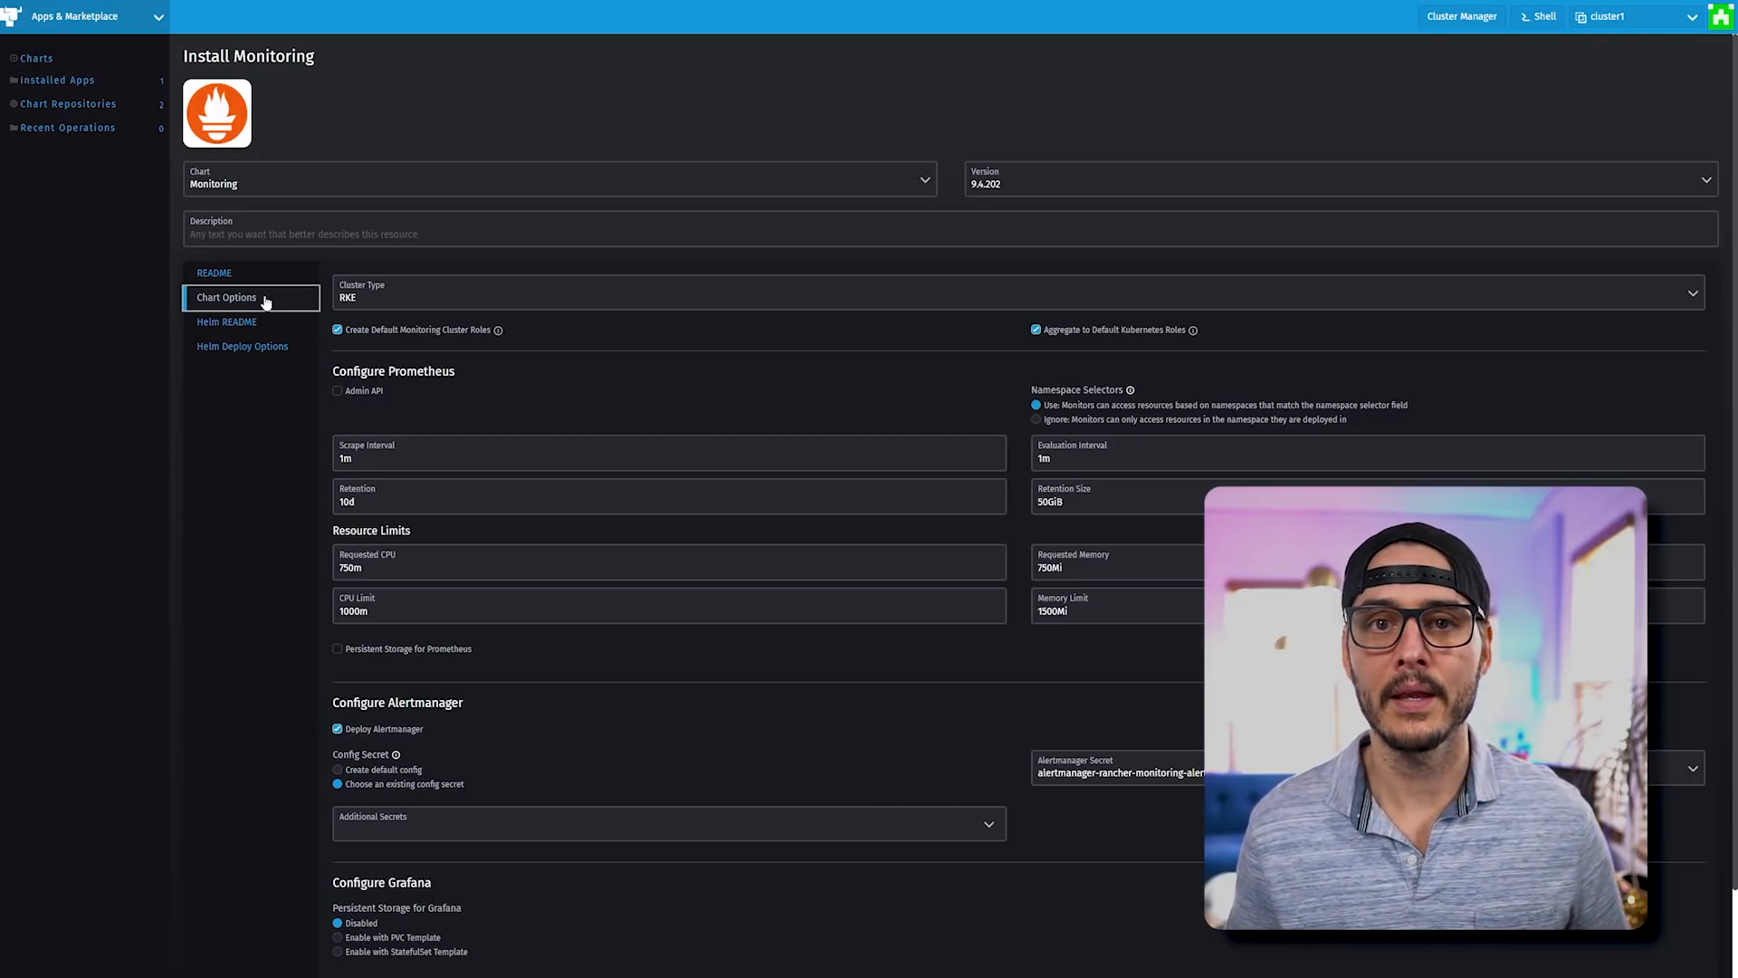
{"action": "left_click", "coordinate": [227, 322]}
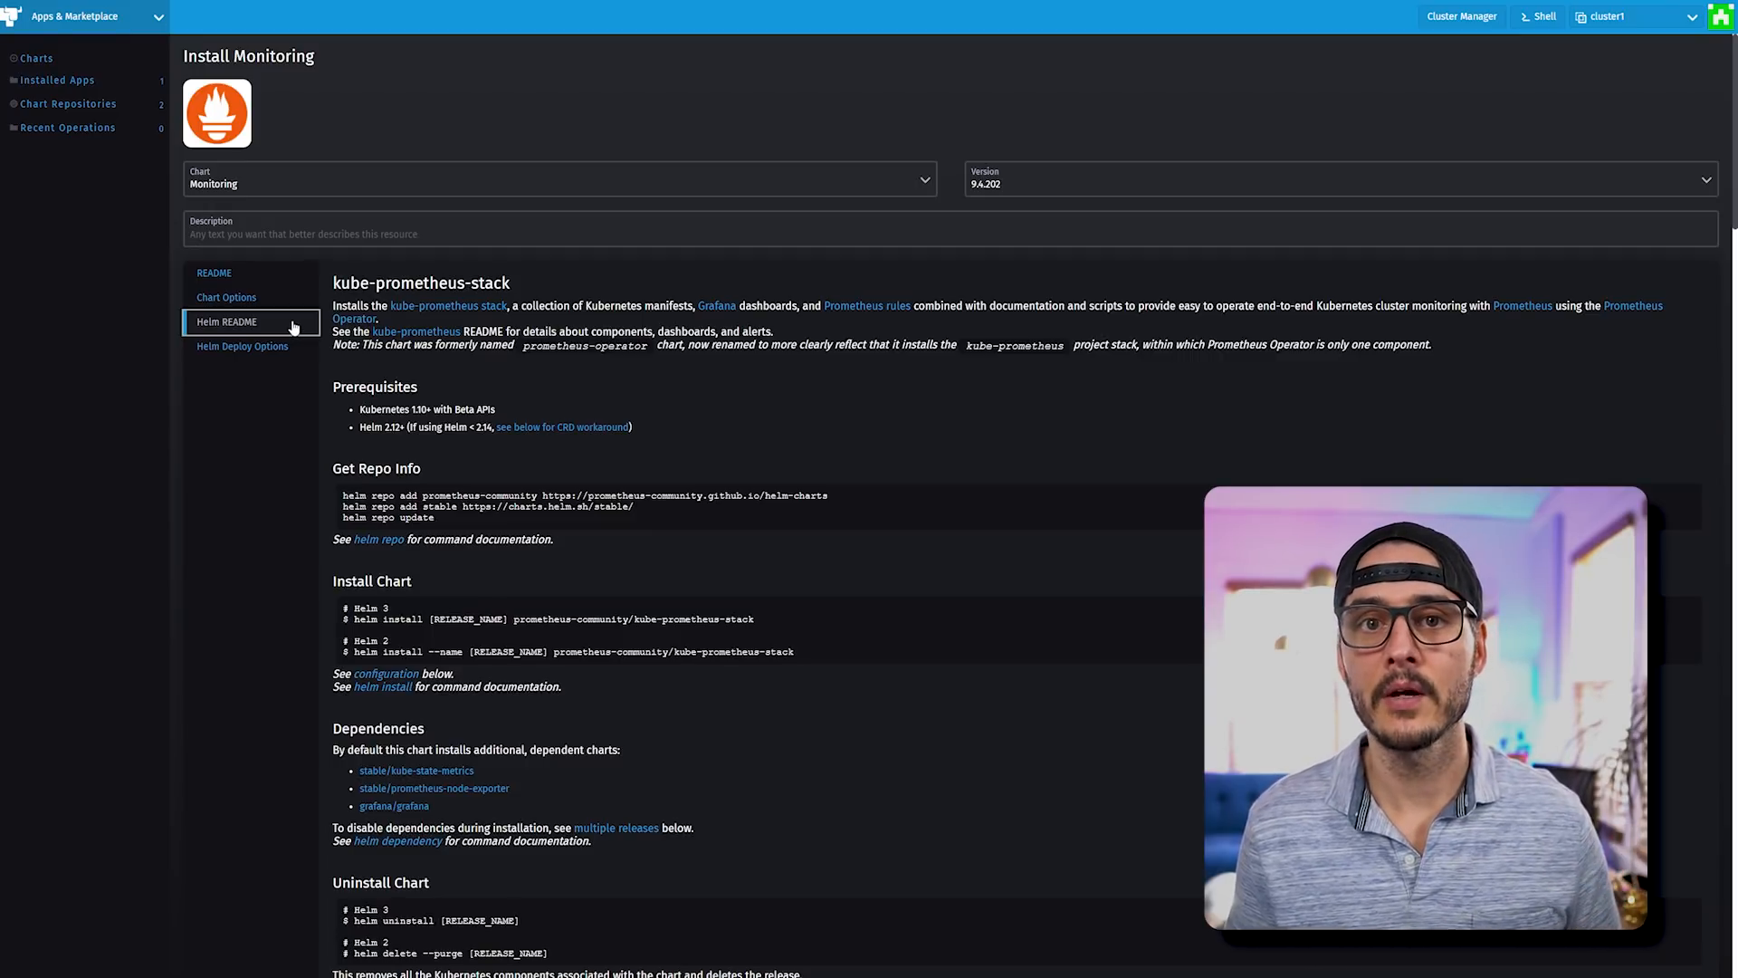
{"action": "mouse_move", "coordinate": [685, 463]}
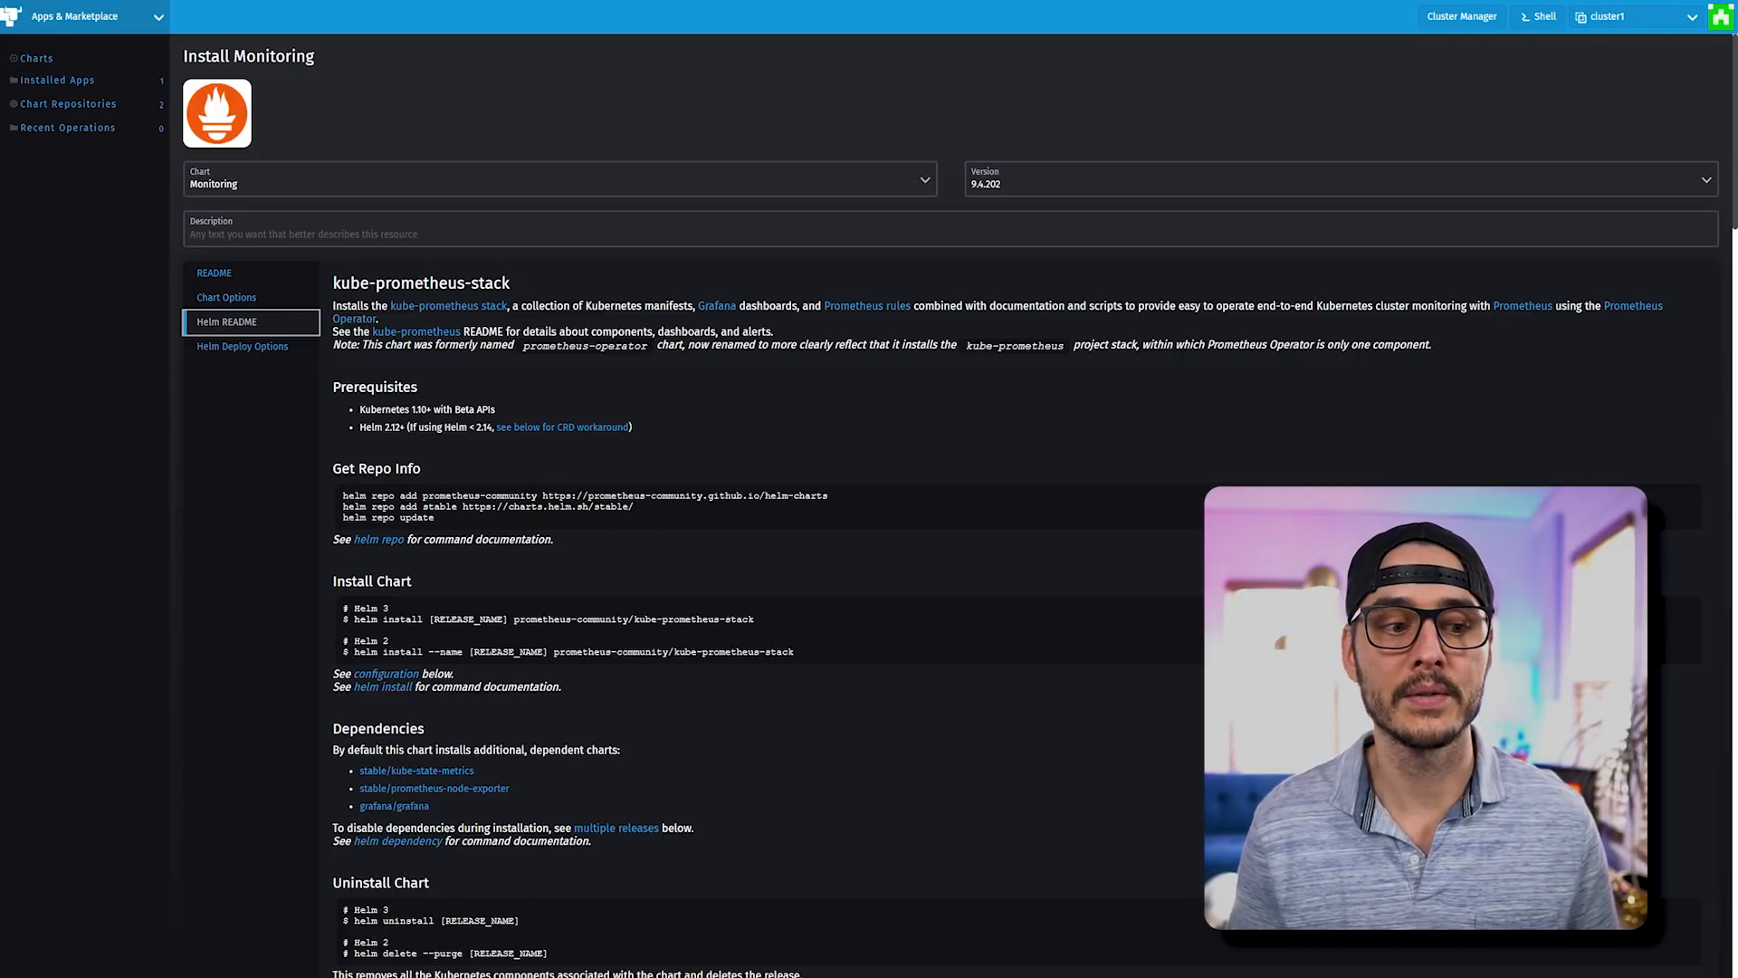
{"action": "left_click", "coordinate": [242, 346]}
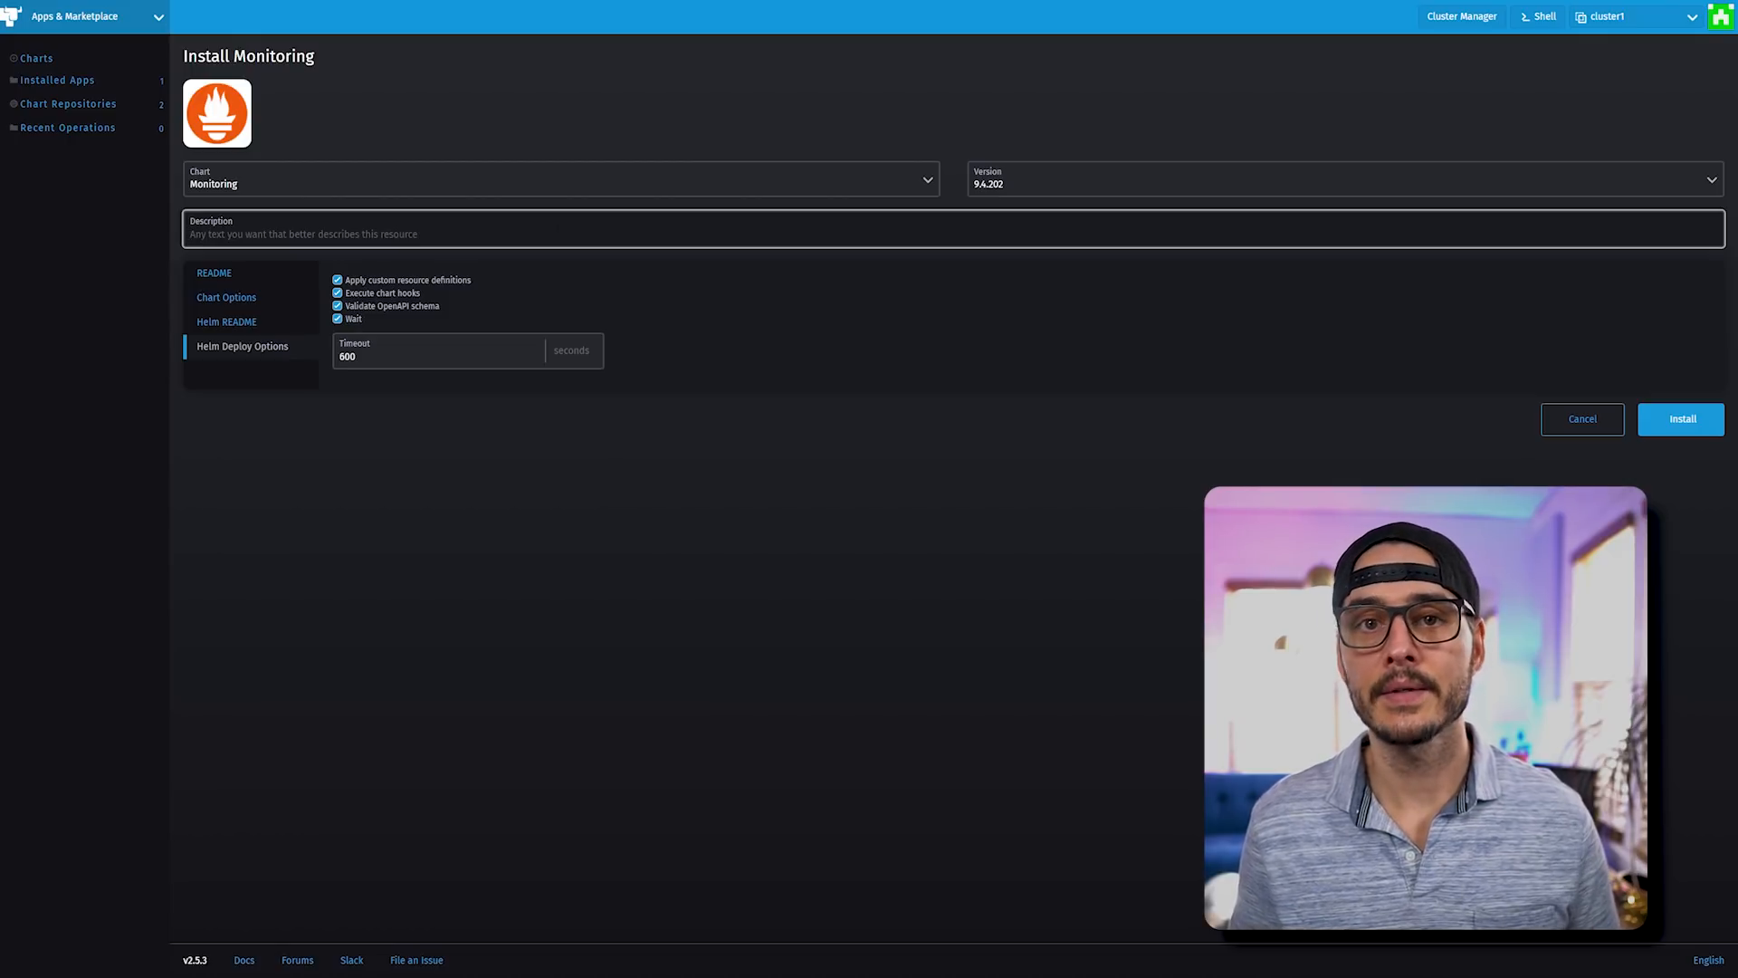
- Describe the chart as 'Rancher Monitoring' and install it into cattle-monitoring-system
{"action": "type", "text": "Rancher Monitoring"}
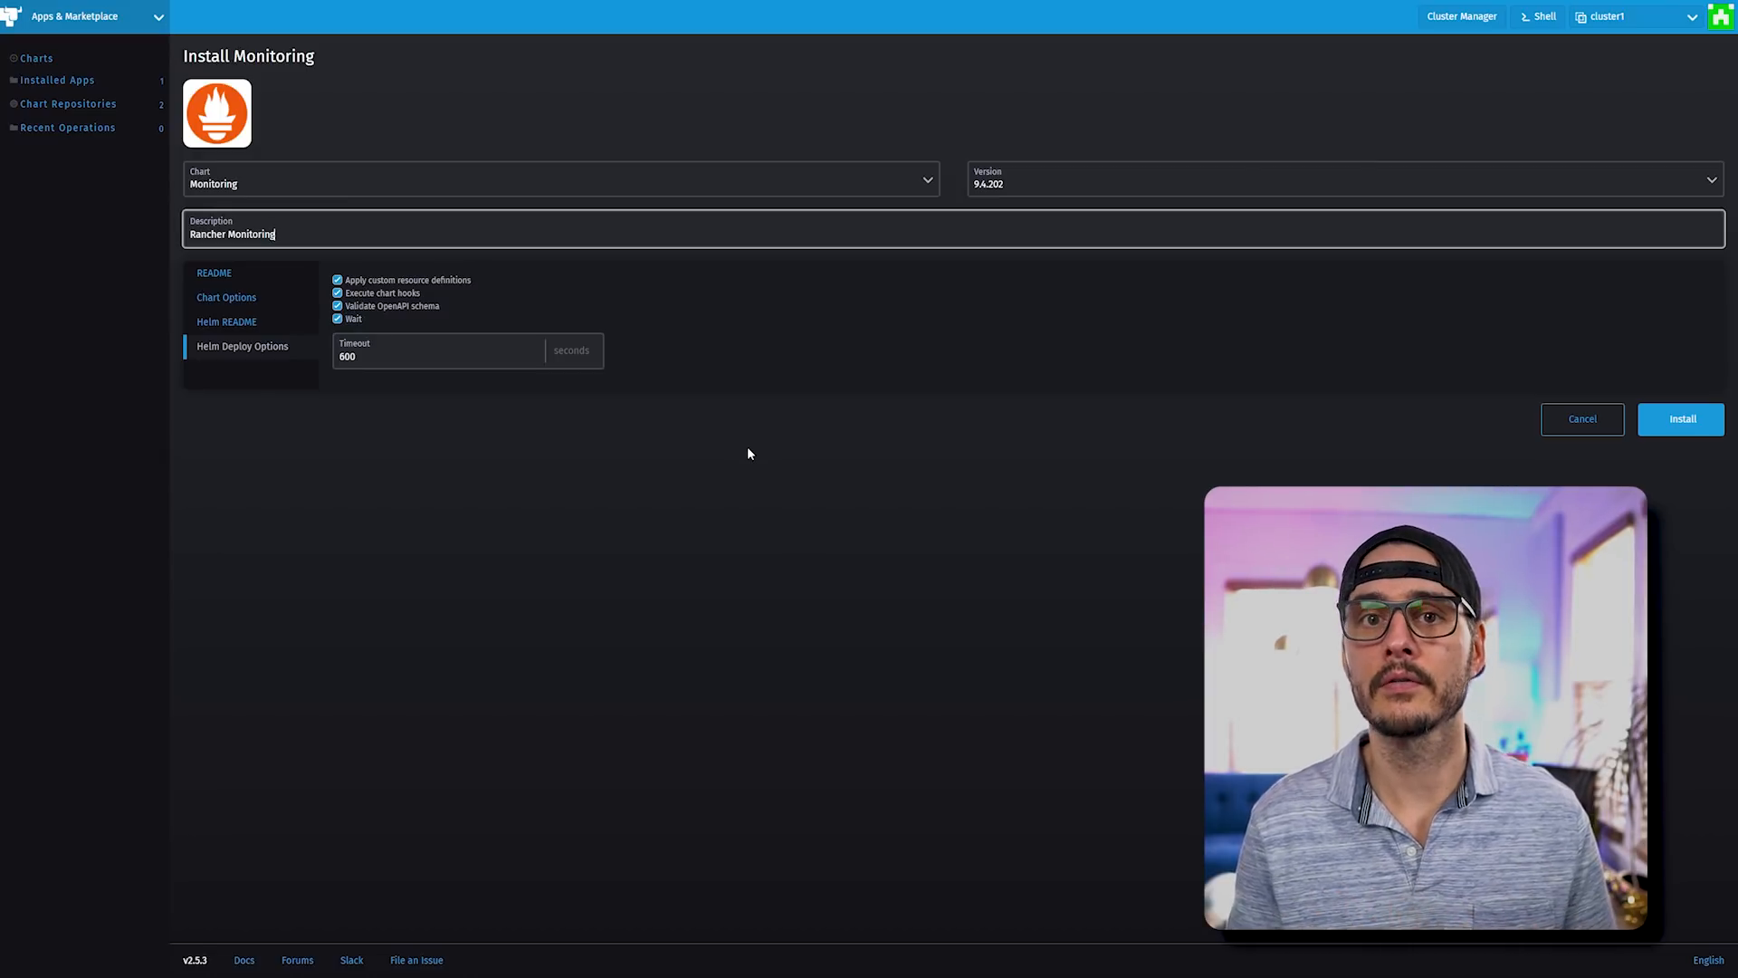
{"action": "mouse_move", "coordinate": [973, 470]}
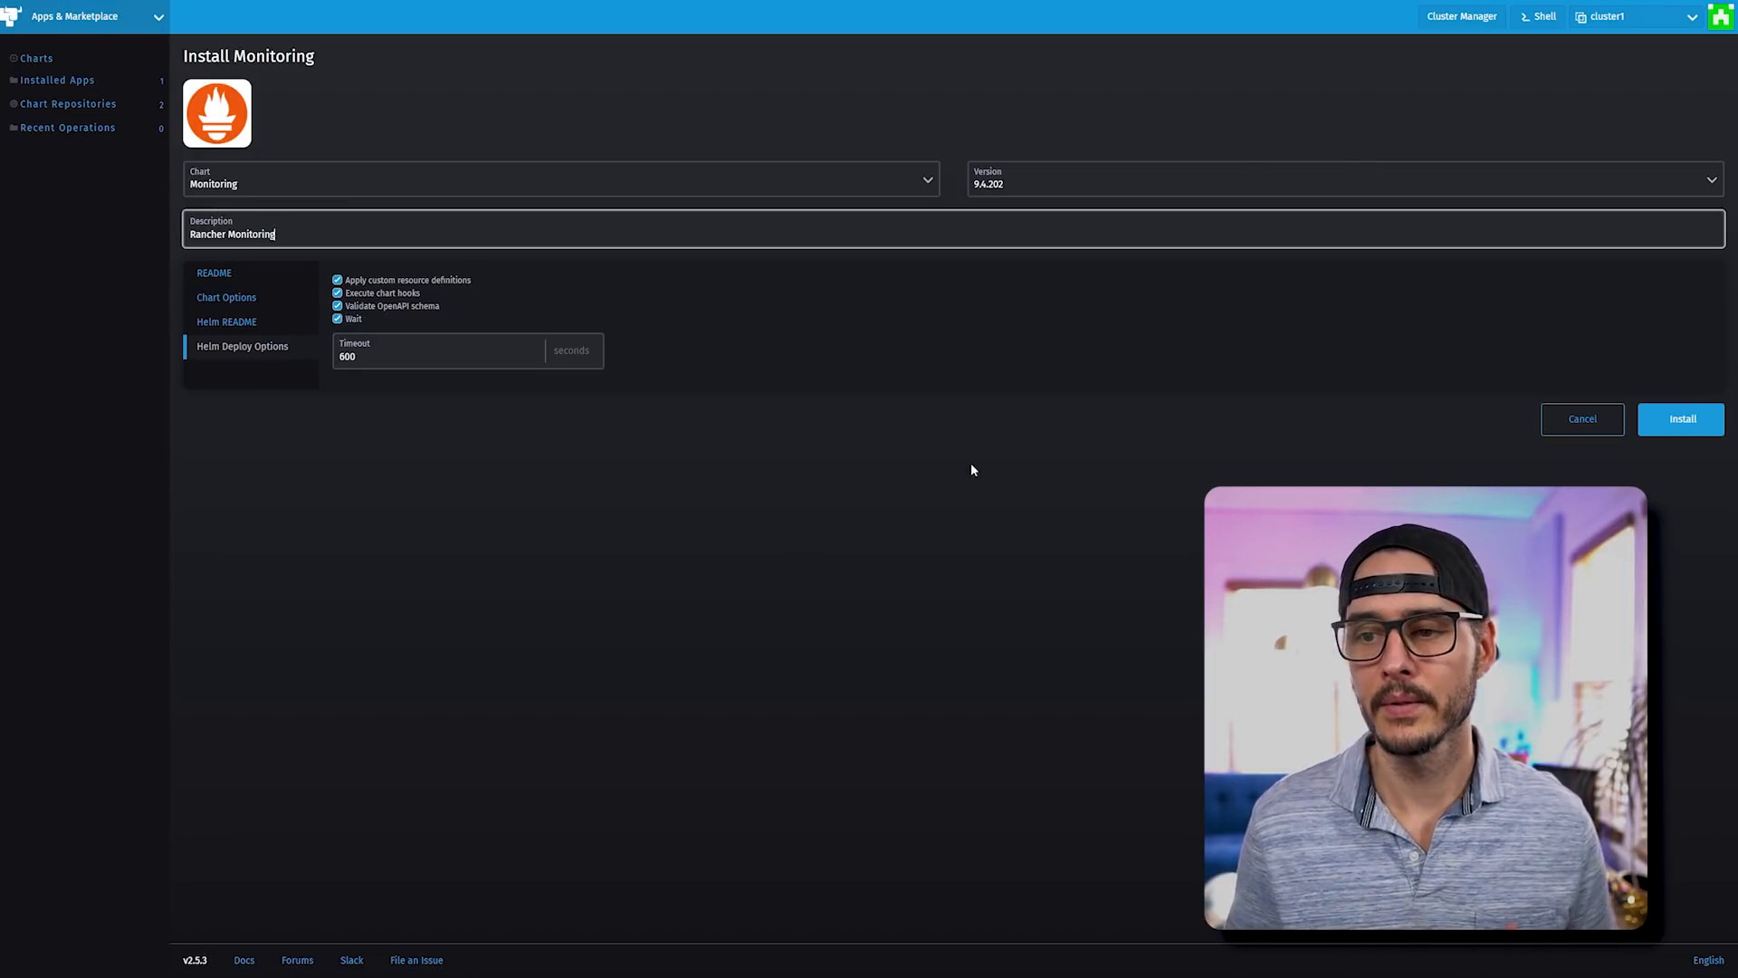
{"action": "left_click", "coordinate": [1682, 419]}
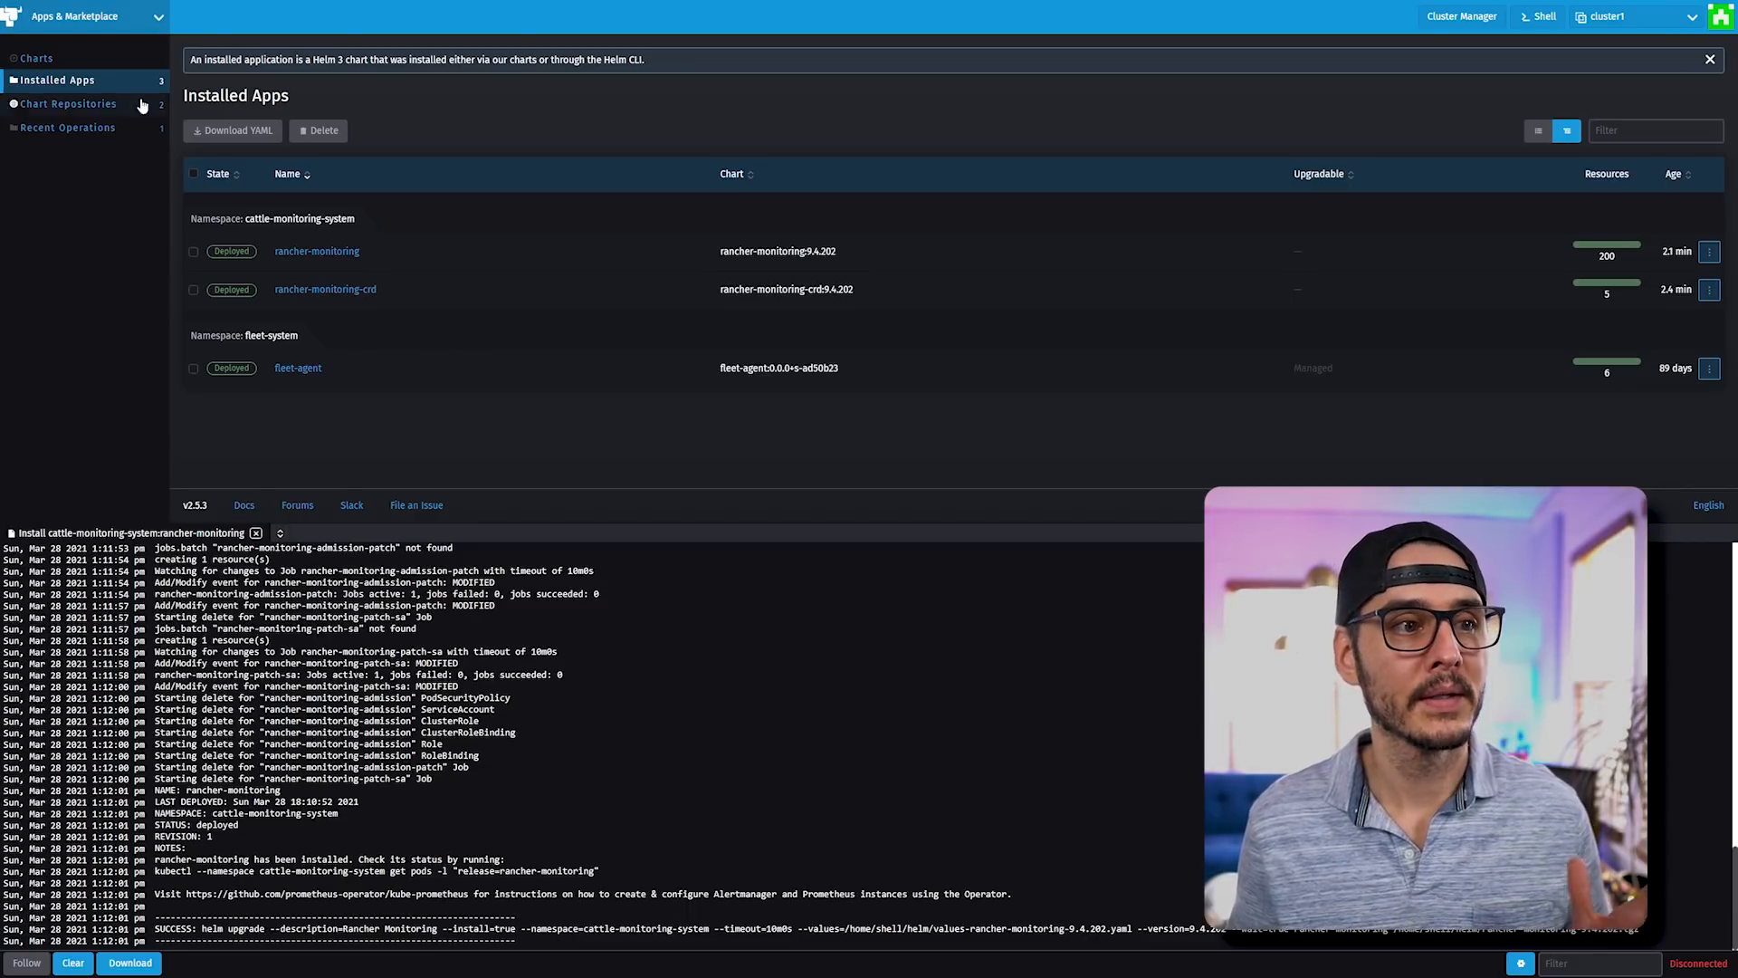
- Show the Monitoring overview with the install log closed and the Advanced sidebar items expanded
{"action": "left_click", "coordinate": [91, 17]}
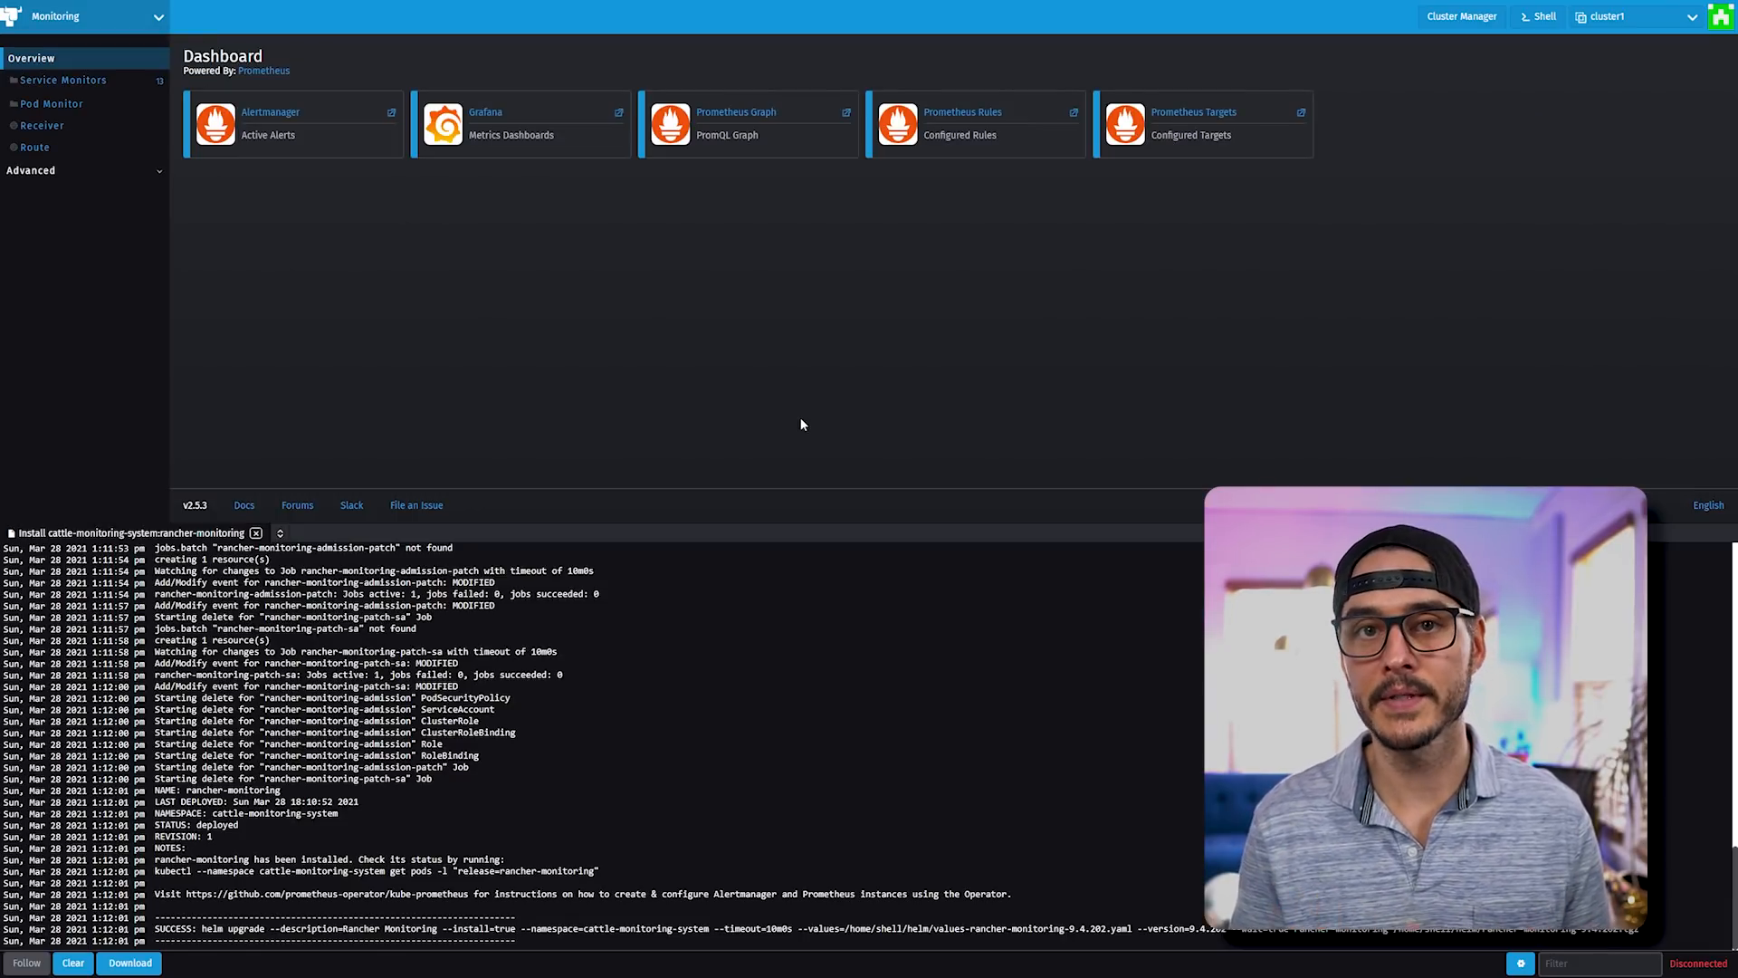
{"action": "left_click", "coordinate": [256, 532]}
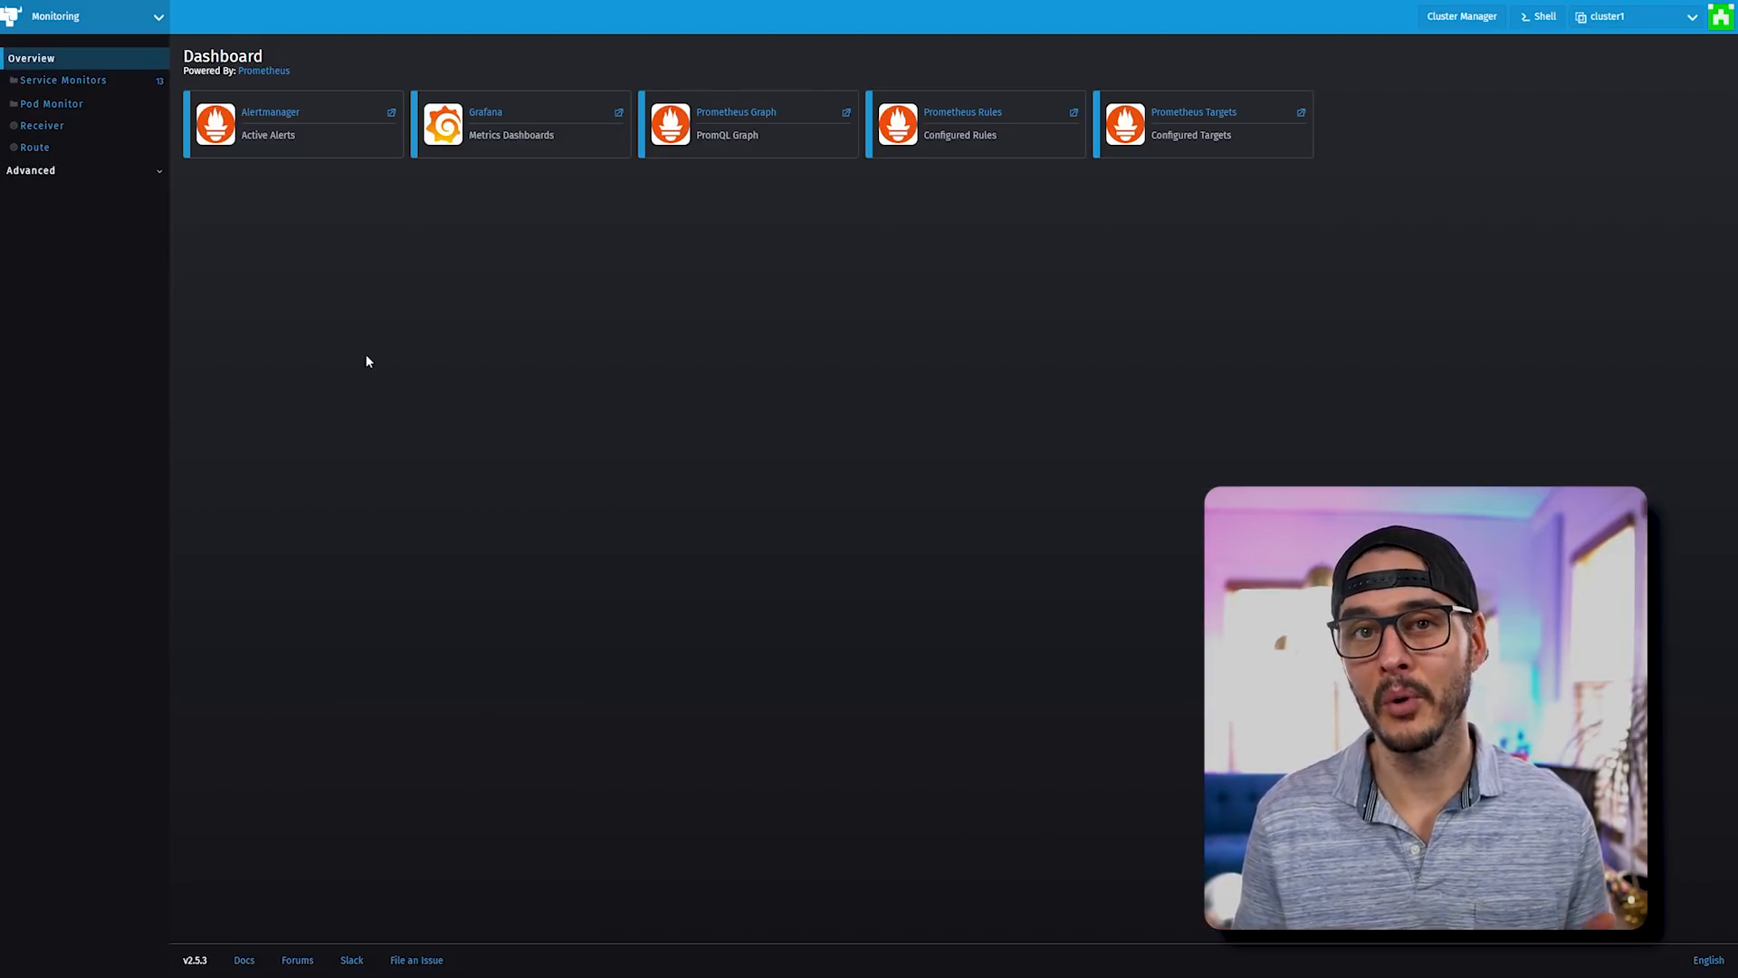
{"action": "left_click", "coordinate": [494, 112]}
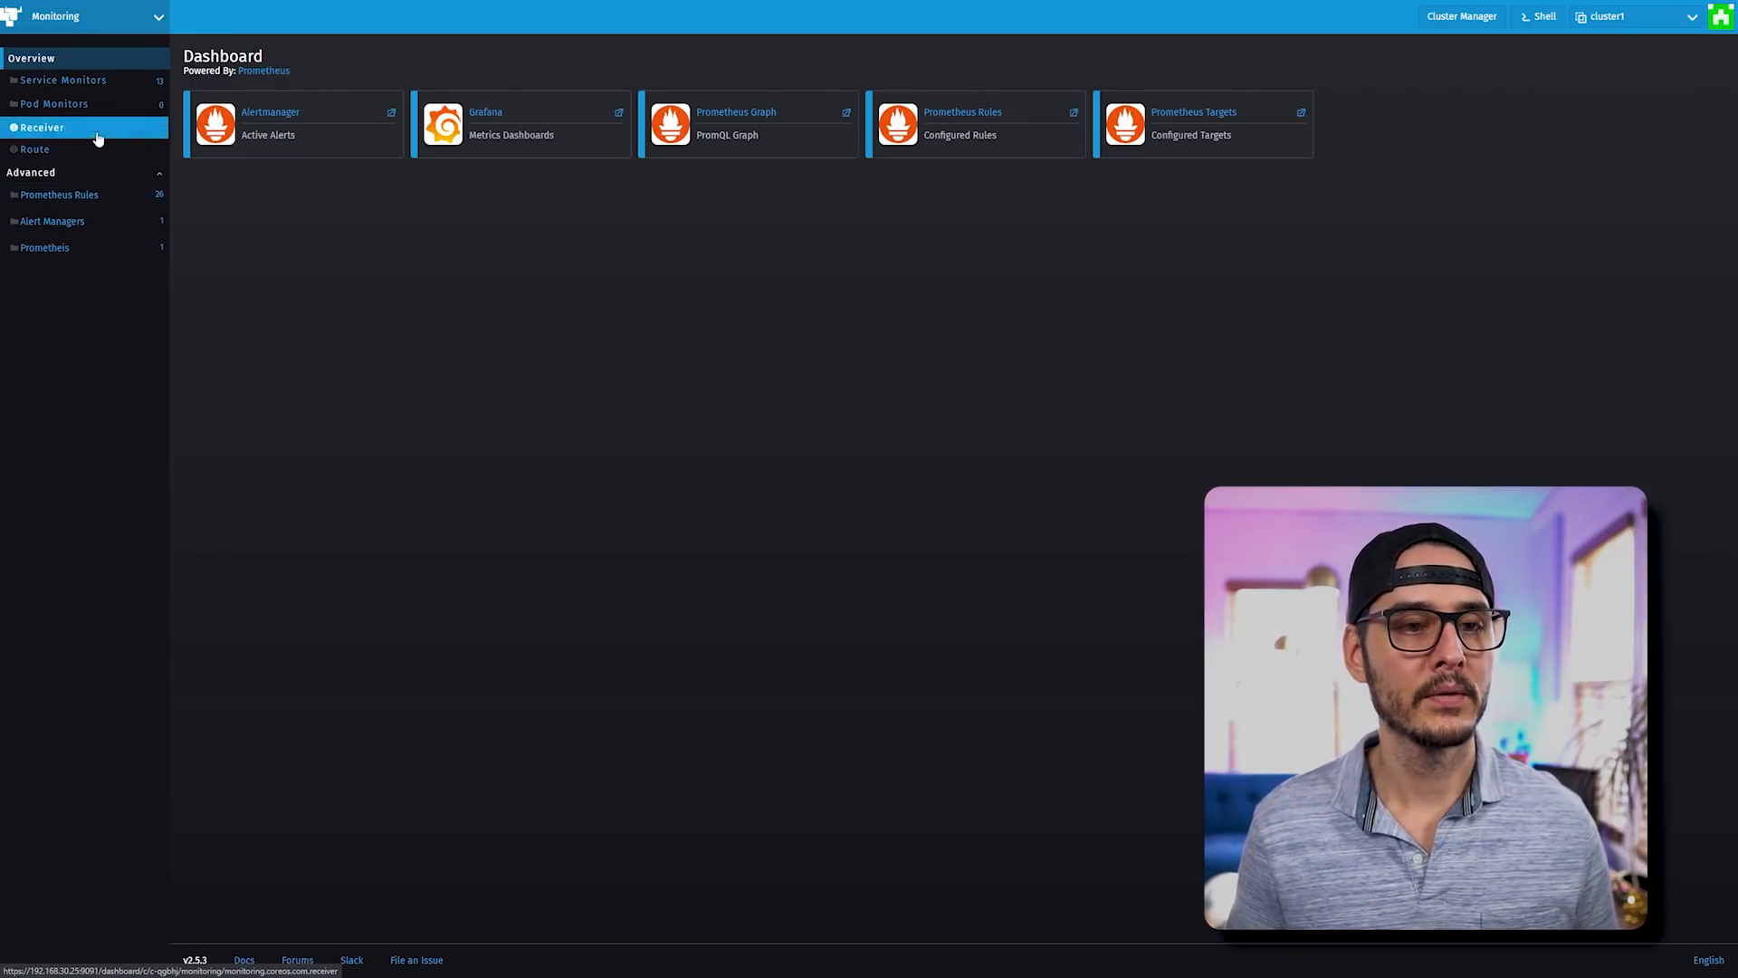
- From the Receivers list, begin a new alert receiver form
{"action": "left_click", "coordinate": [36, 127]}
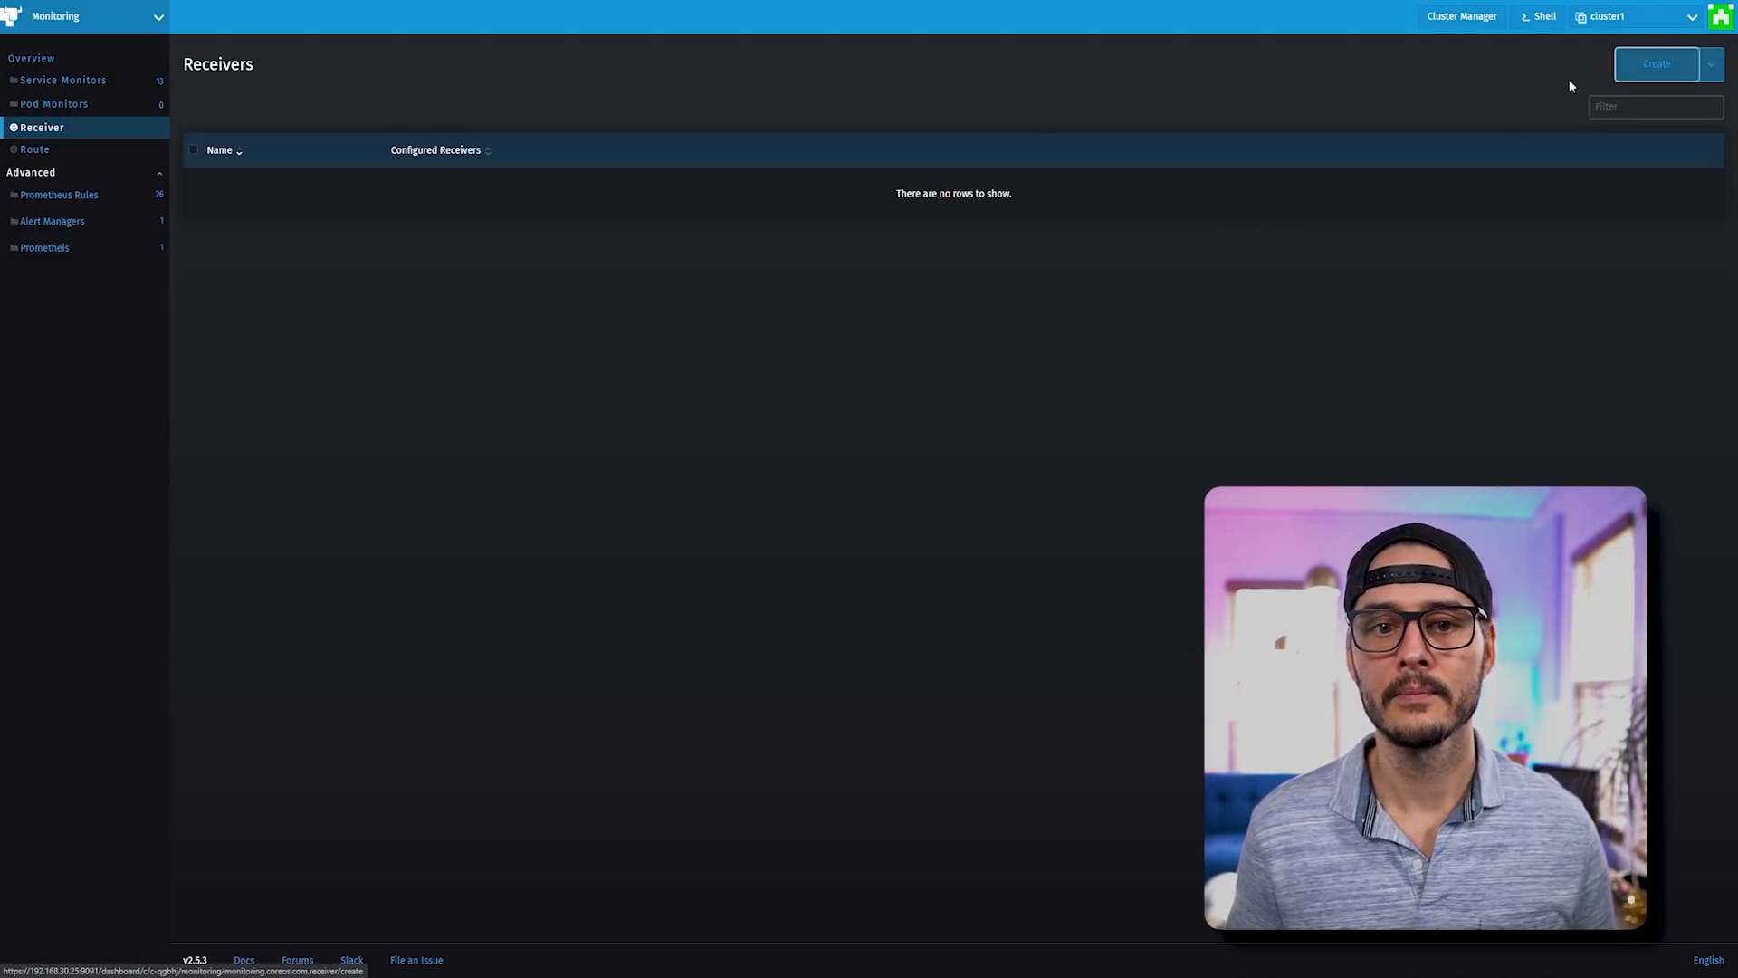
{"action": "left_click", "coordinate": [1658, 64]}
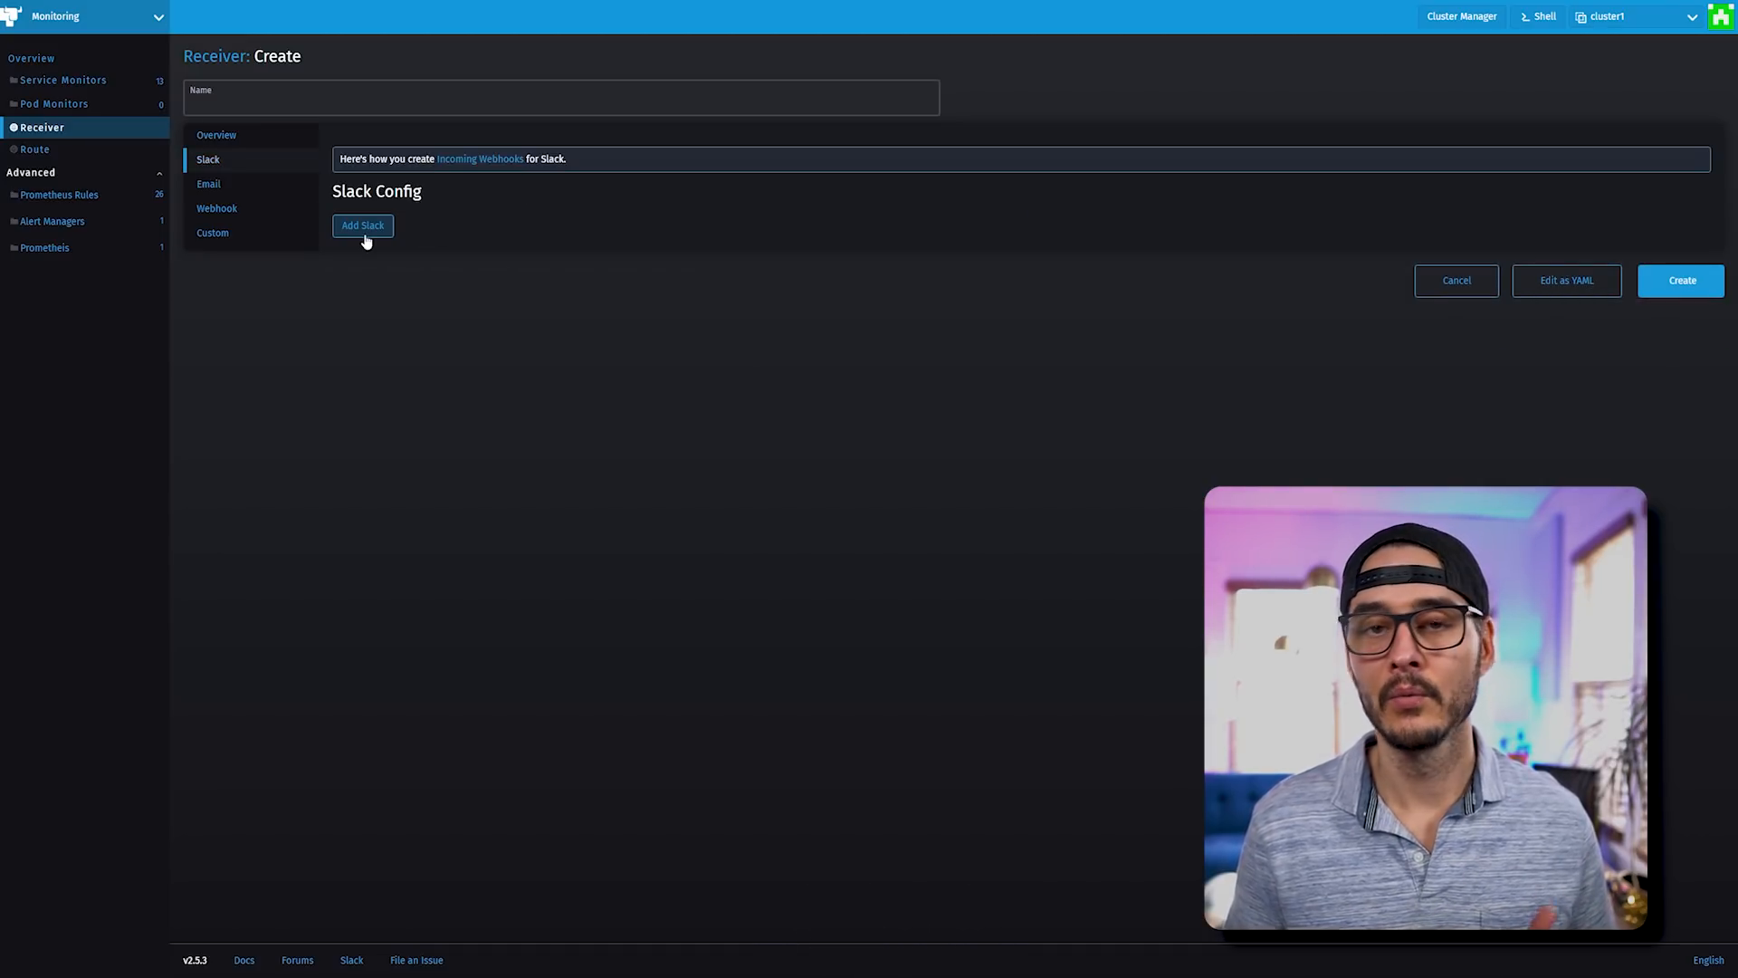
- Add a Slack entry to the receiver and follow its Incoming Webhooks link to the Slack App Directory
{"action": "left_click", "coordinate": [362, 225]}
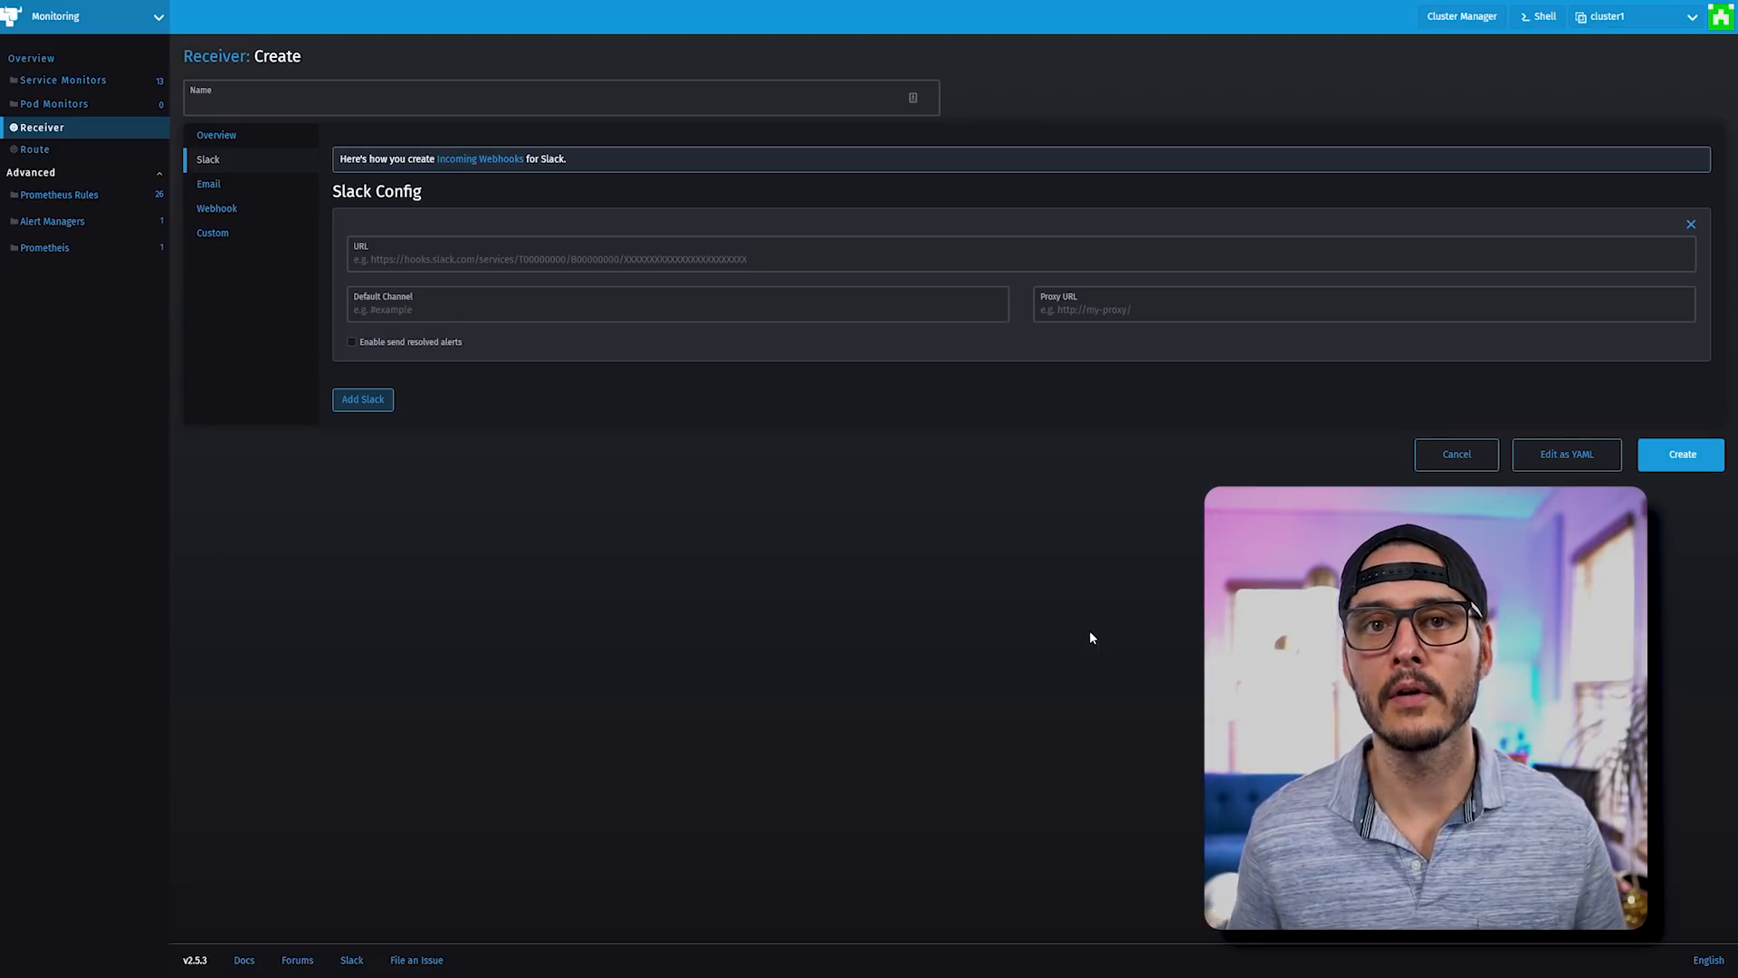
{"action": "mouse_move", "coordinate": [738, 357]}
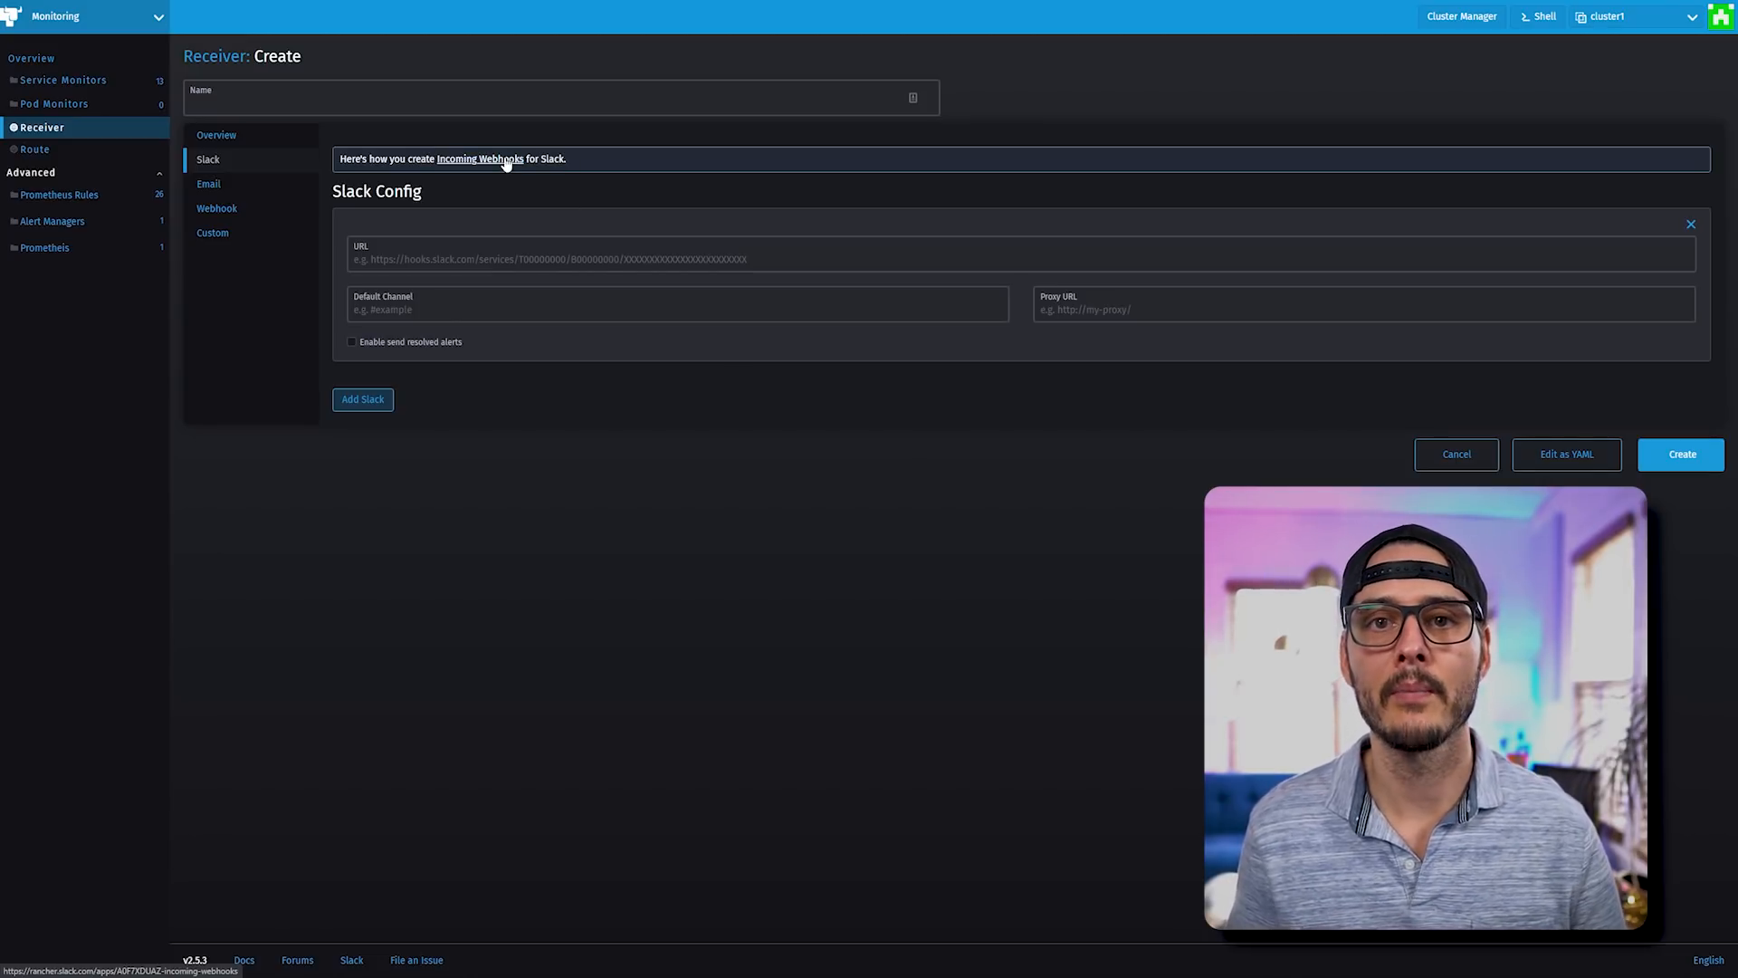
{"action": "left_click", "coordinate": [487, 160]}
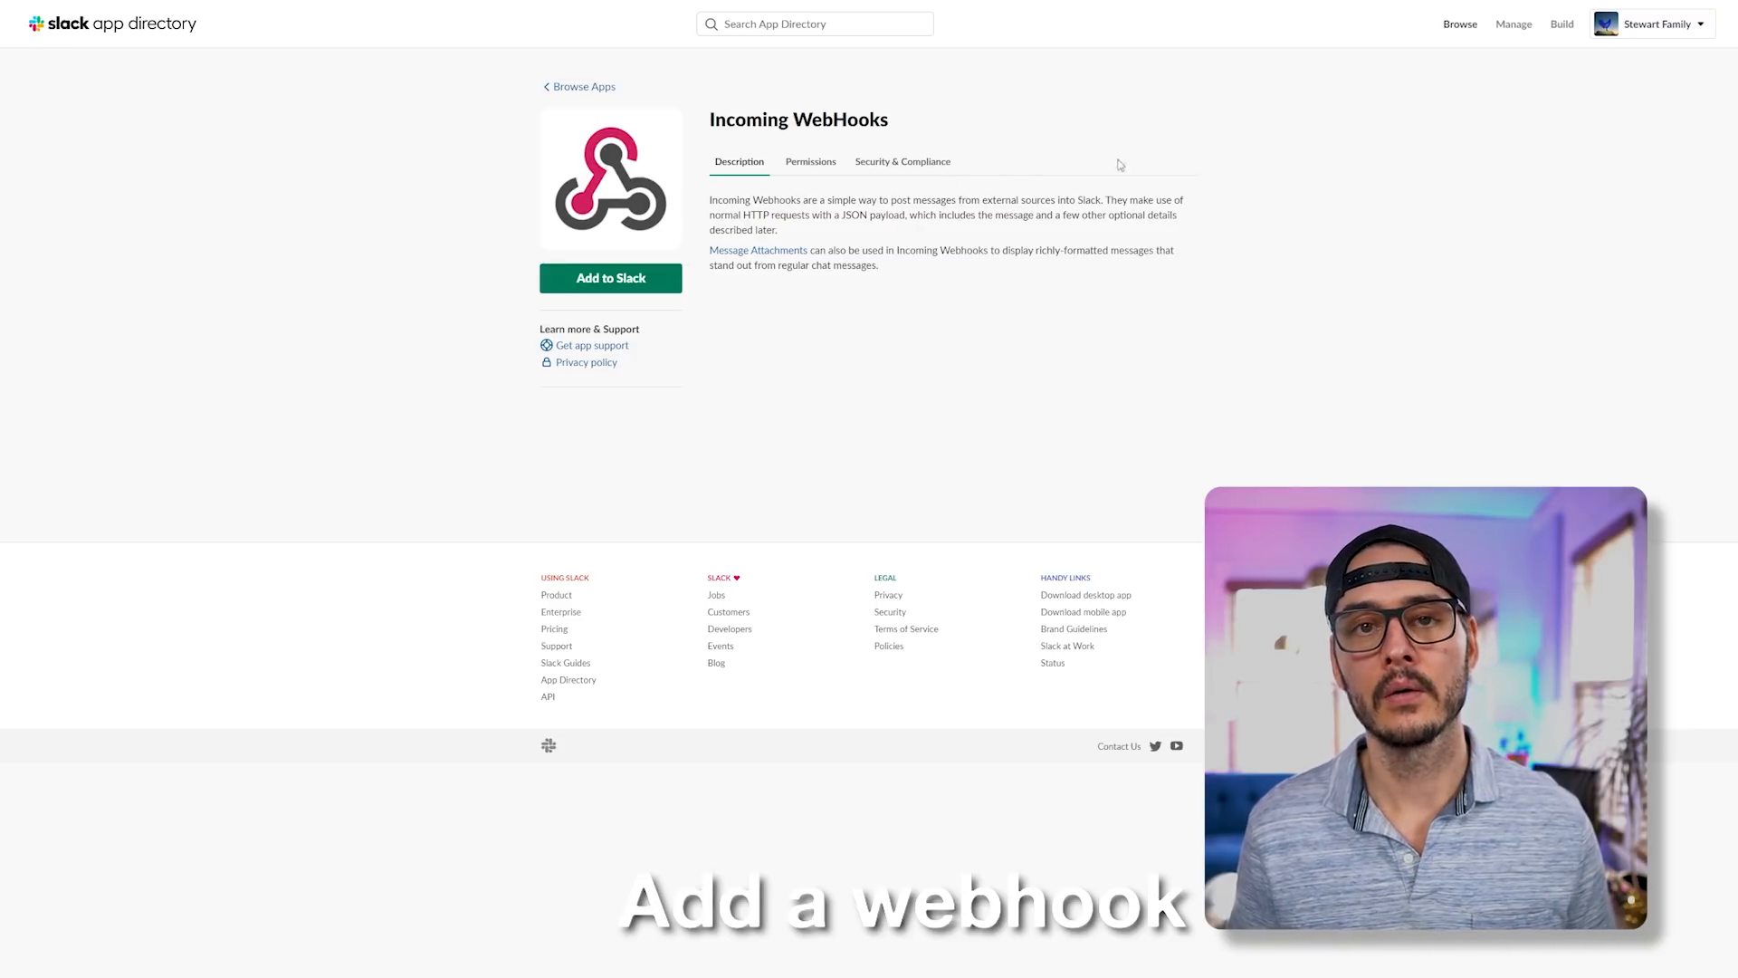
- Add the Incoming WebHooks integration to Slack posting into the #alerts channel
{"action": "left_click", "coordinate": [610, 278]}
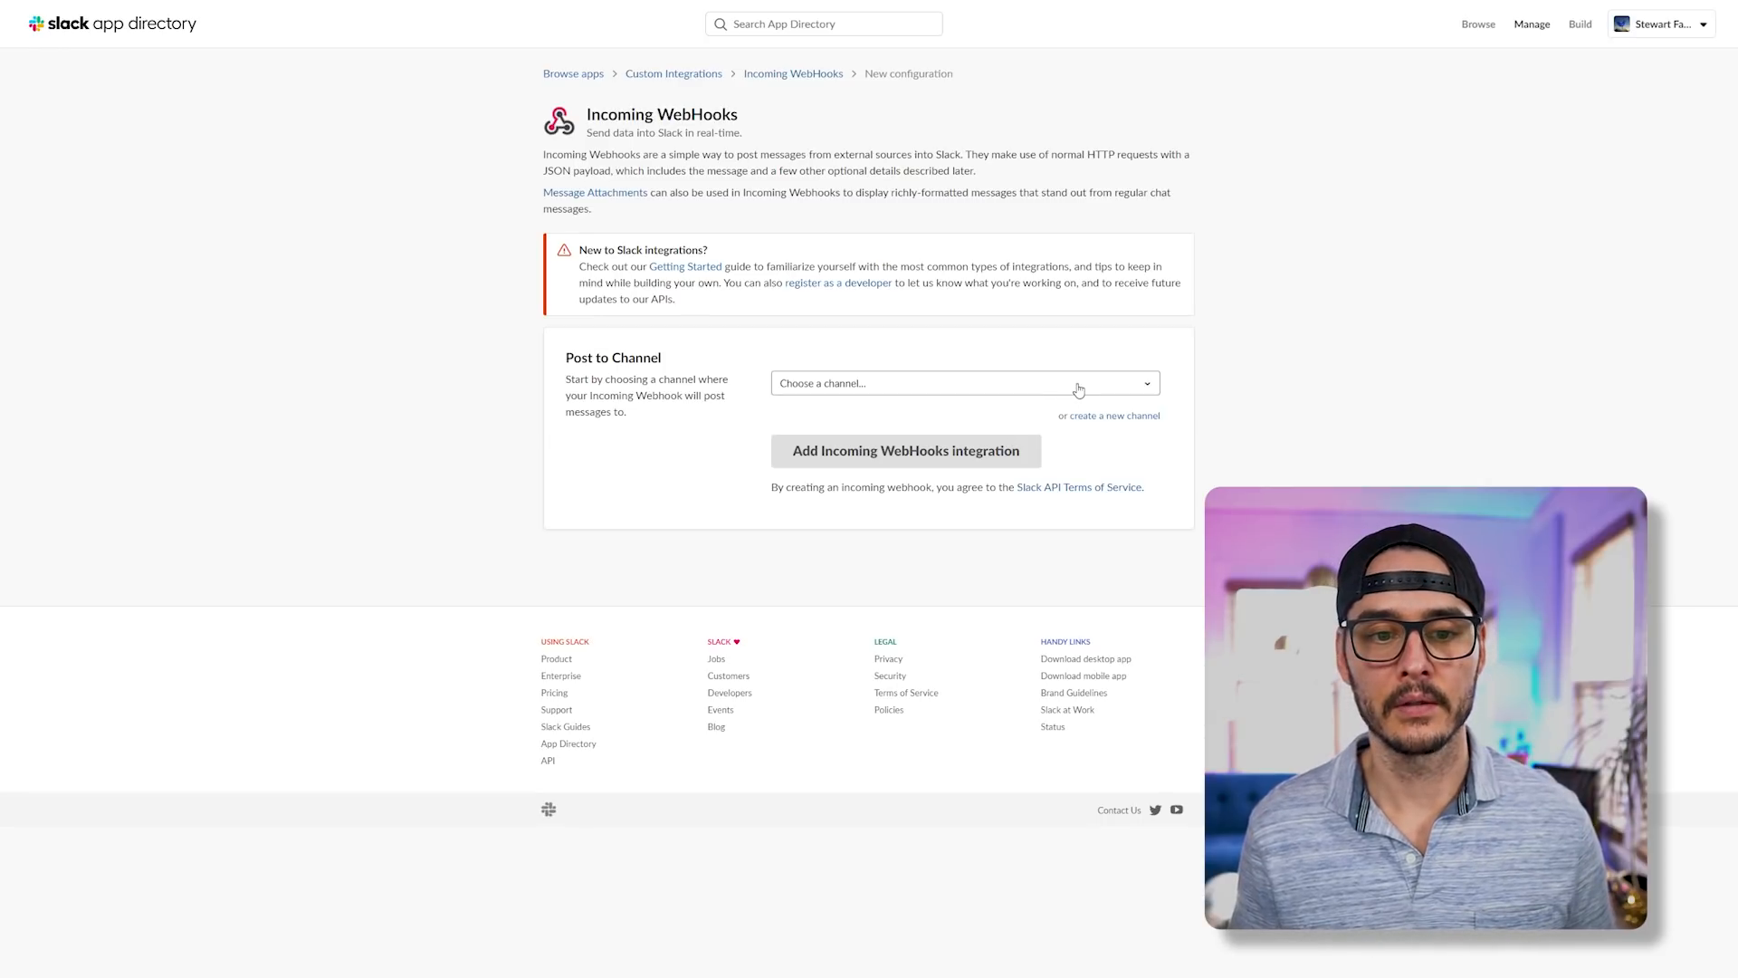
{"action": "left_click", "coordinate": [964, 383]}
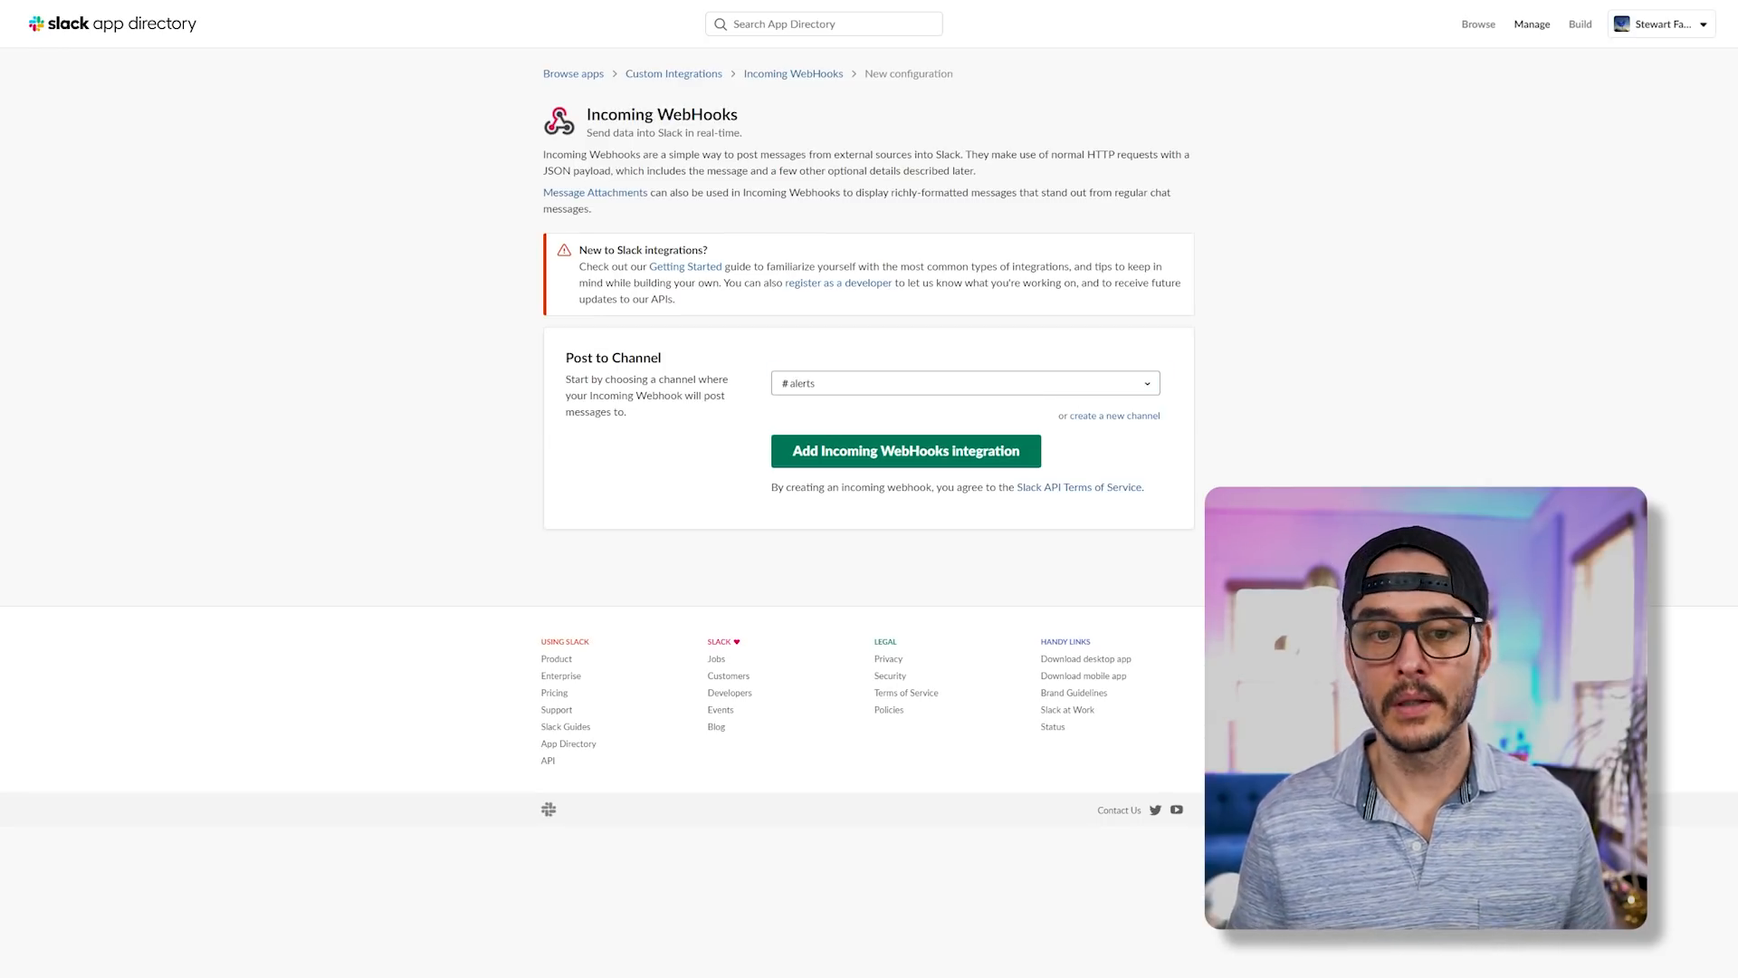
{"action": "mouse_move", "coordinate": [1050, 517]}
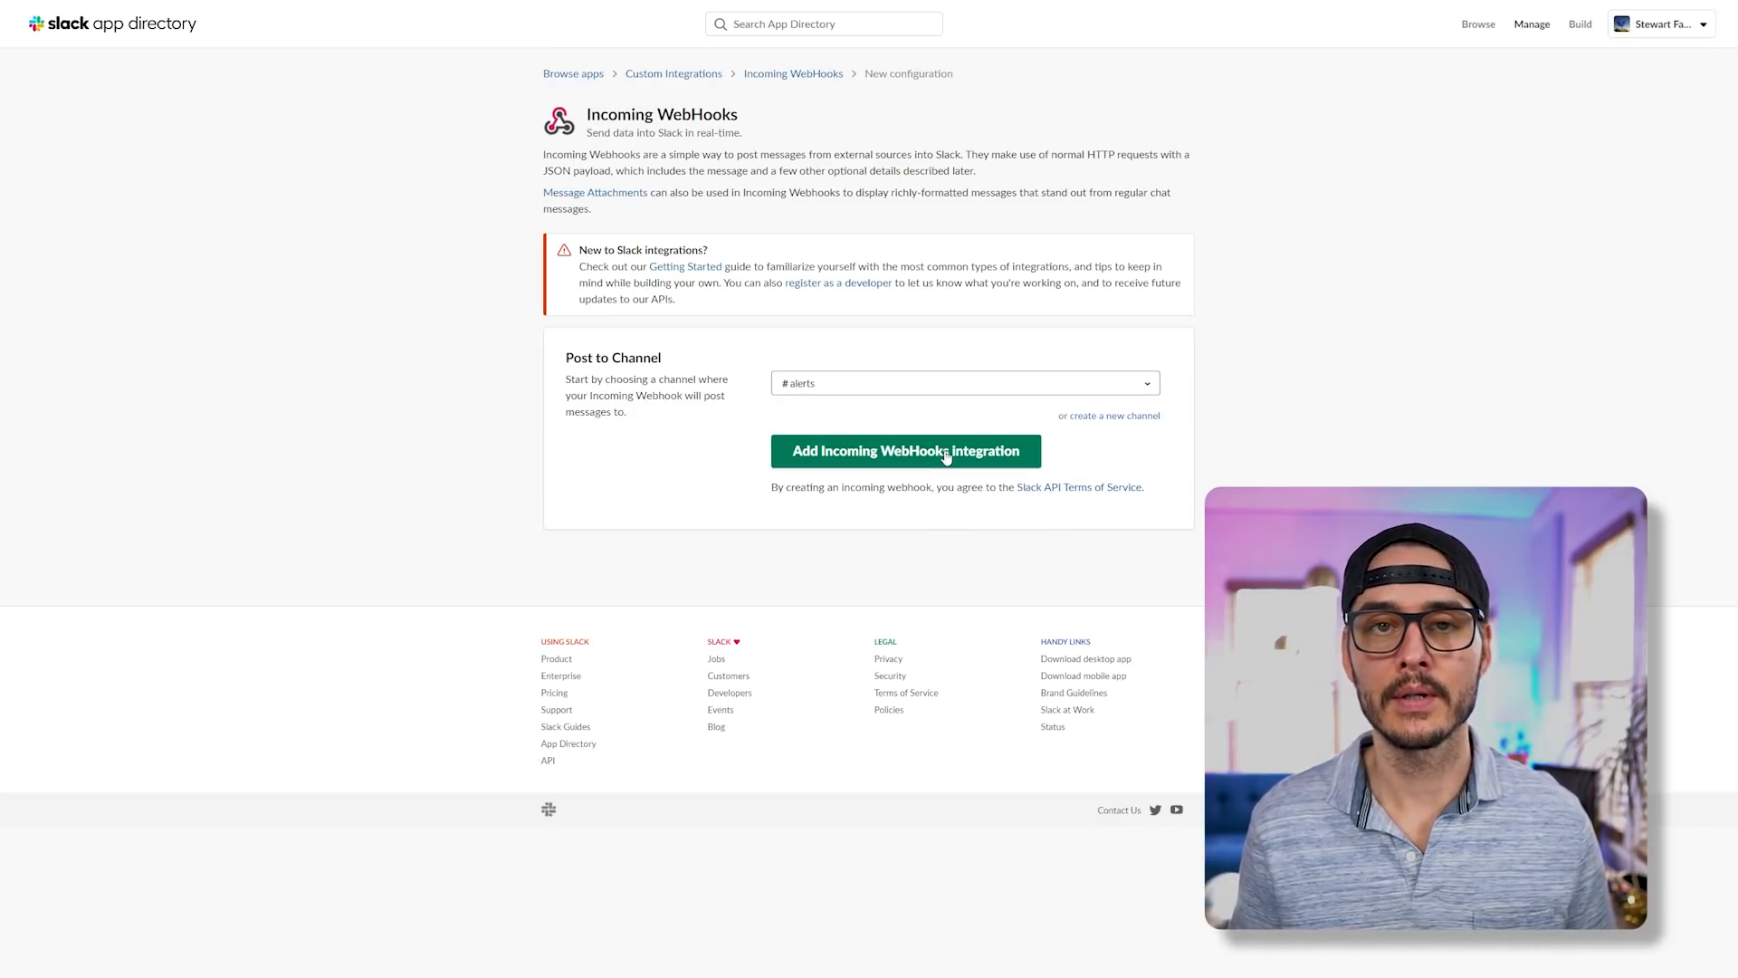
{"action": "left_click", "coordinate": [907, 451]}
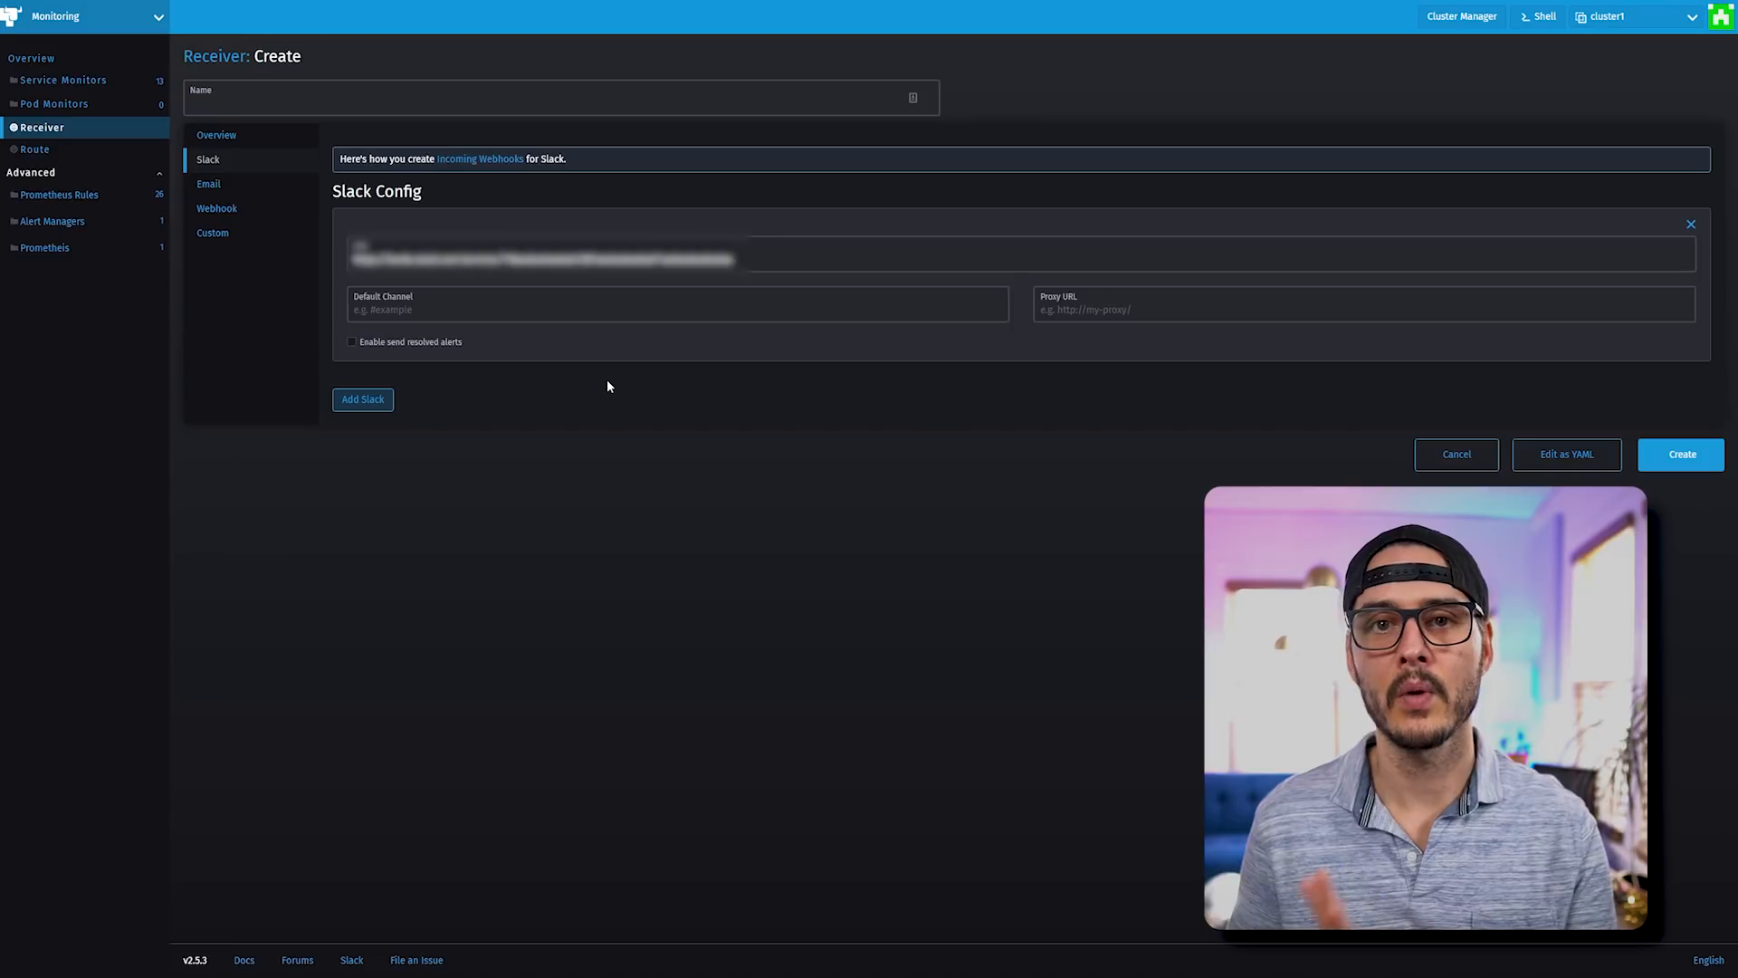
{"action": "mouse_move", "coordinate": [841, 360]}
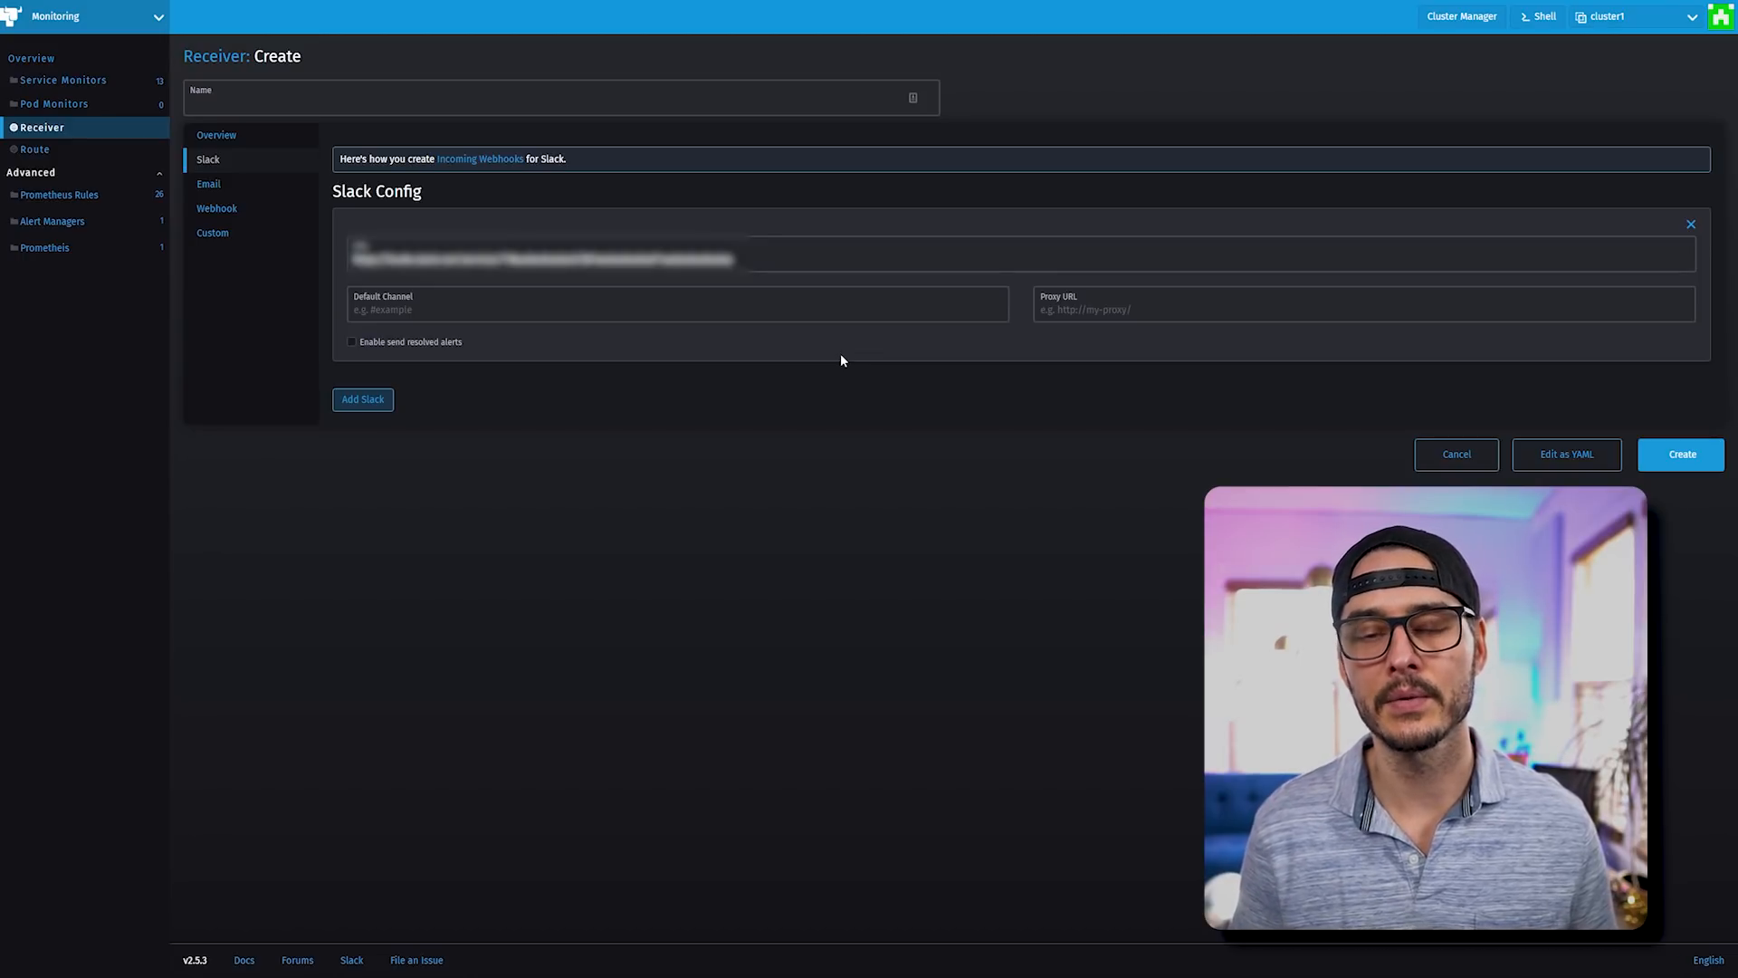
- Enable resolved-alert notifications on the Slack receiver after setting its webhook URL
{"action": "left_click", "coordinate": [30, 172]}
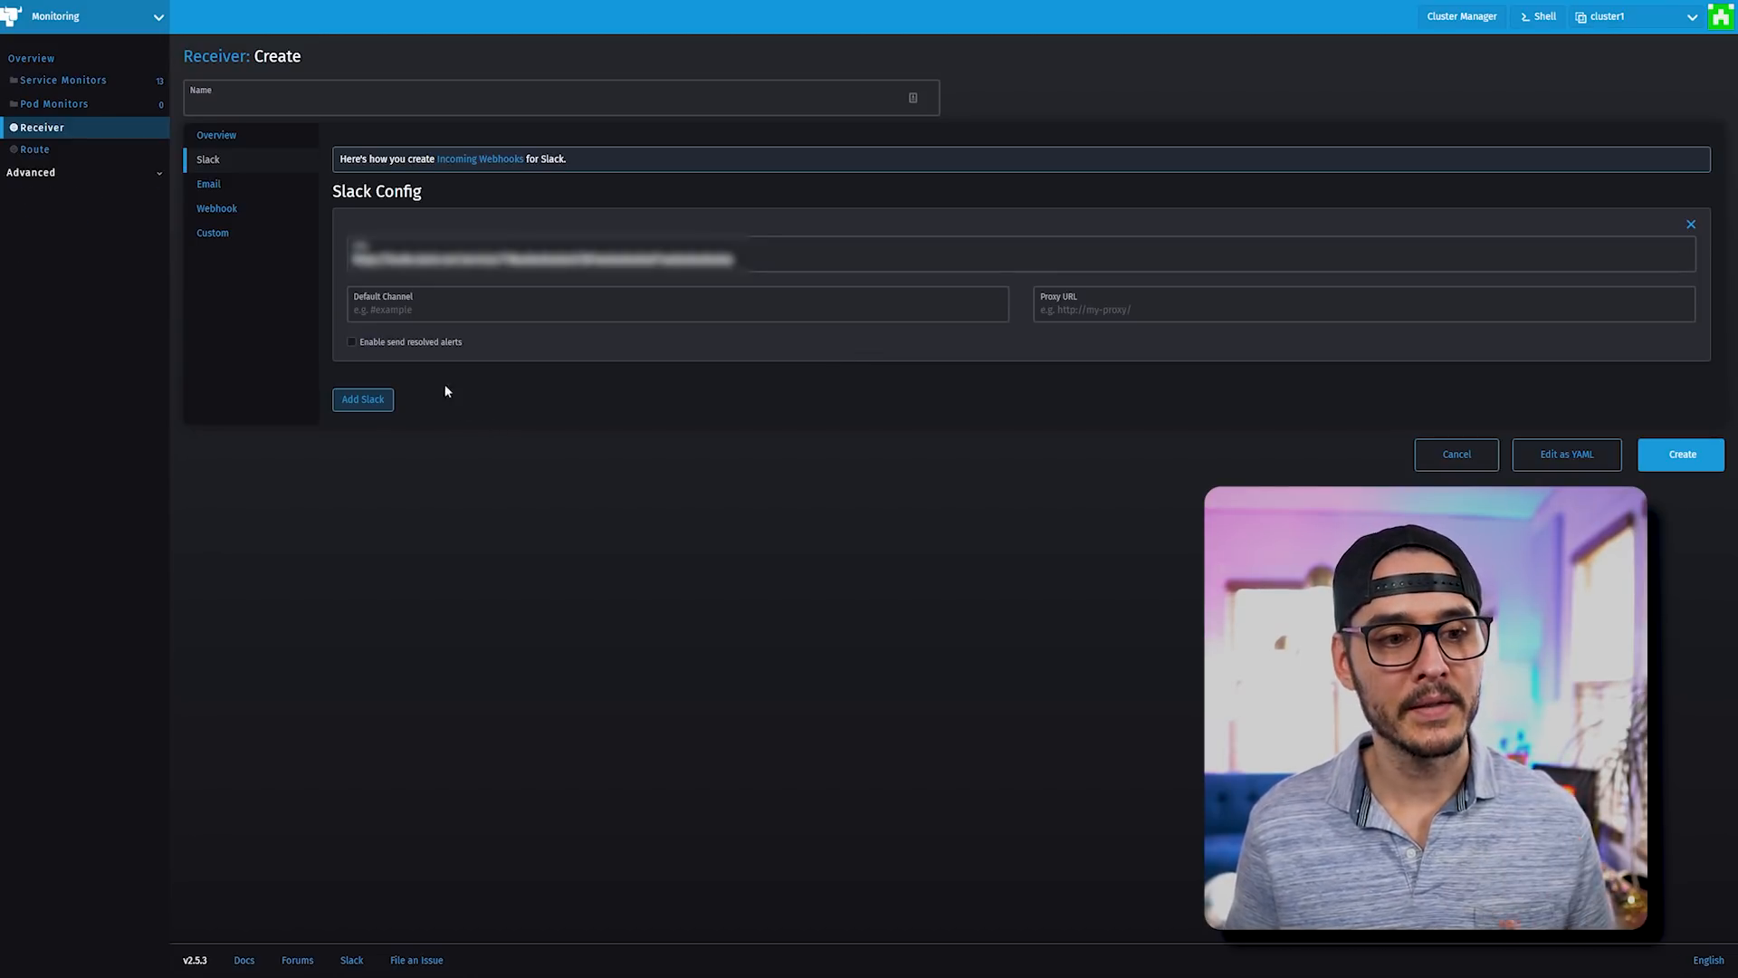
{"action": "mouse_move", "coordinate": [431, 352]}
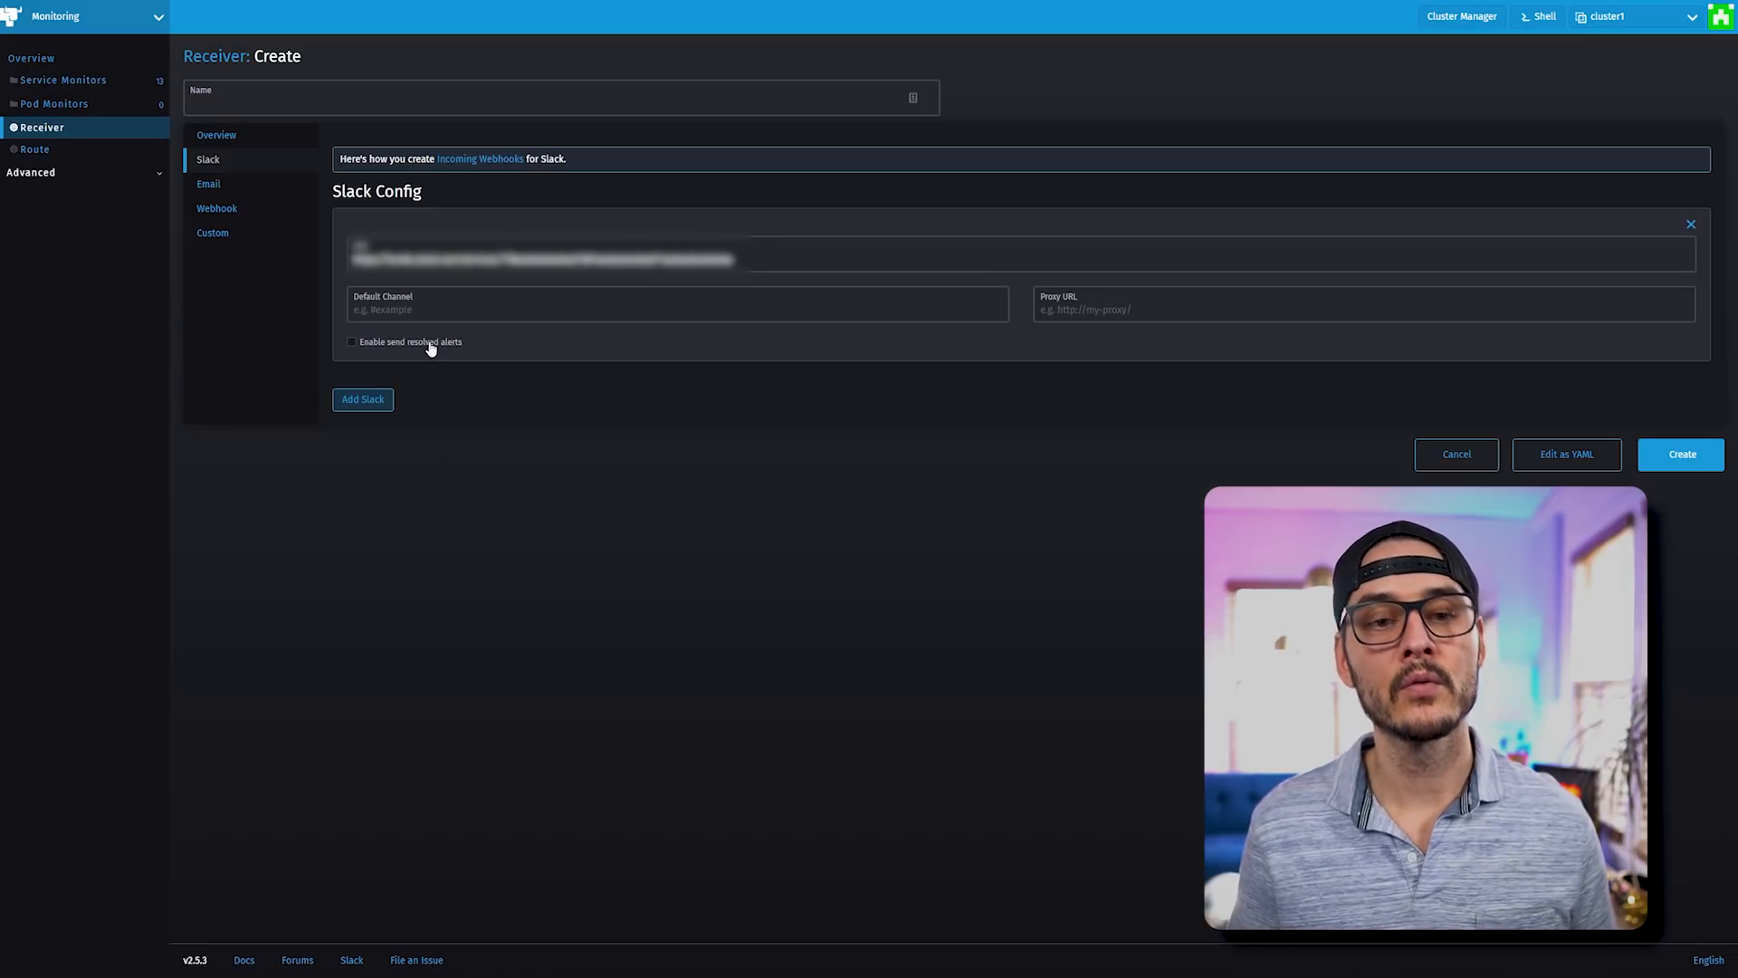
{"action": "left_click", "coordinate": [351, 341]}
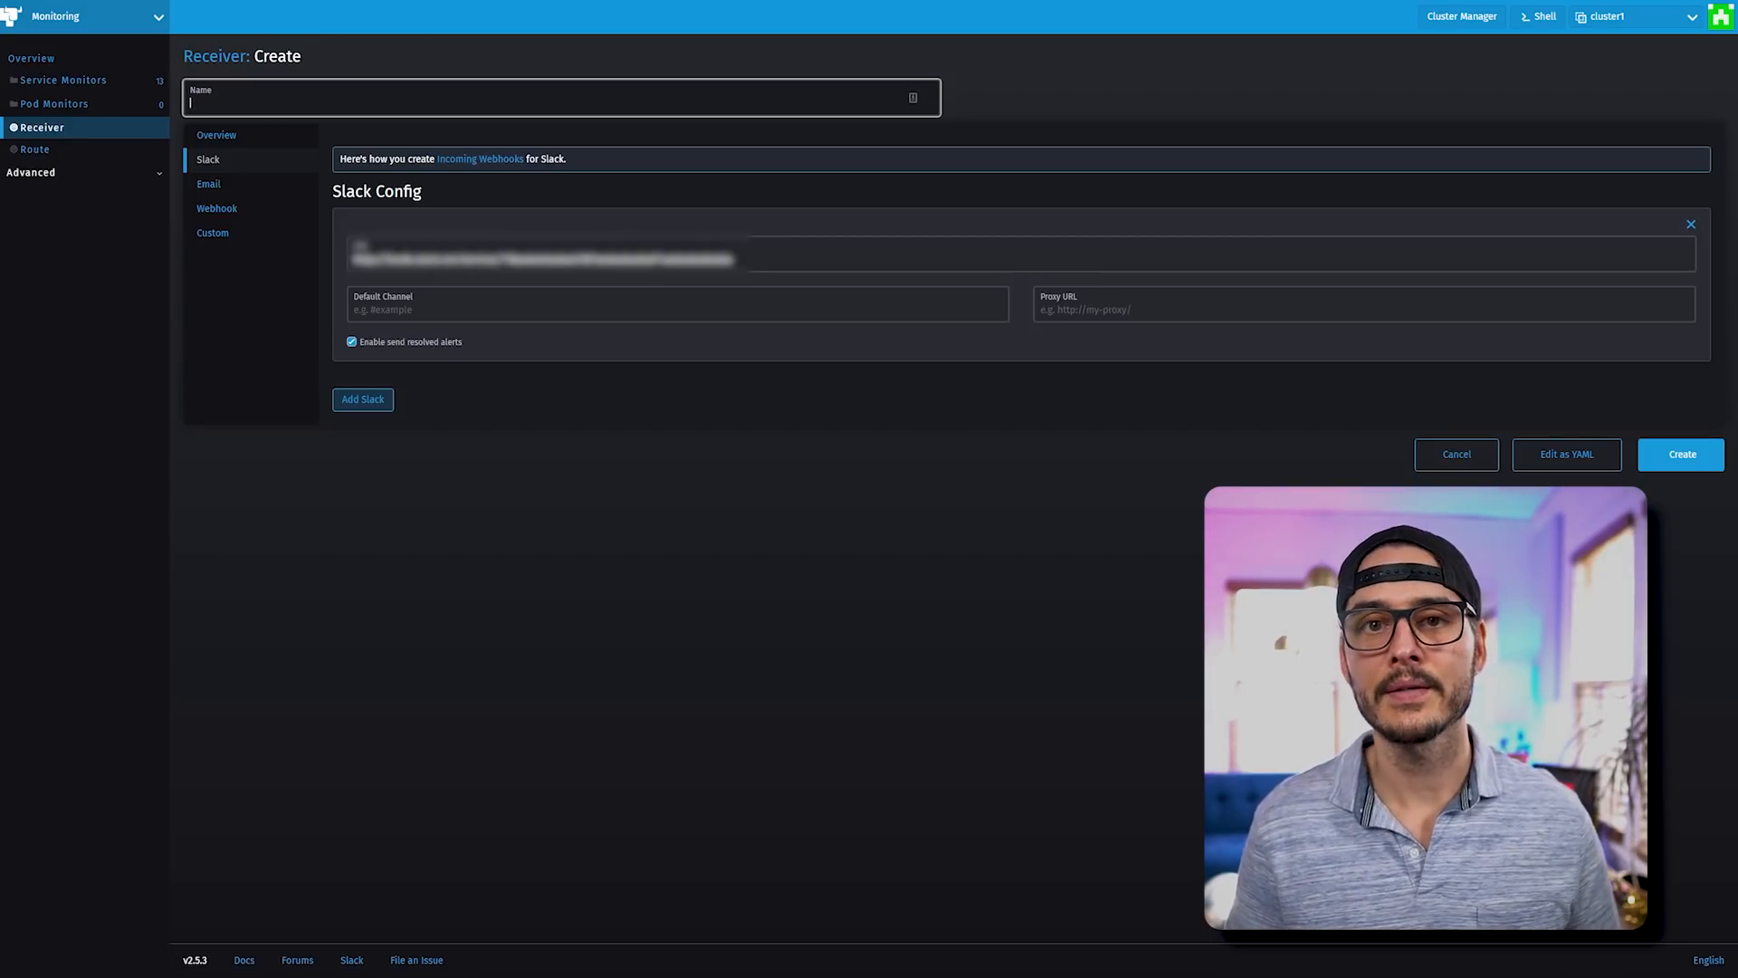
- Name the receiver 'Slack', review the Email, Opsgenie and Webhook options, and create it
{"action": "type", "text": "Slack"}
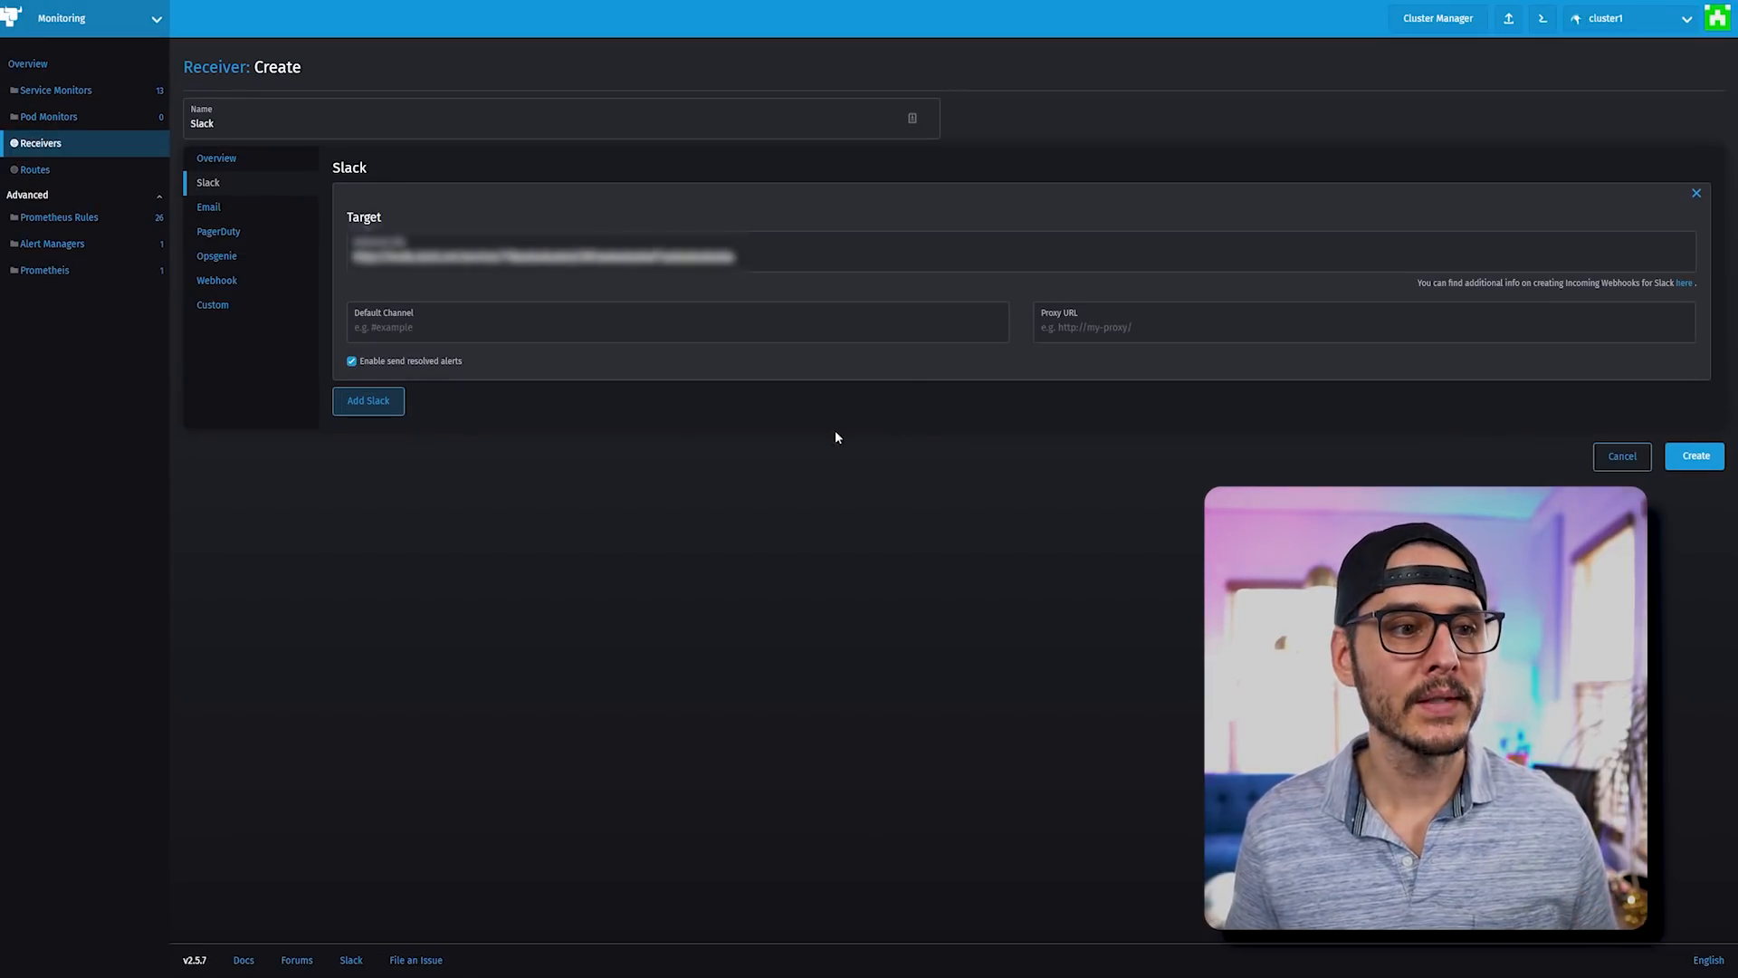
{"action": "left_click", "coordinate": [209, 206]}
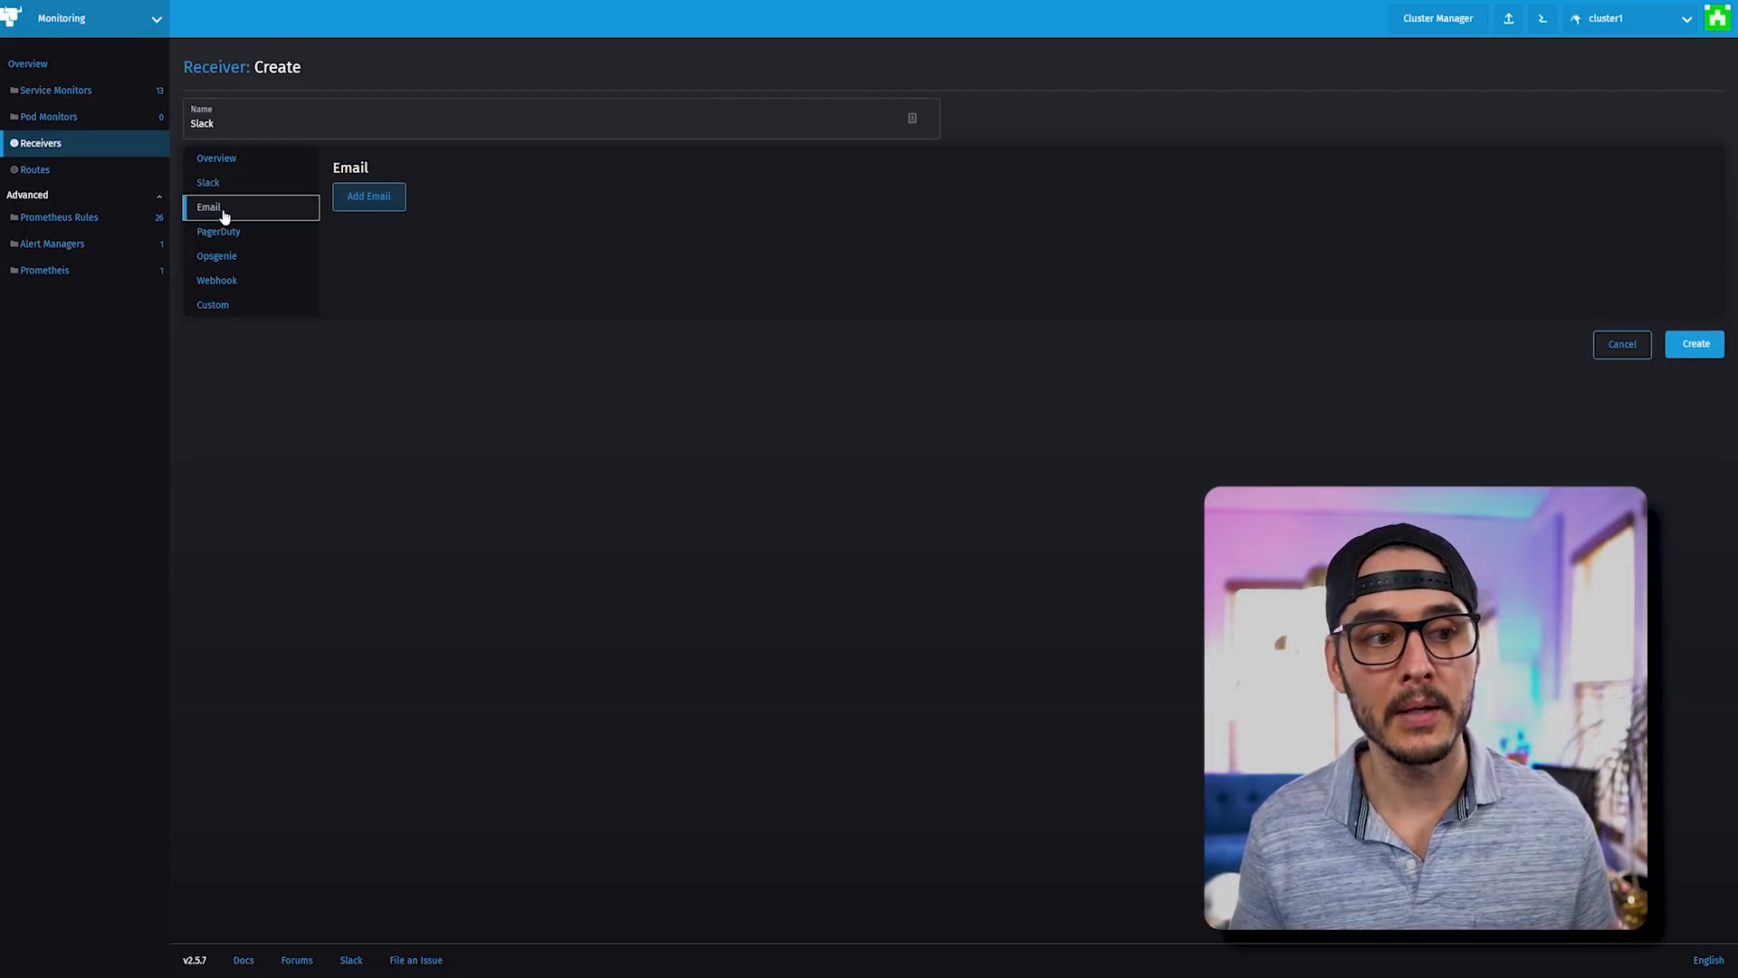
{"action": "left_click", "coordinate": [217, 255]}
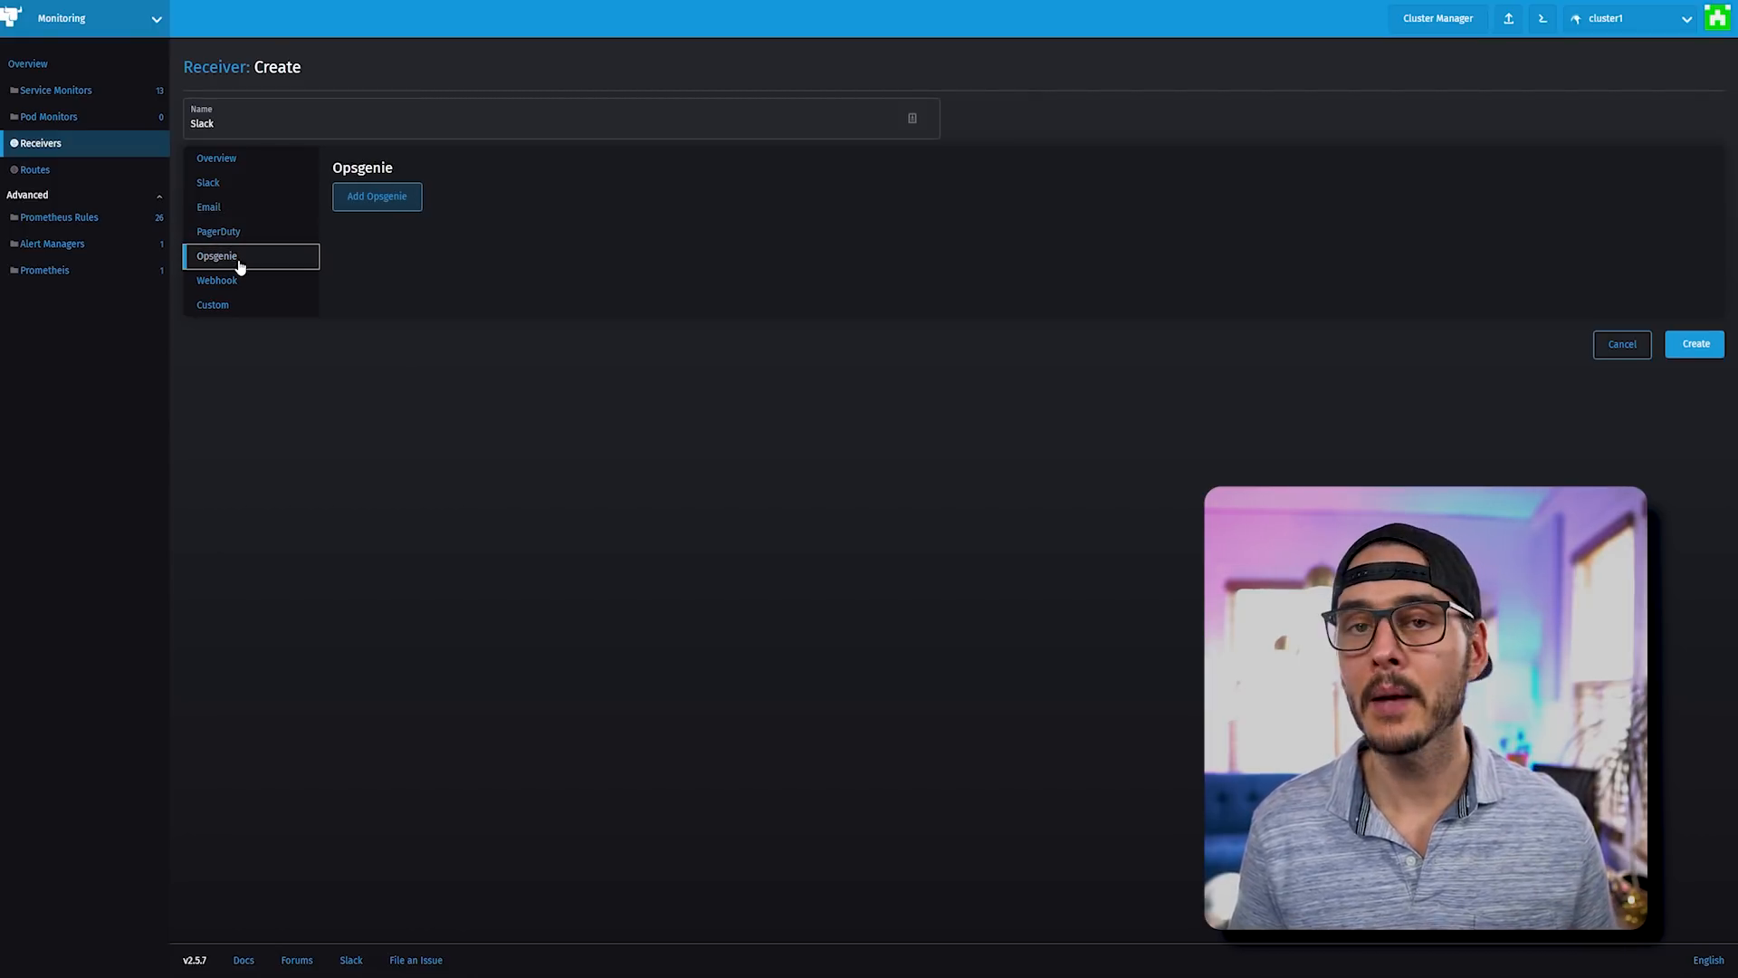
{"action": "left_click", "coordinate": [216, 280]}
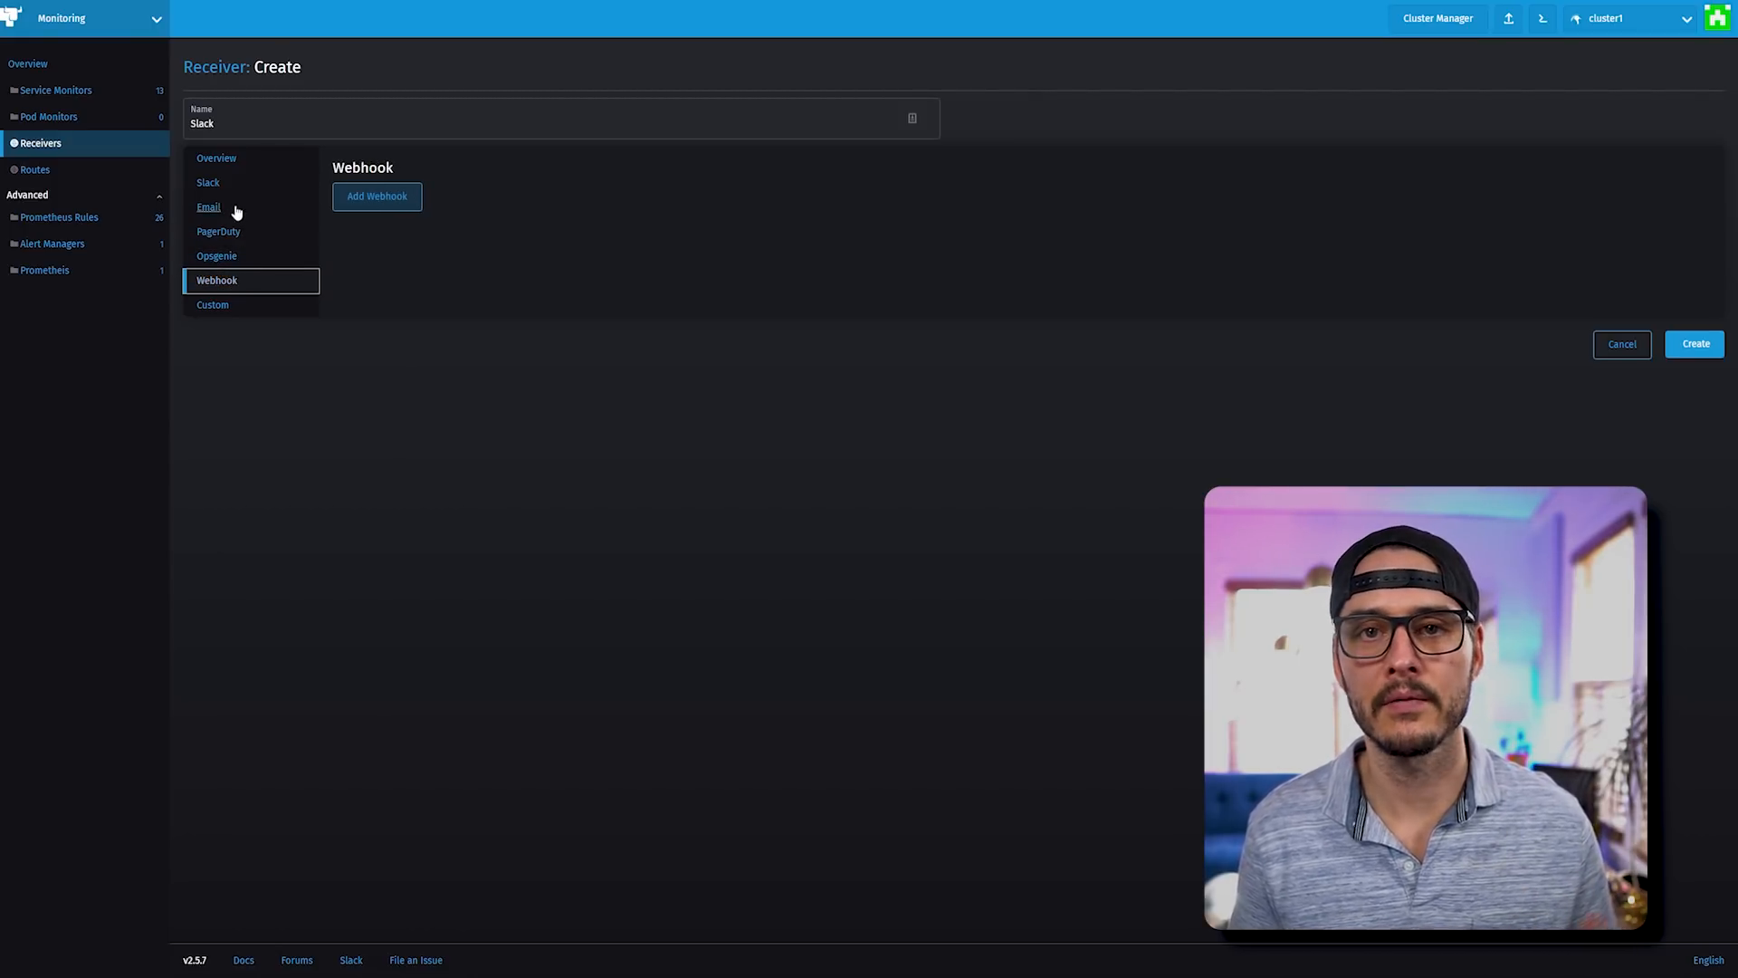
{"action": "left_click", "coordinate": [208, 182]}
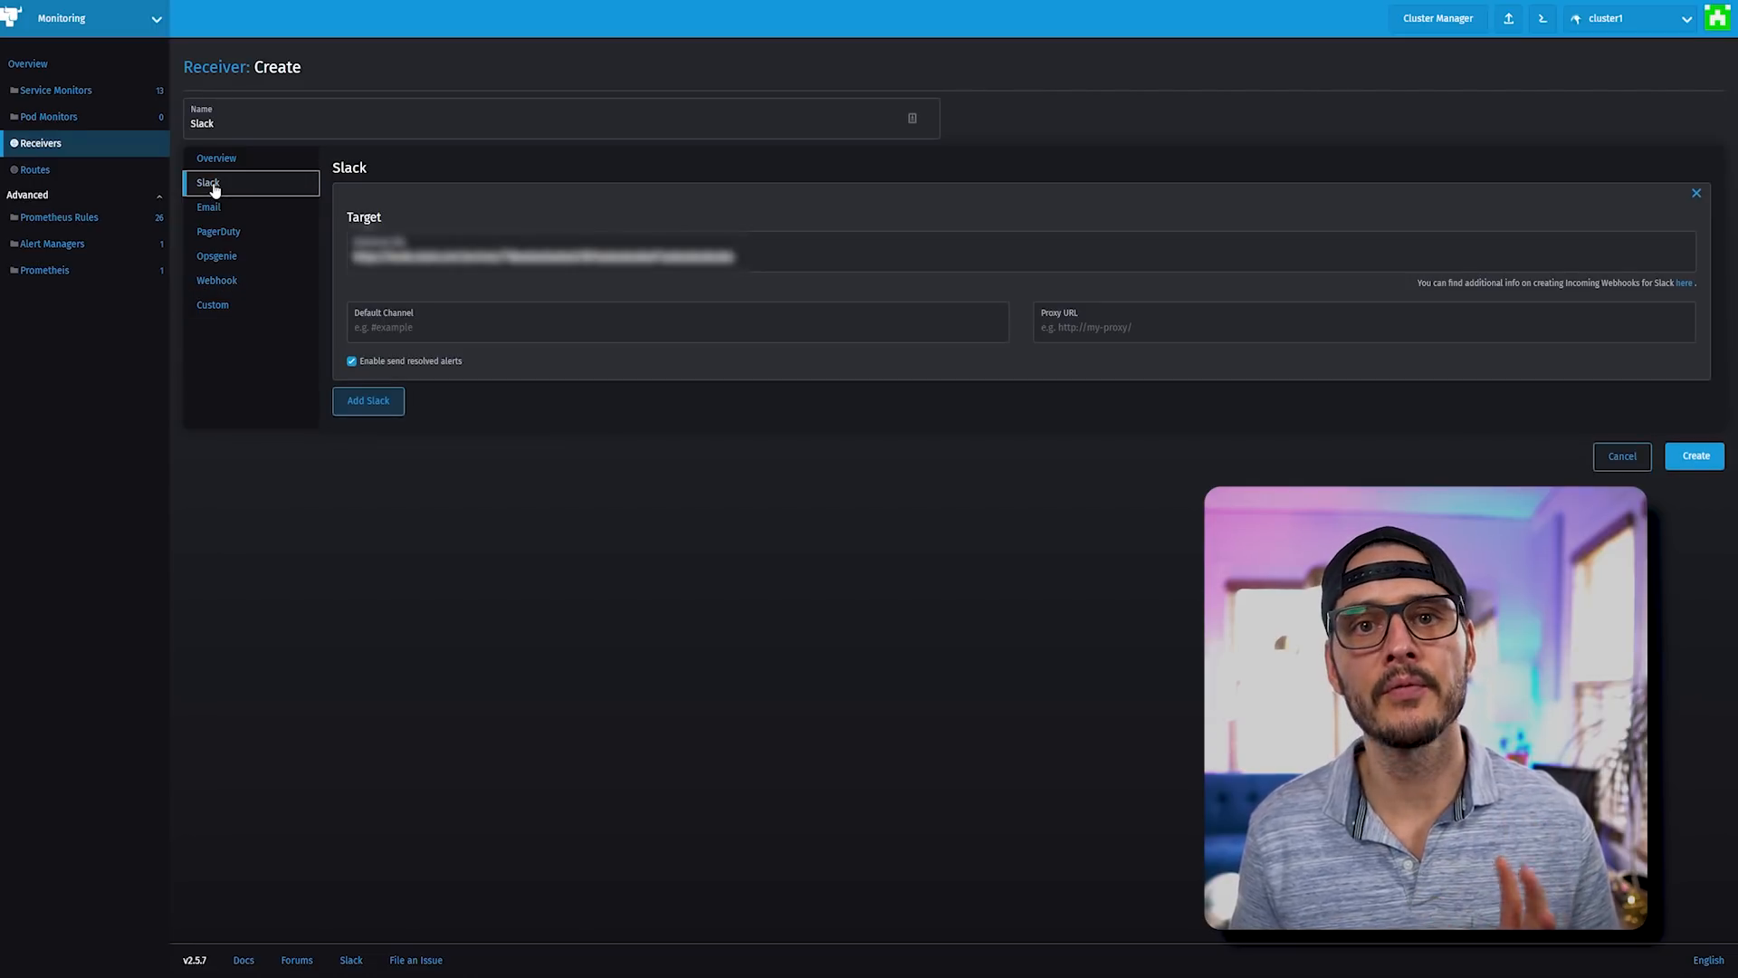
{"action": "mouse_move", "coordinate": [1667, 499]}
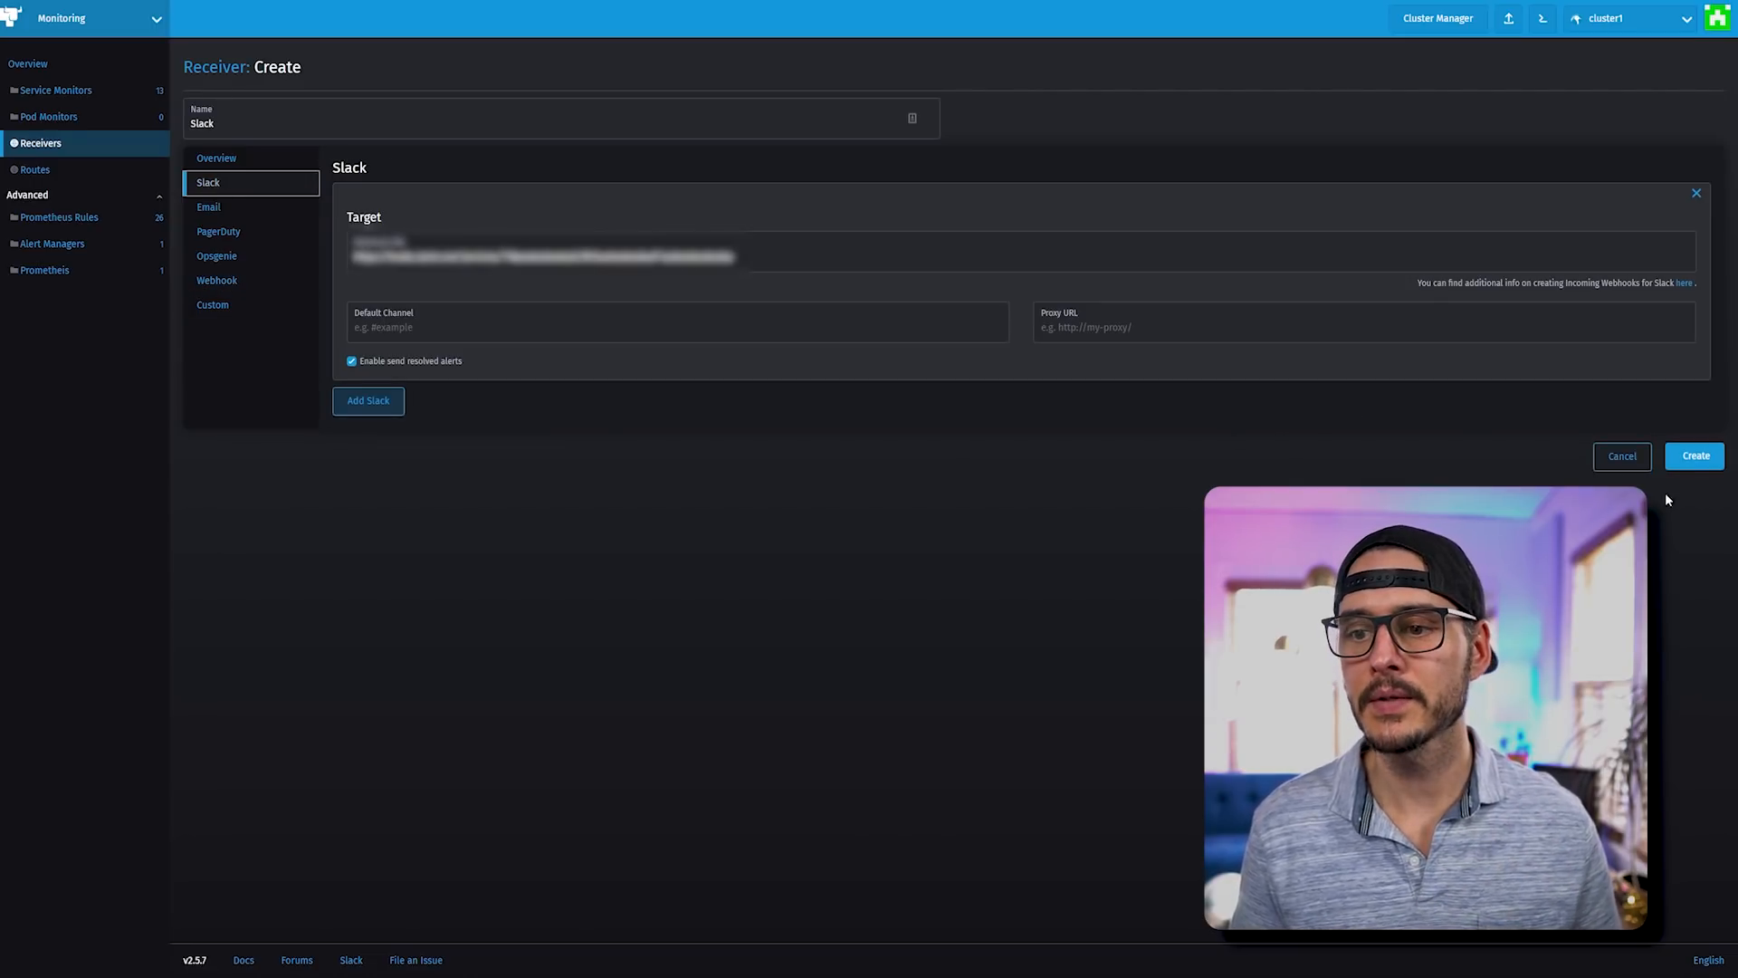
{"action": "left_click", "coordinate": [1694, 457]}
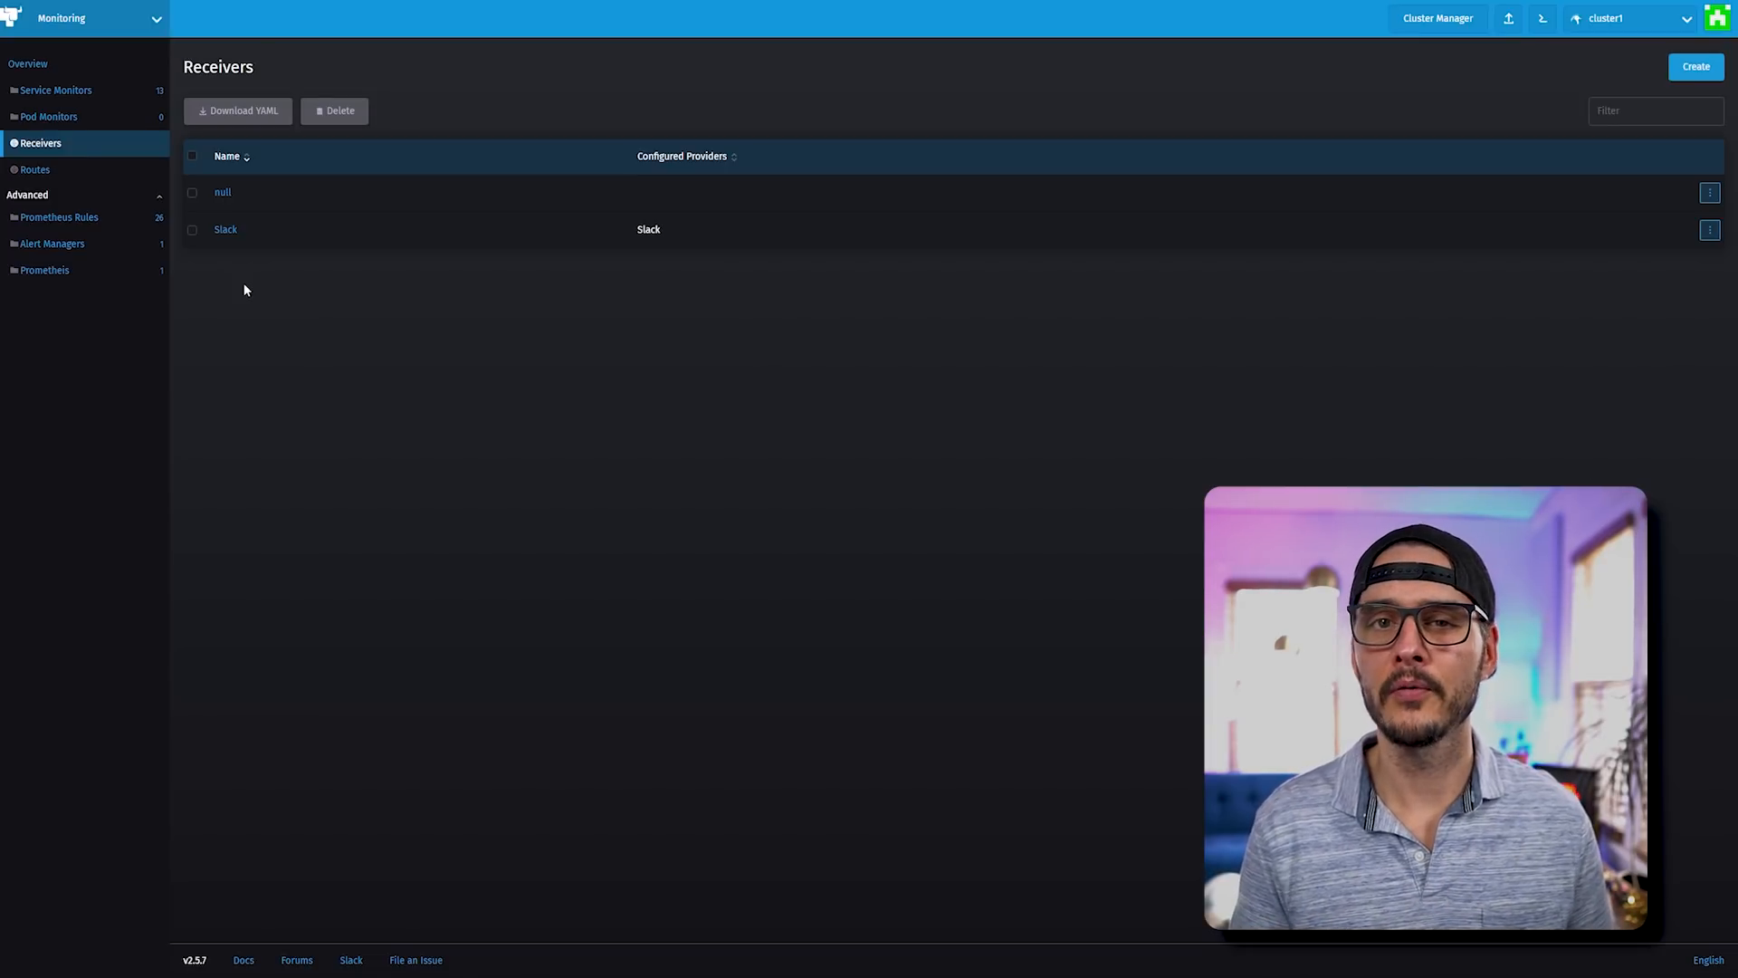
{"action": "mouse_move", "coordinate": [262, 262]}
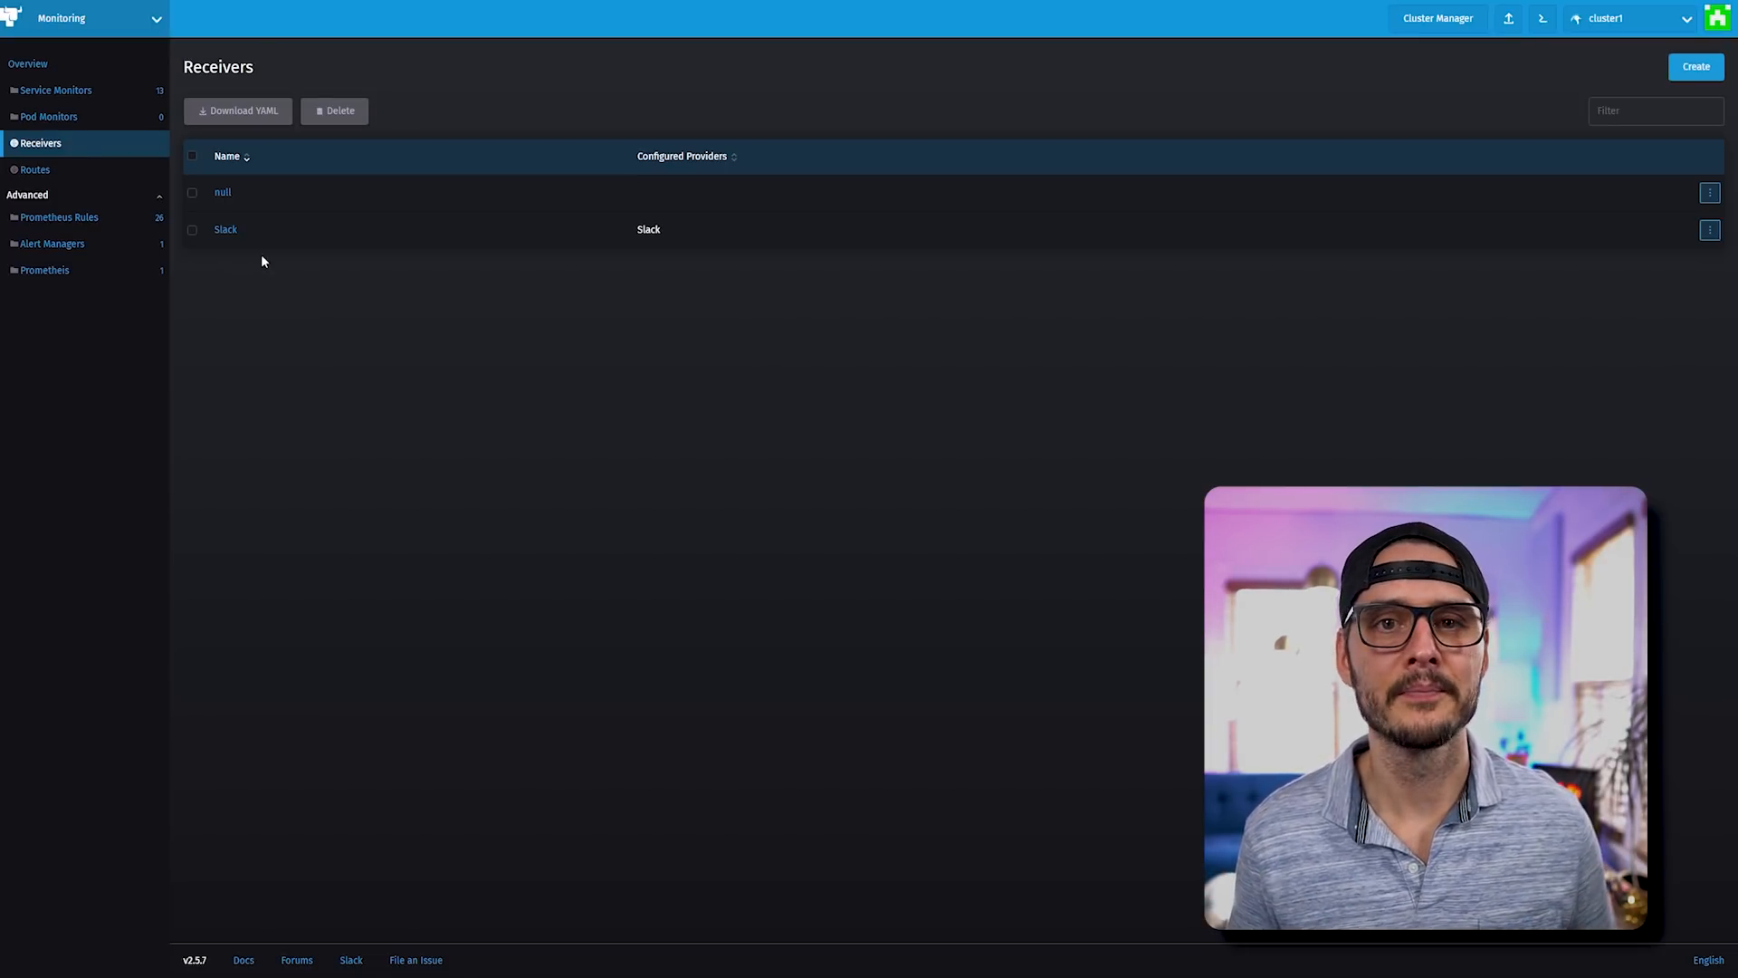
{"action": "mouse_move", "coordinate": [308, 204]}
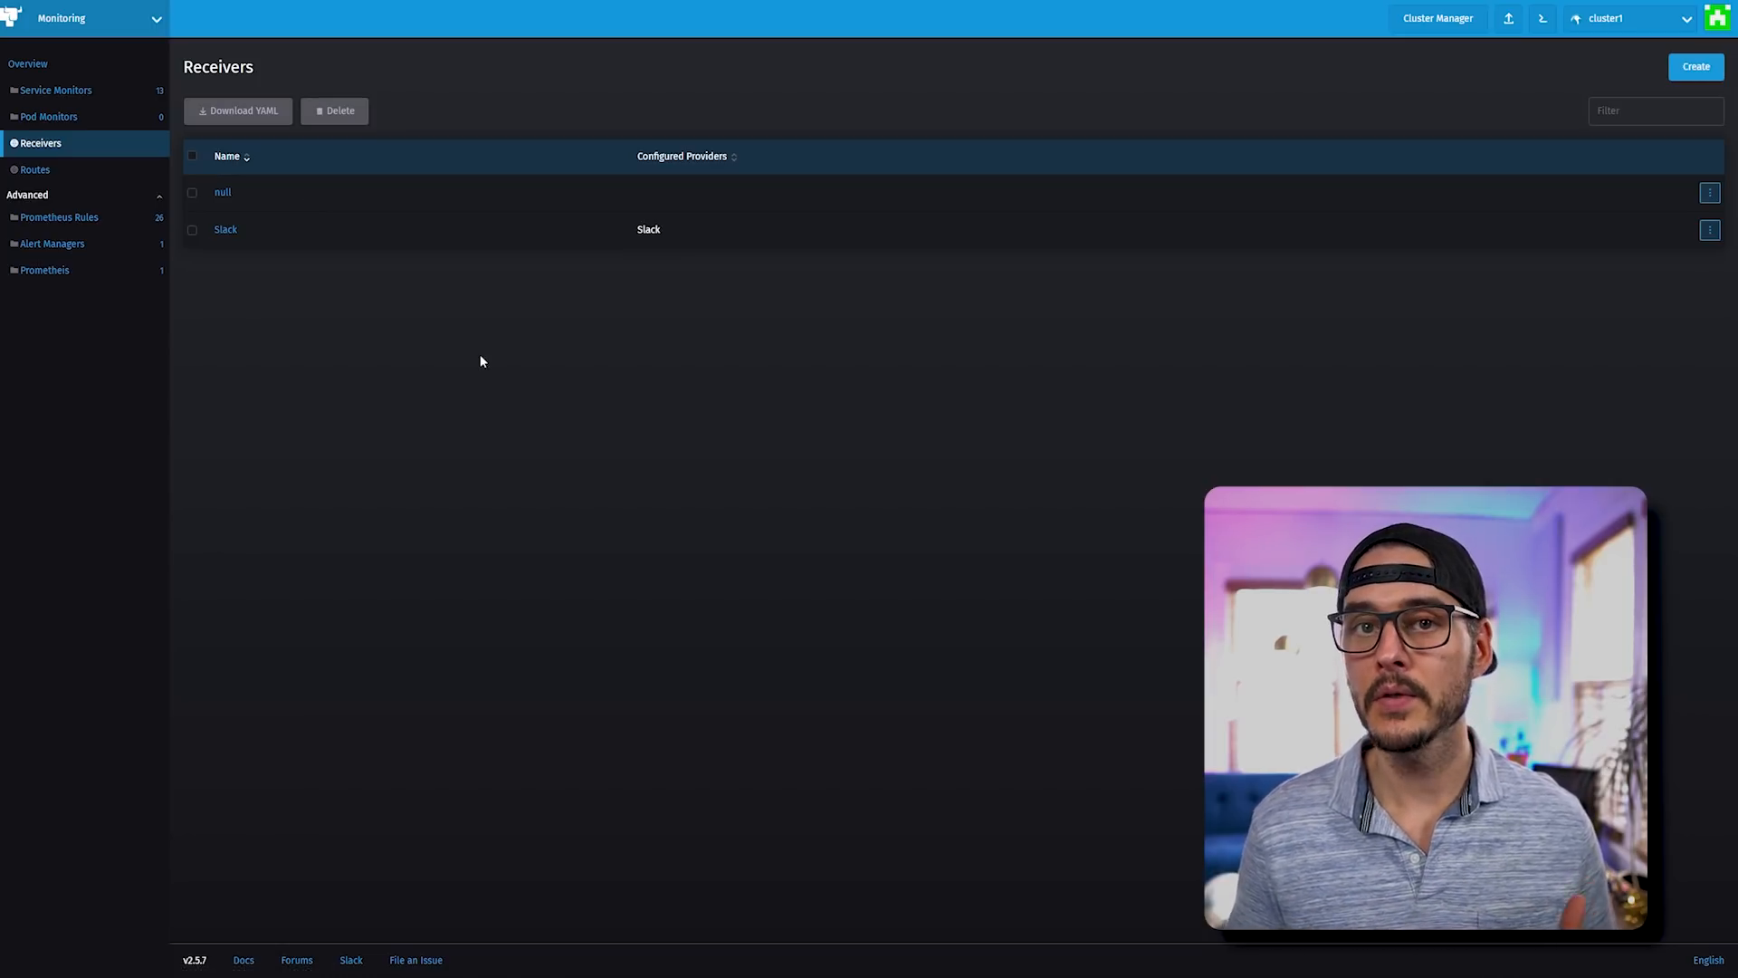
- Edit the root route's config from the Routes list and save it with Slack as its receiver
{"action": "left_click", "coordinate": [35, 169]}
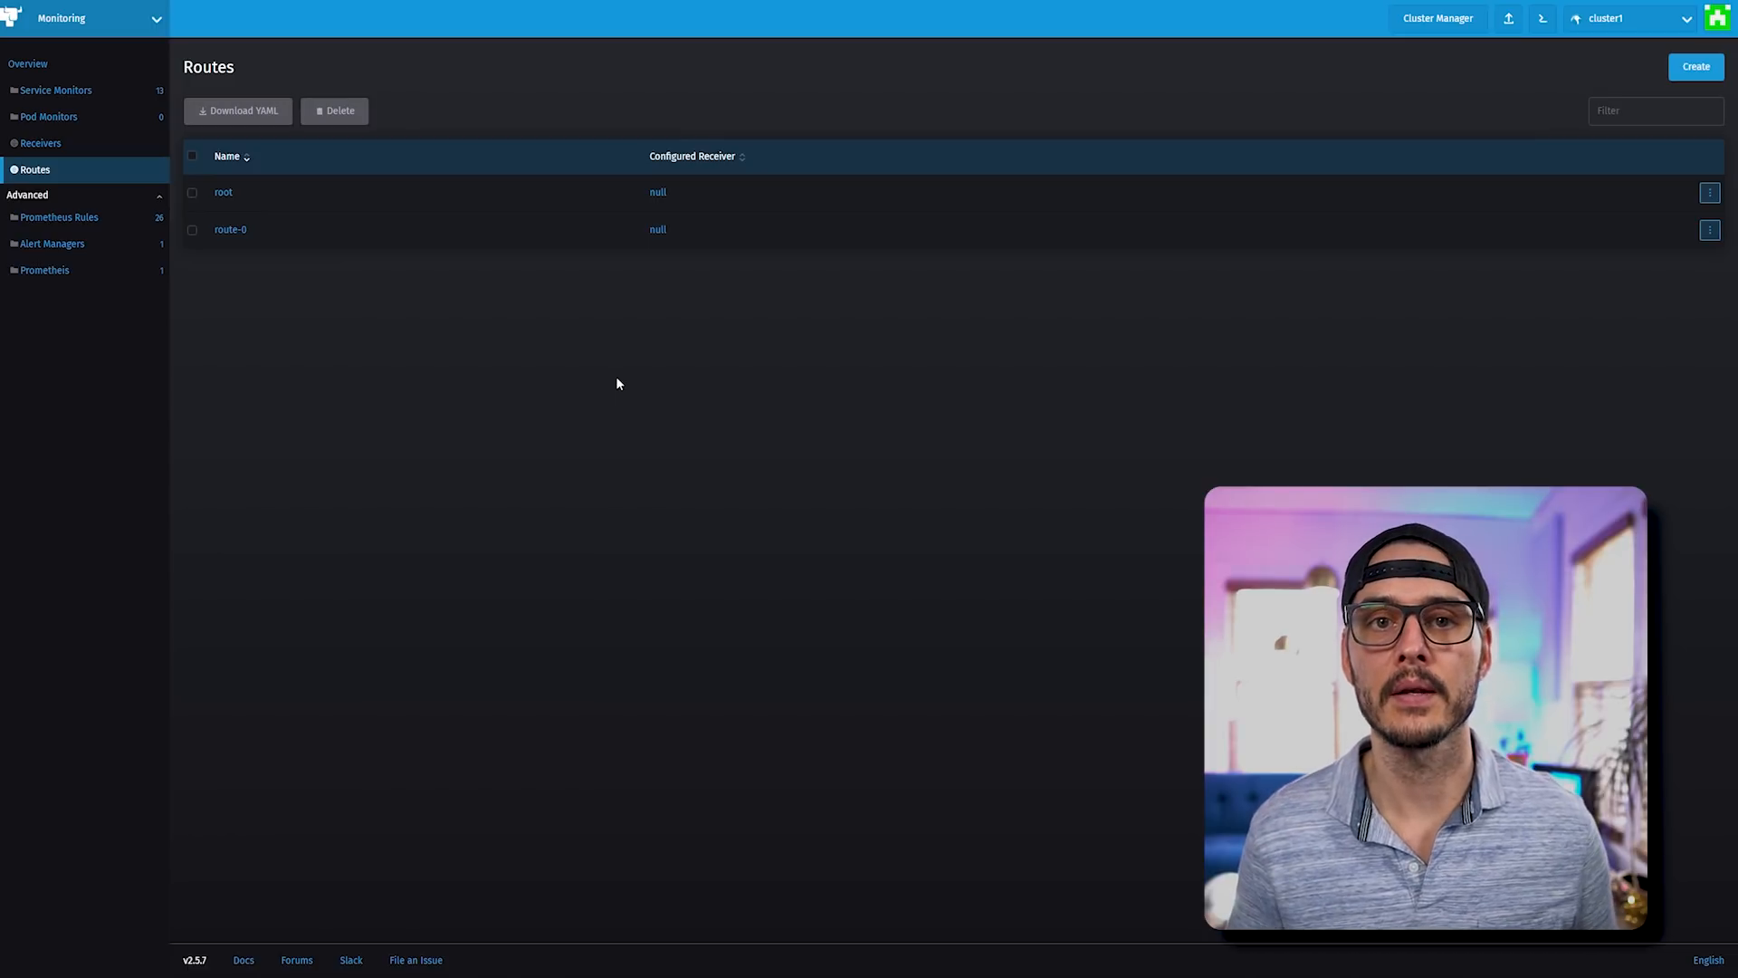
{"action": "left_click", "coordinate": [1708, 192]}
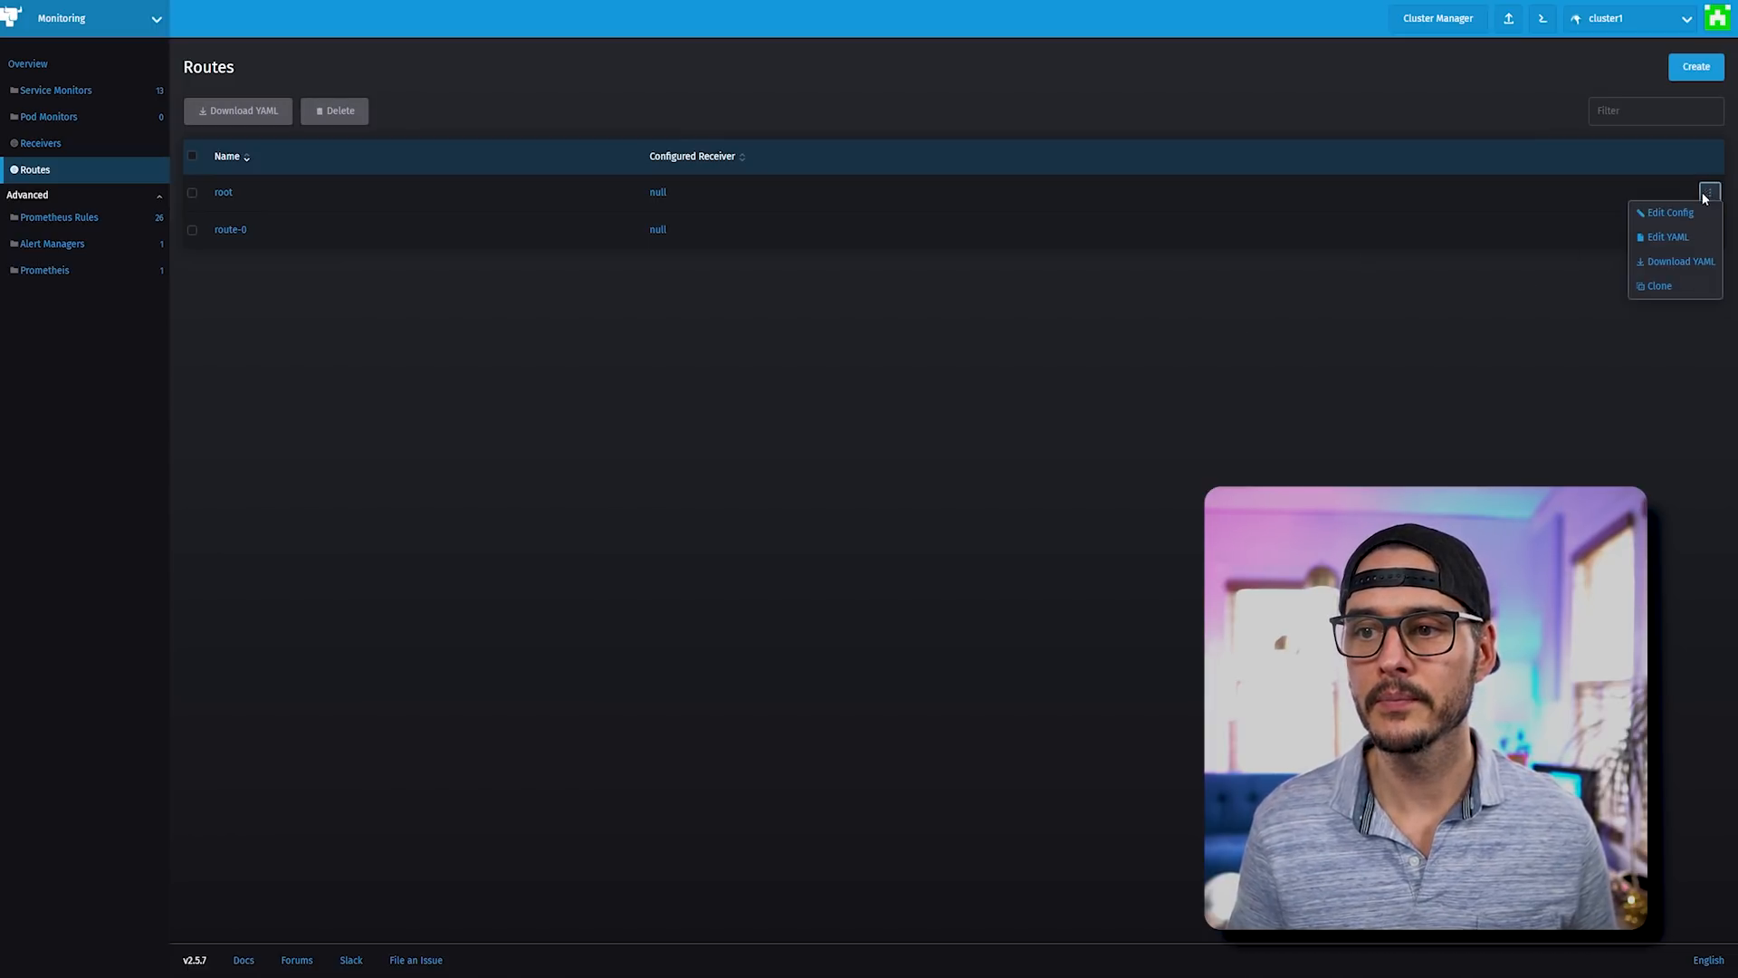
{"action": "left_click", "coordinate": [1667, 212]}
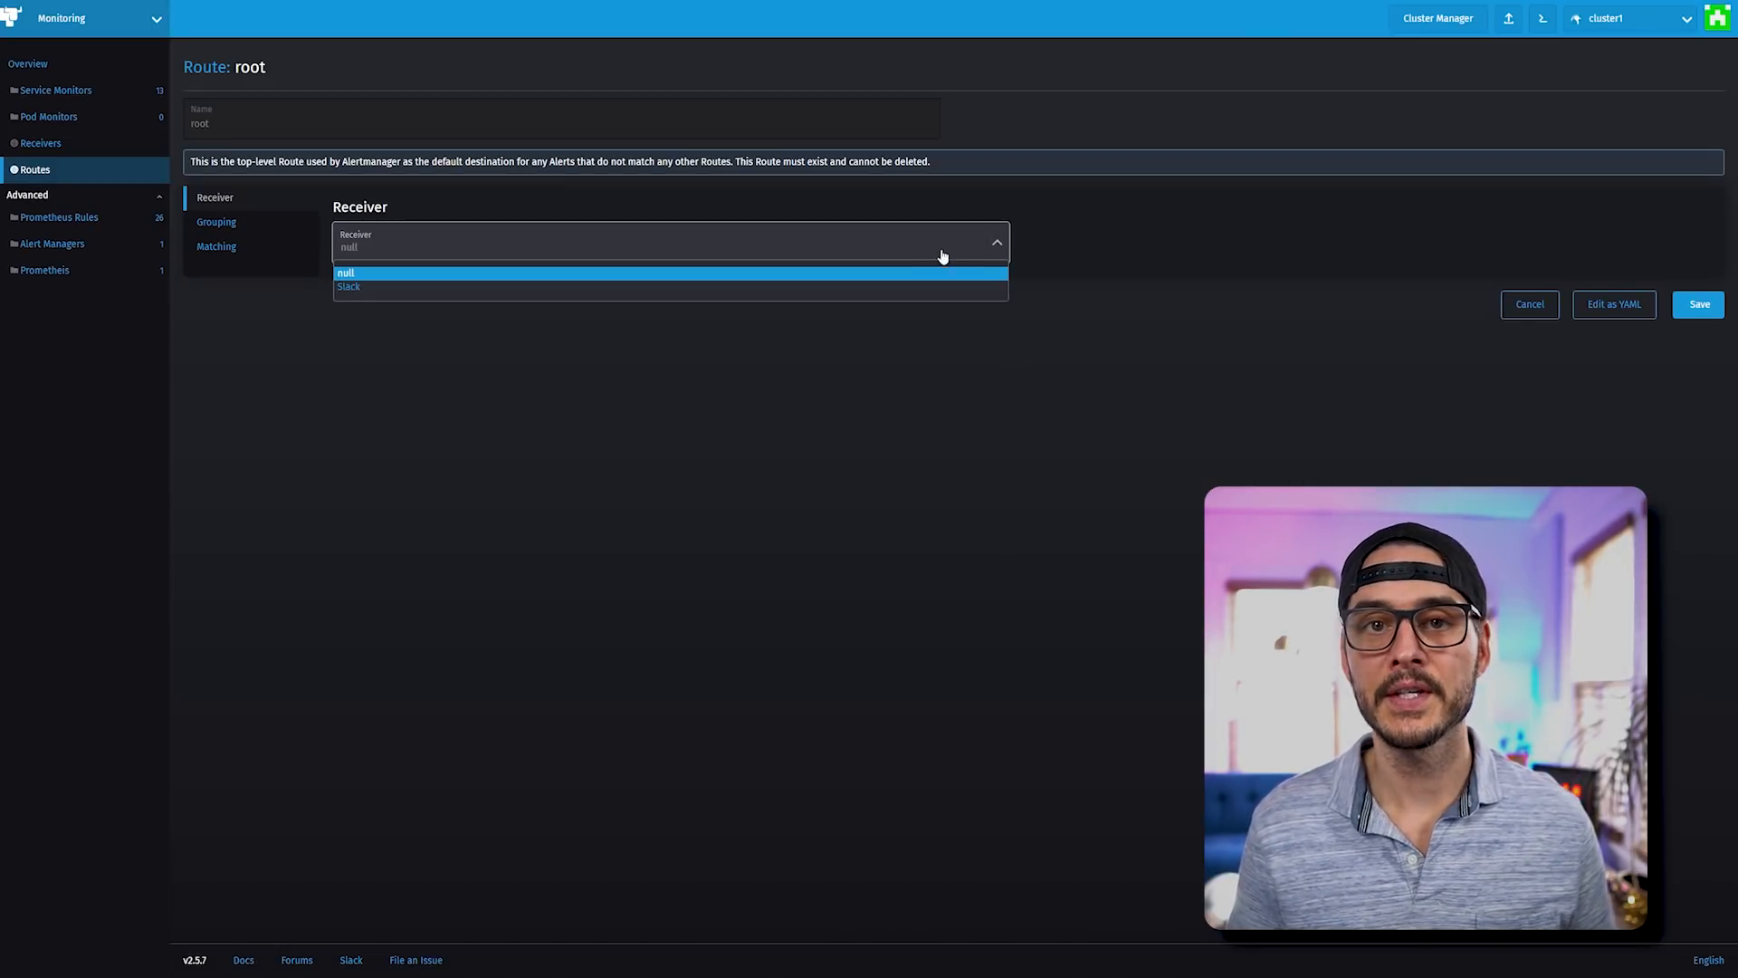
{"action": "mouse_move", "coordinate": [836, 291]}
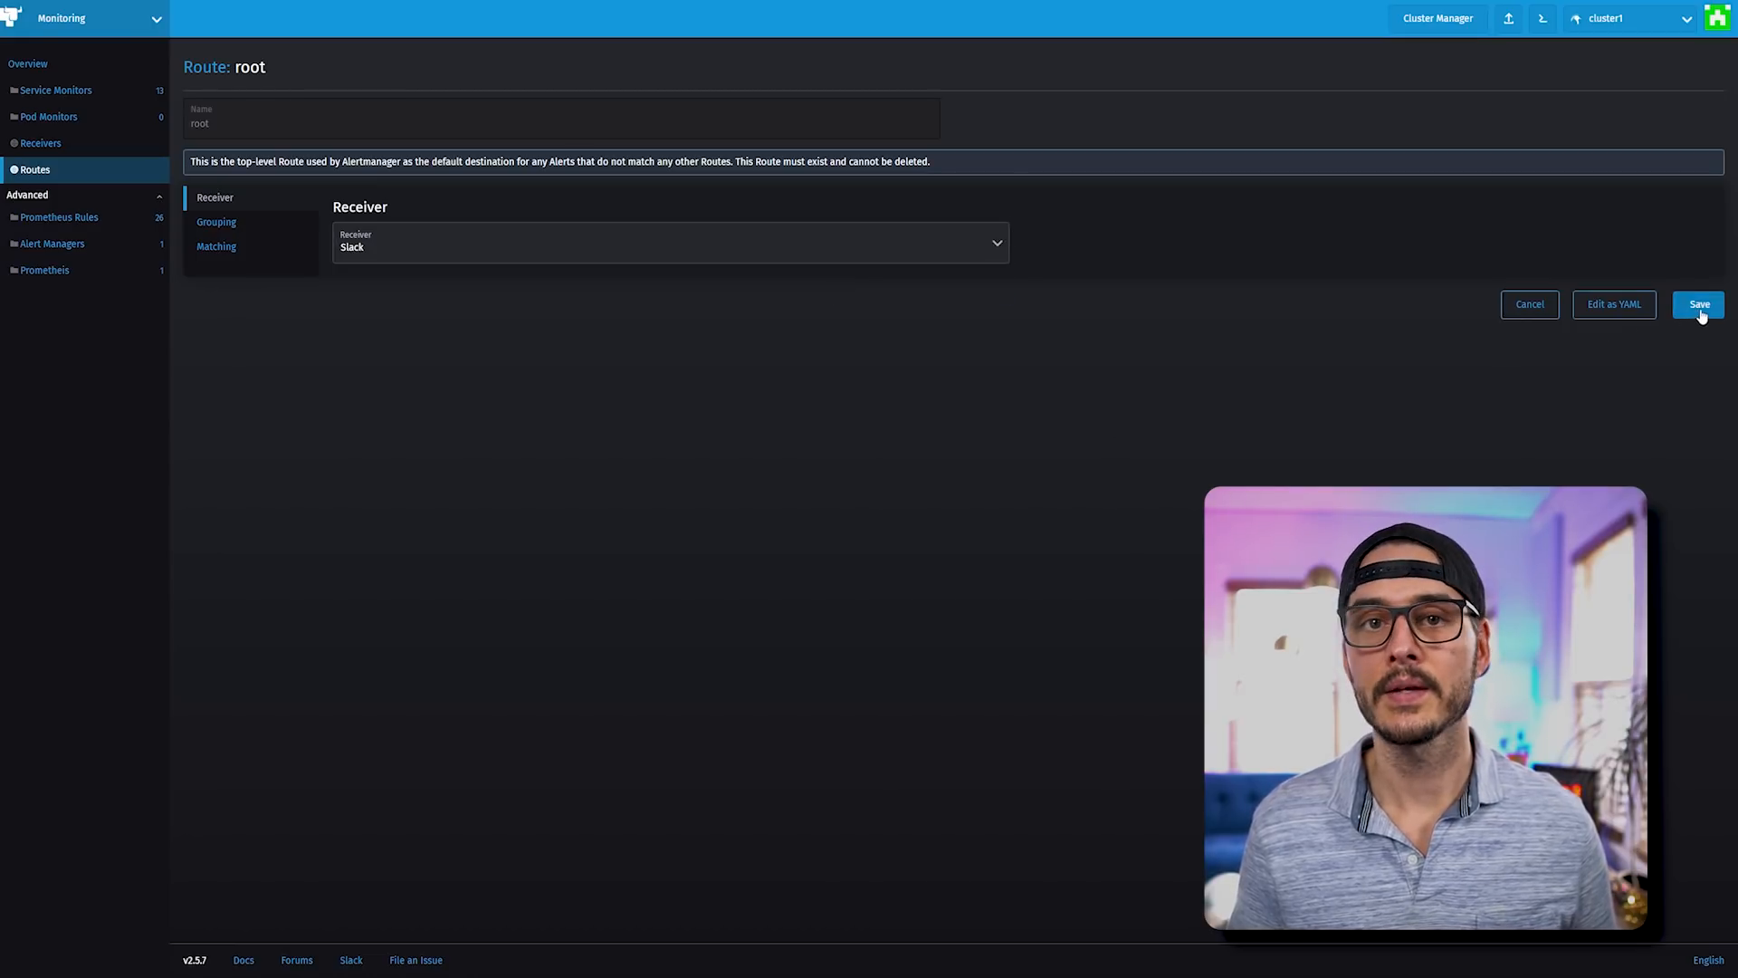
{"action": "left_click", "coordinate": [1698, 304]}
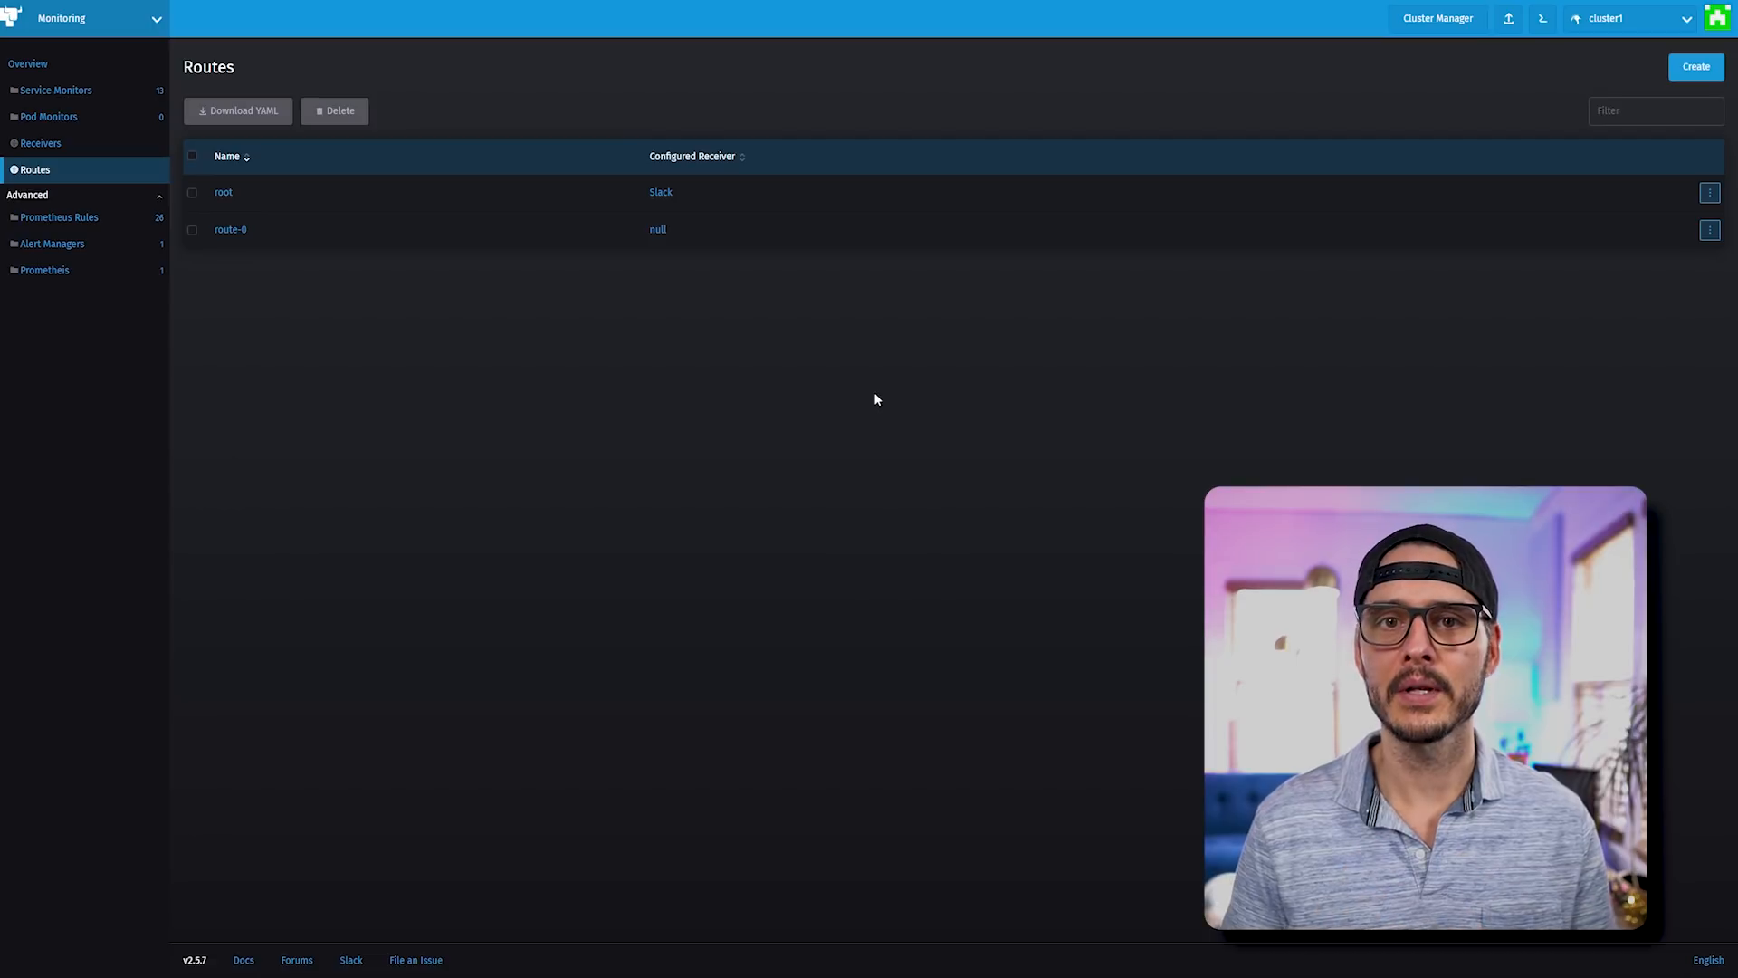
{"action": "mouse_move", "coordinate": [497, 380]}
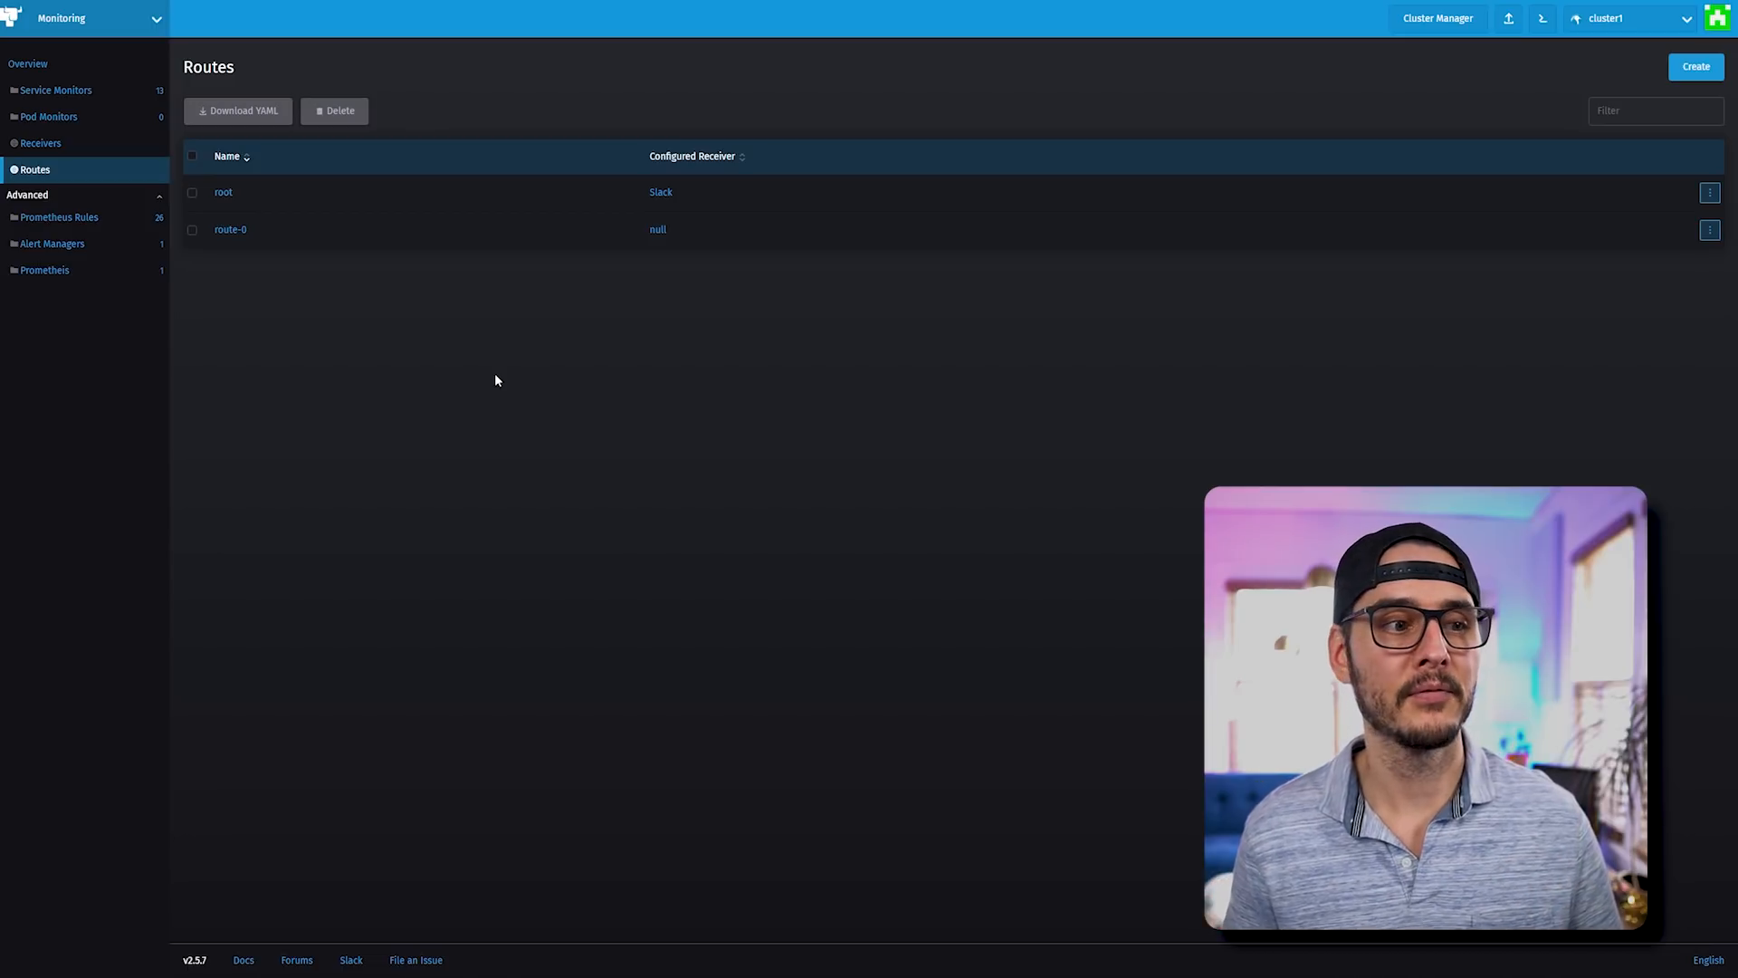
- List the Prometheus rules in cattle-monitoring-system, scroll through them, and return to Routes
{"action": "left_click", "coordinate": [59, 218]}
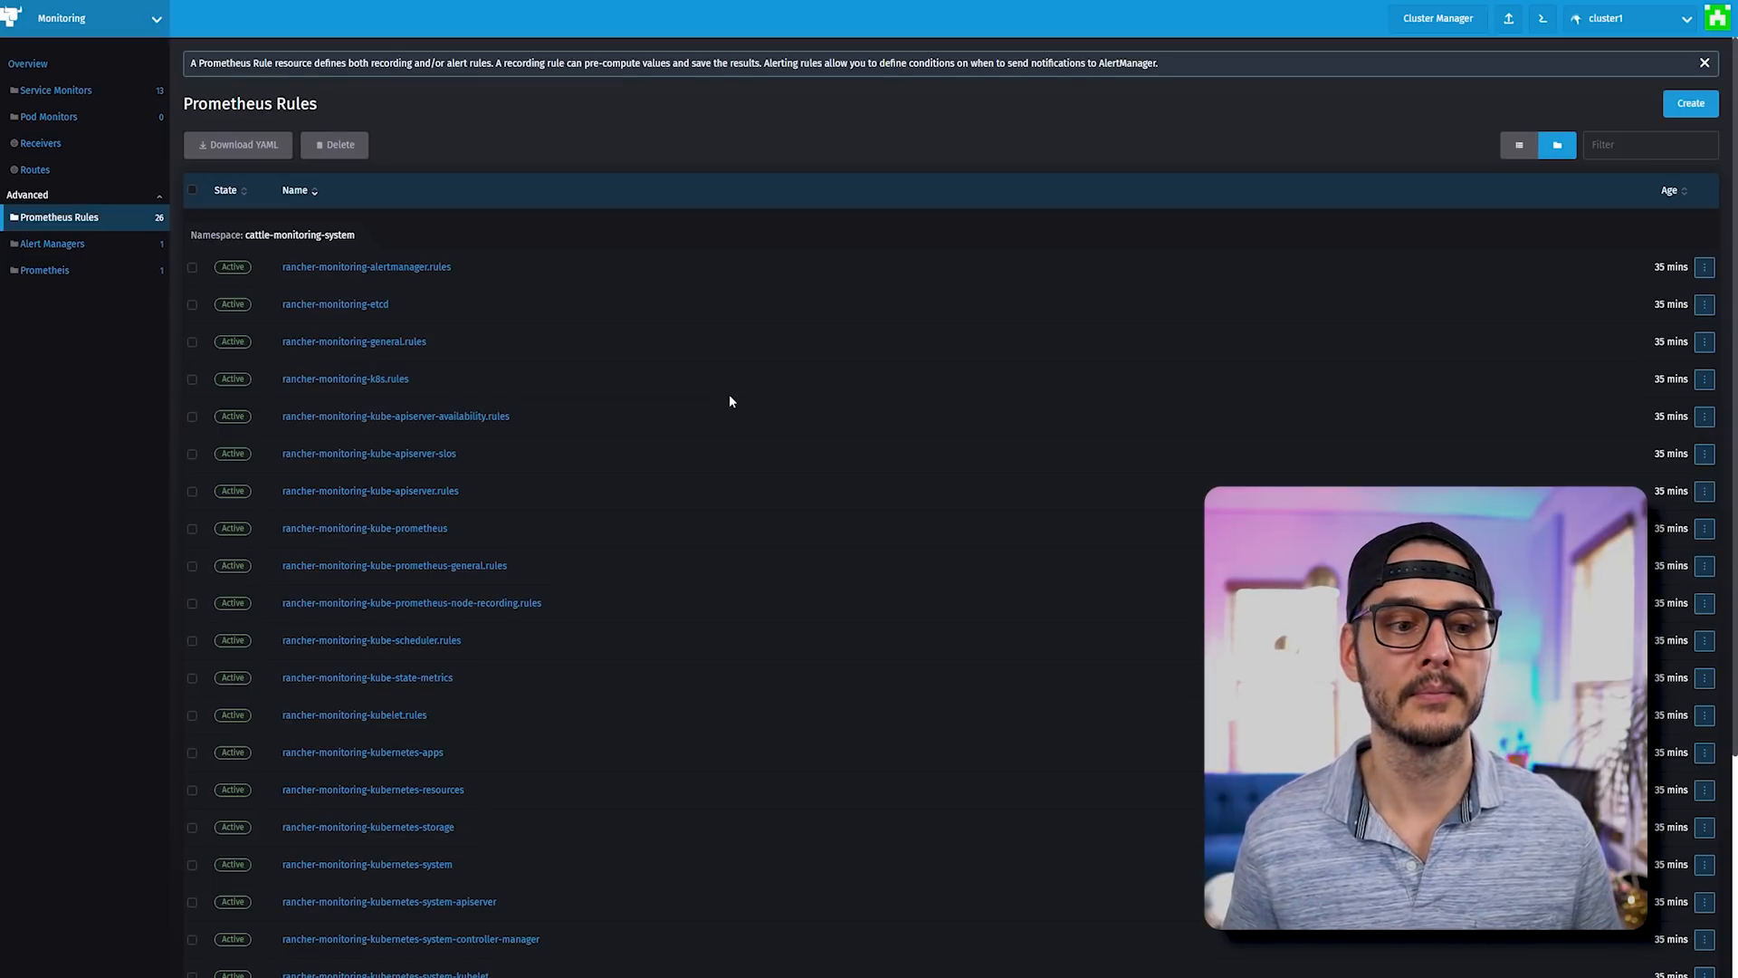
{"action": "scroll", "scroll_direction": "down", "scroll_amount": 3}
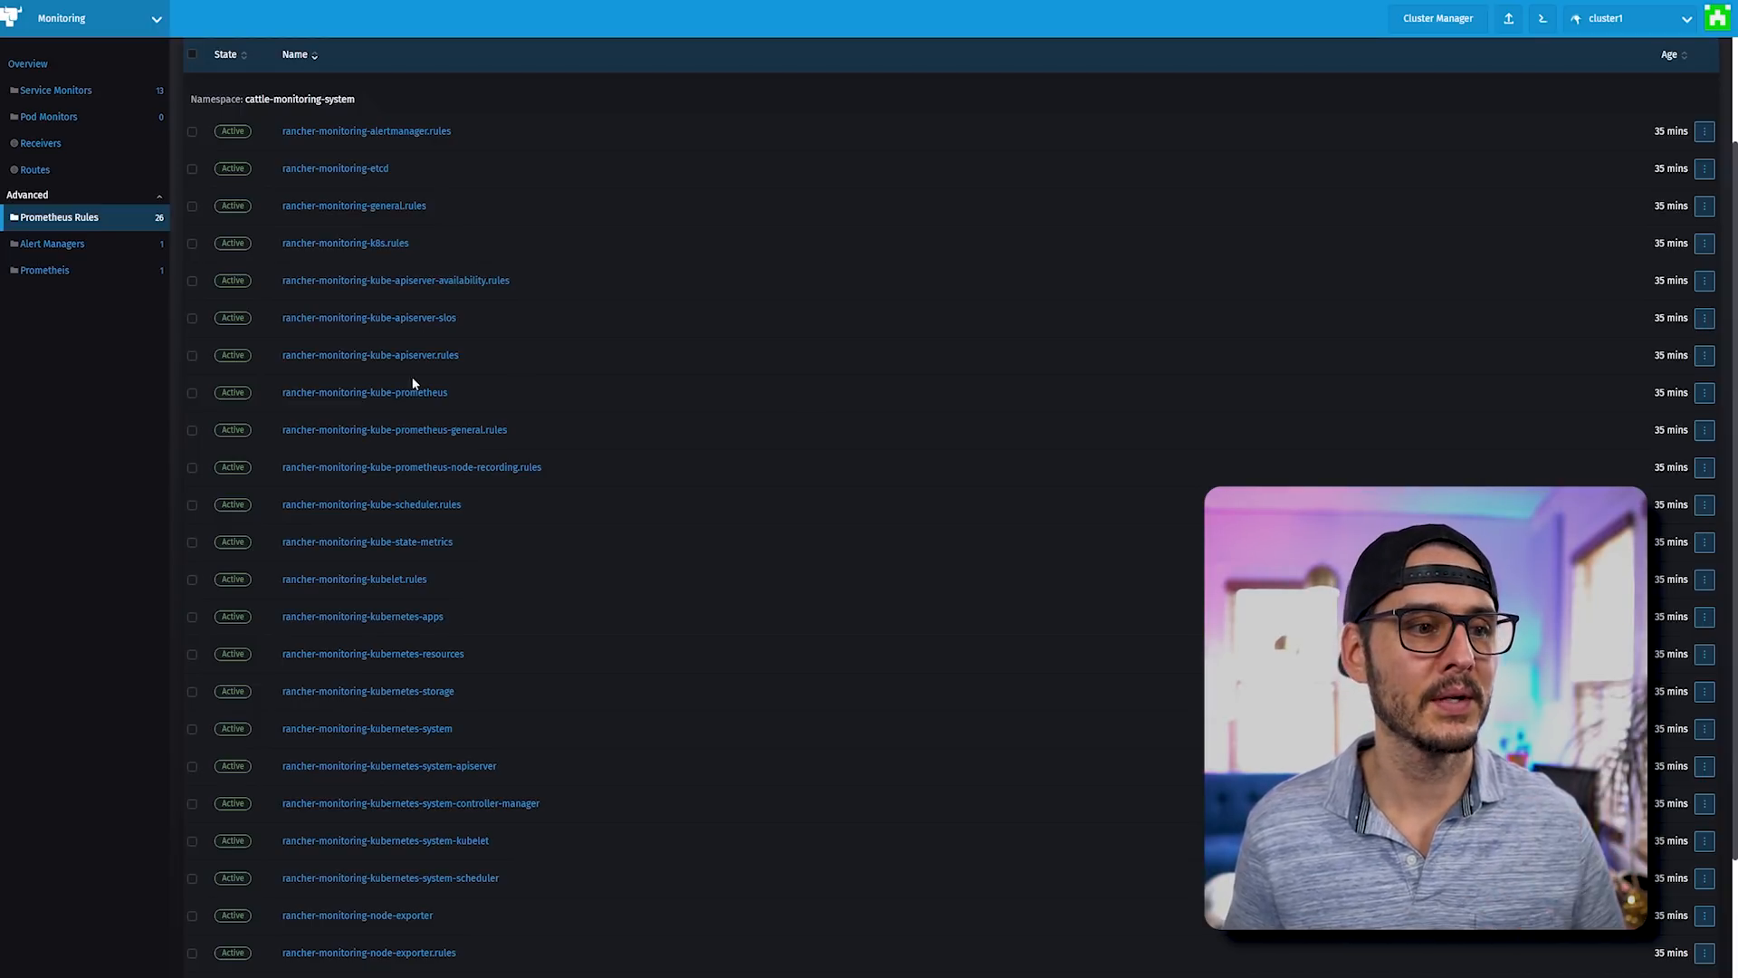
{"action": "left_click", "coordinate": [35, 169]}
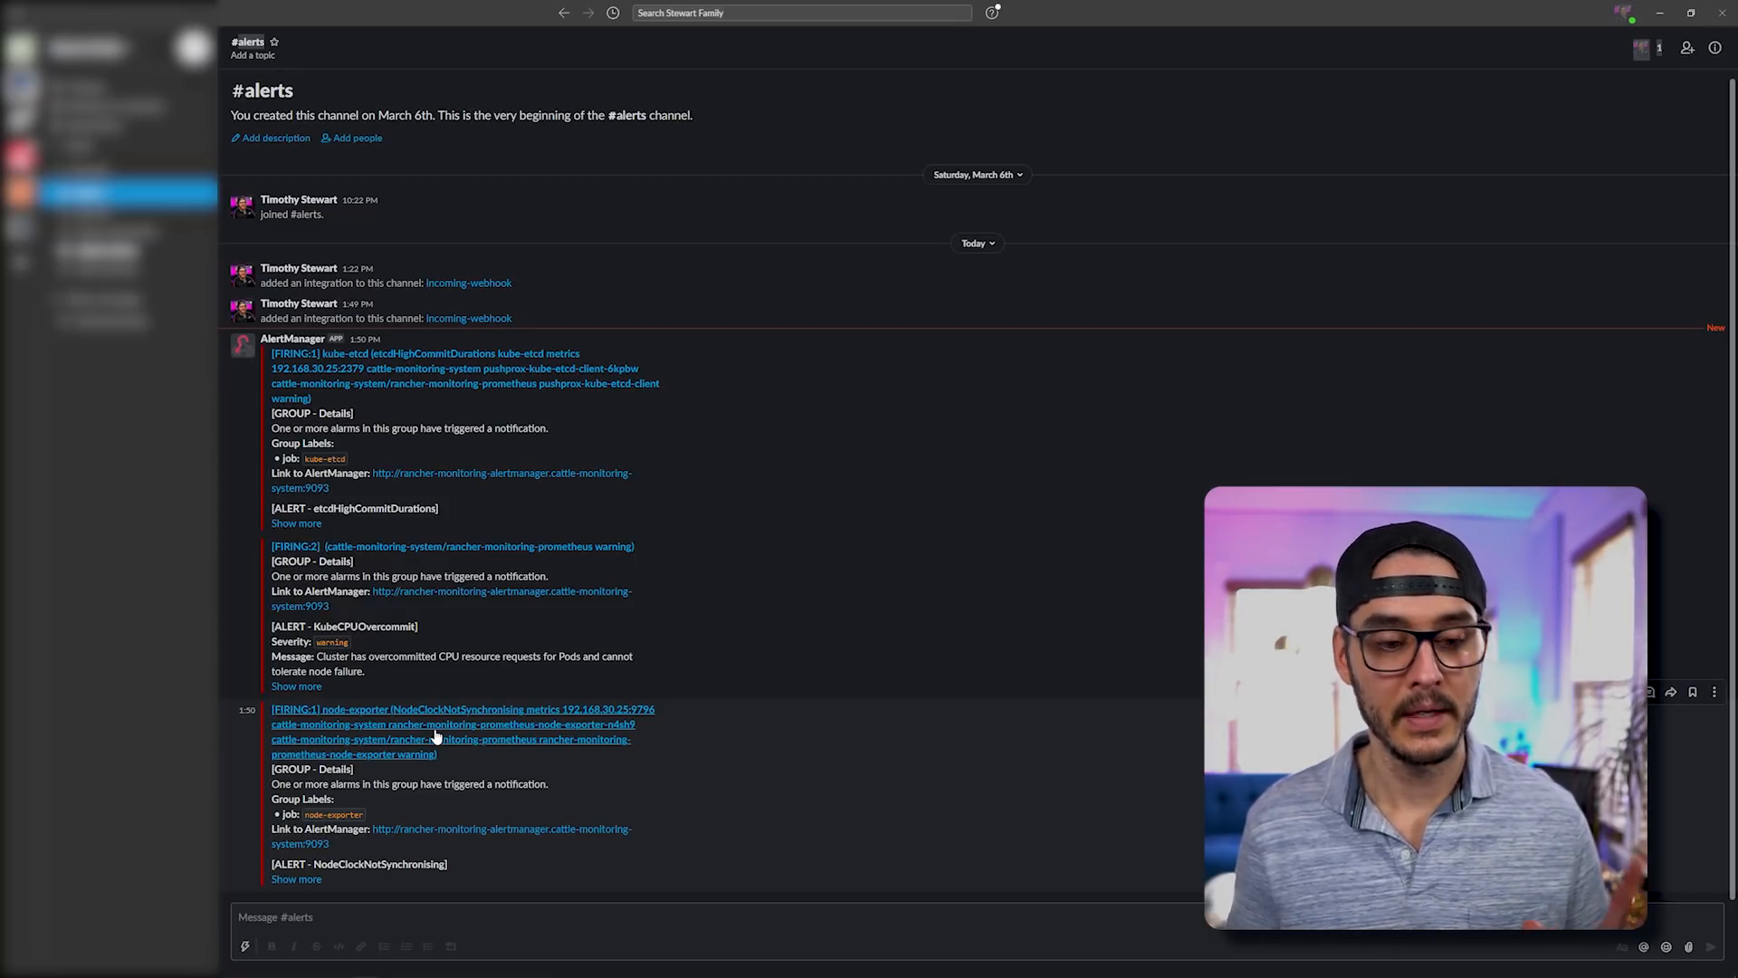
{"action": "mouse_move", "coordinate": [394, 824]}
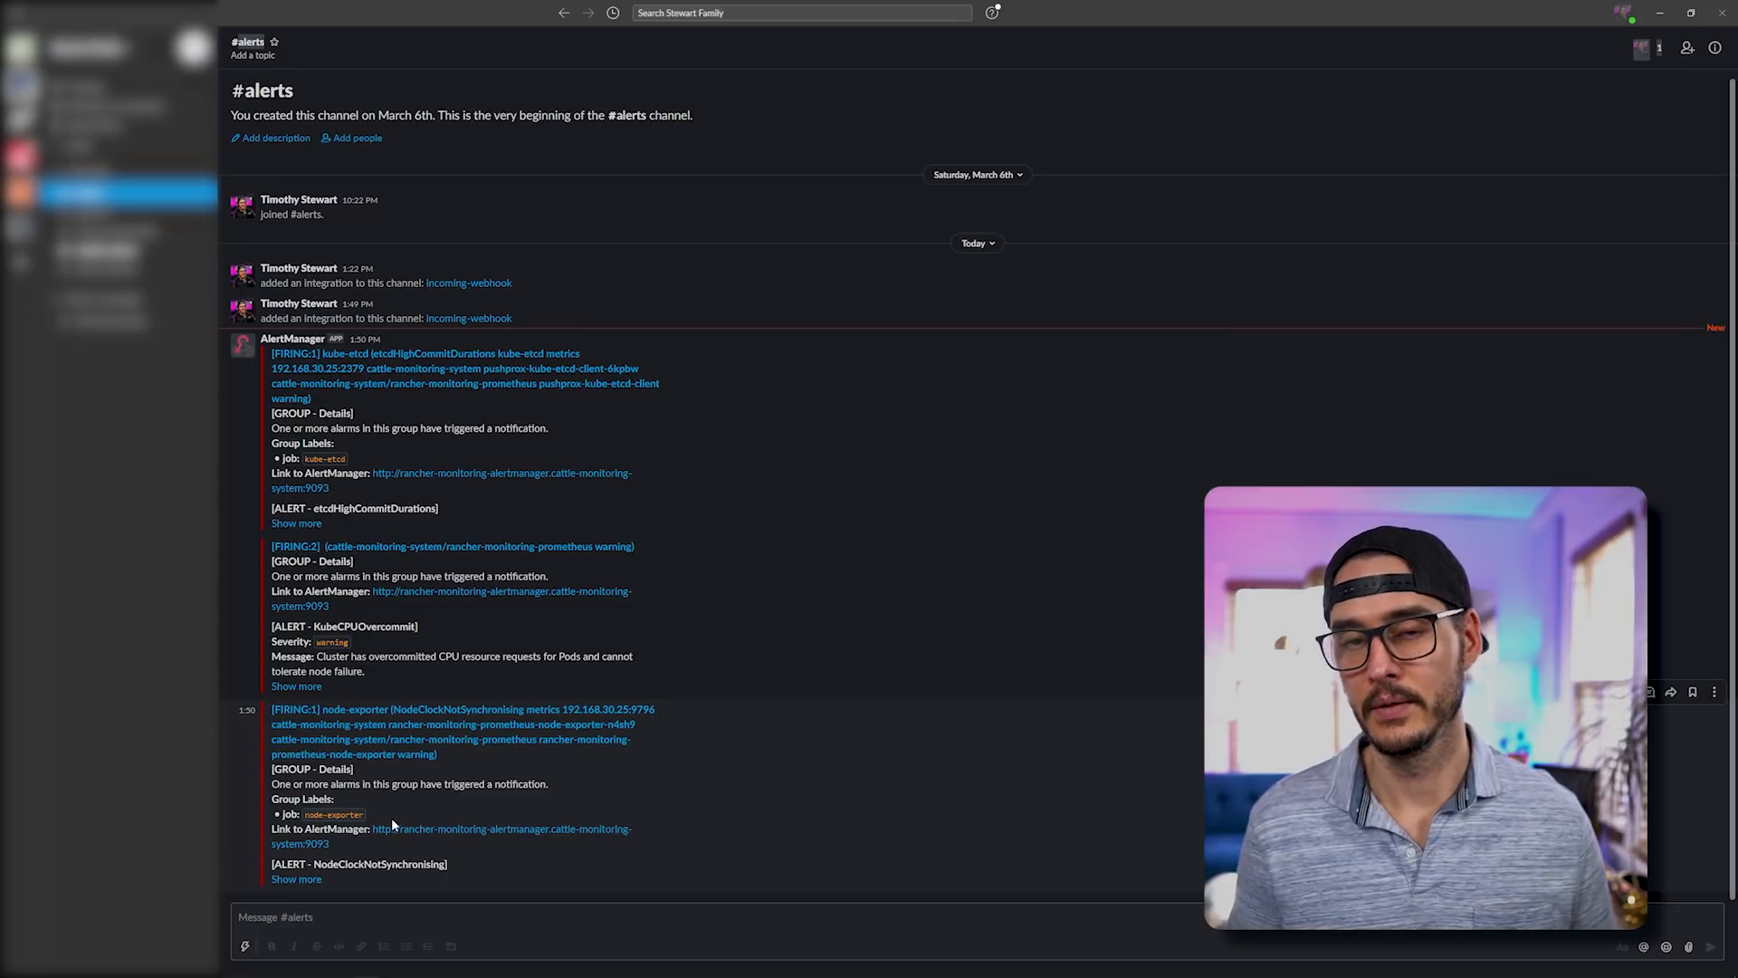
{"action": "mouse_move", "coordinate": [439, 839]}
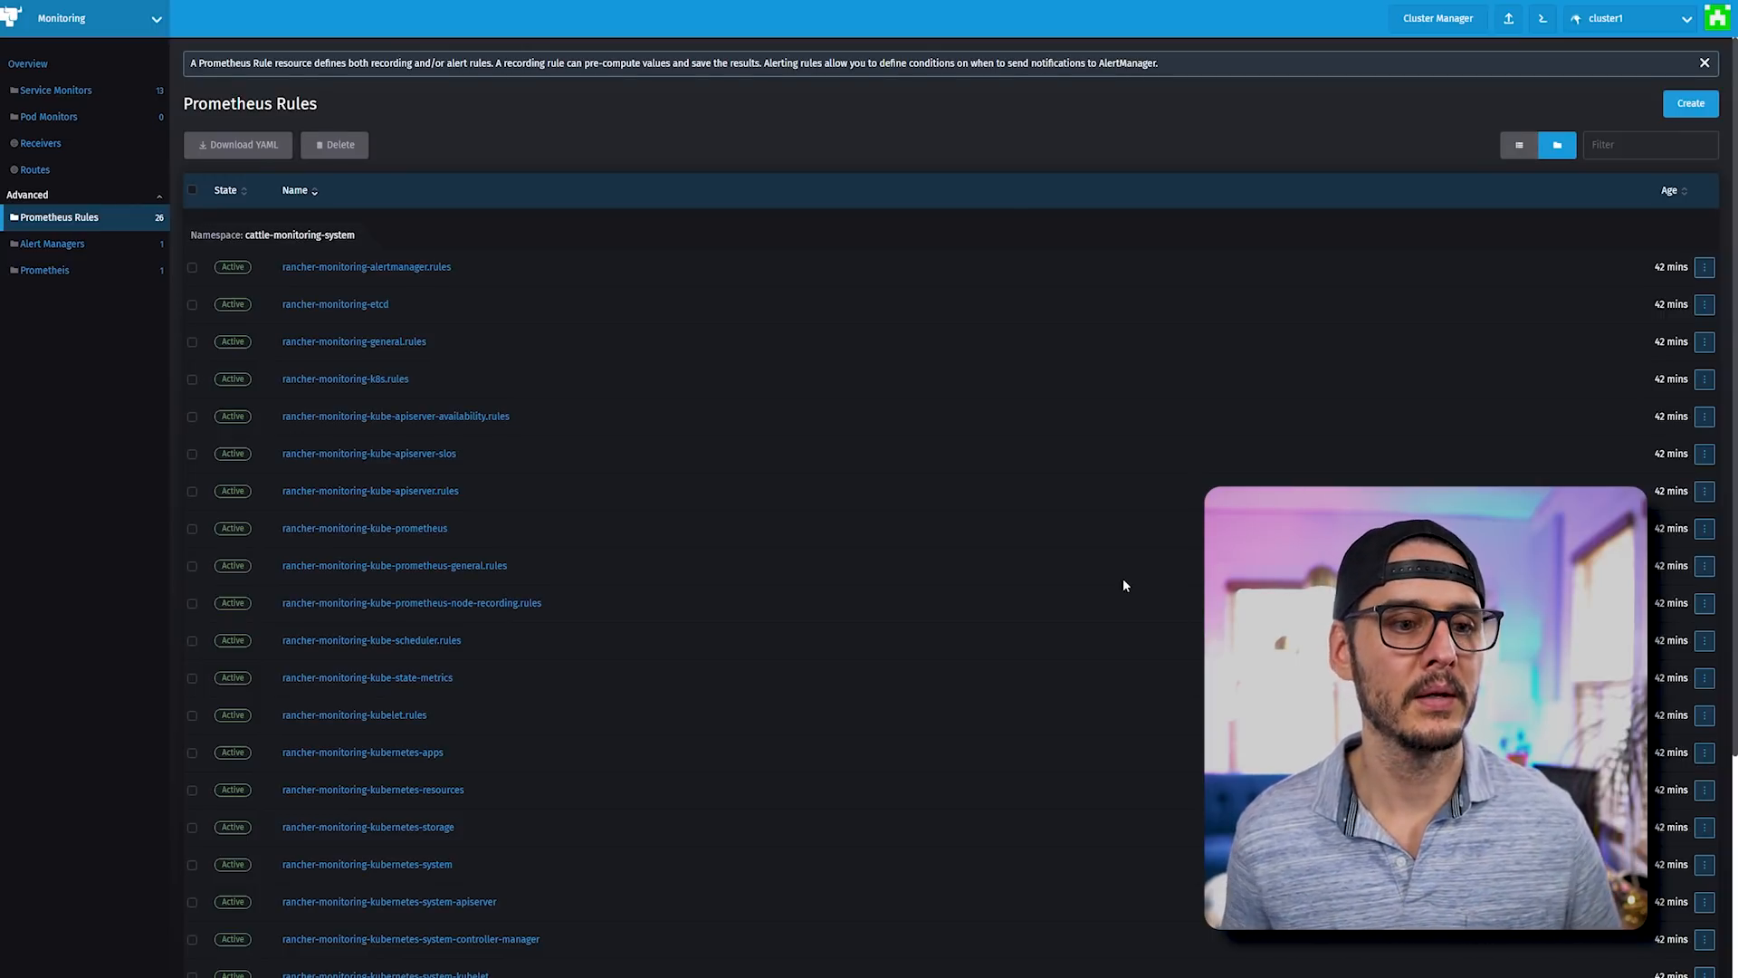
{"action": "left_click", "coordinate": [1703, 266]}
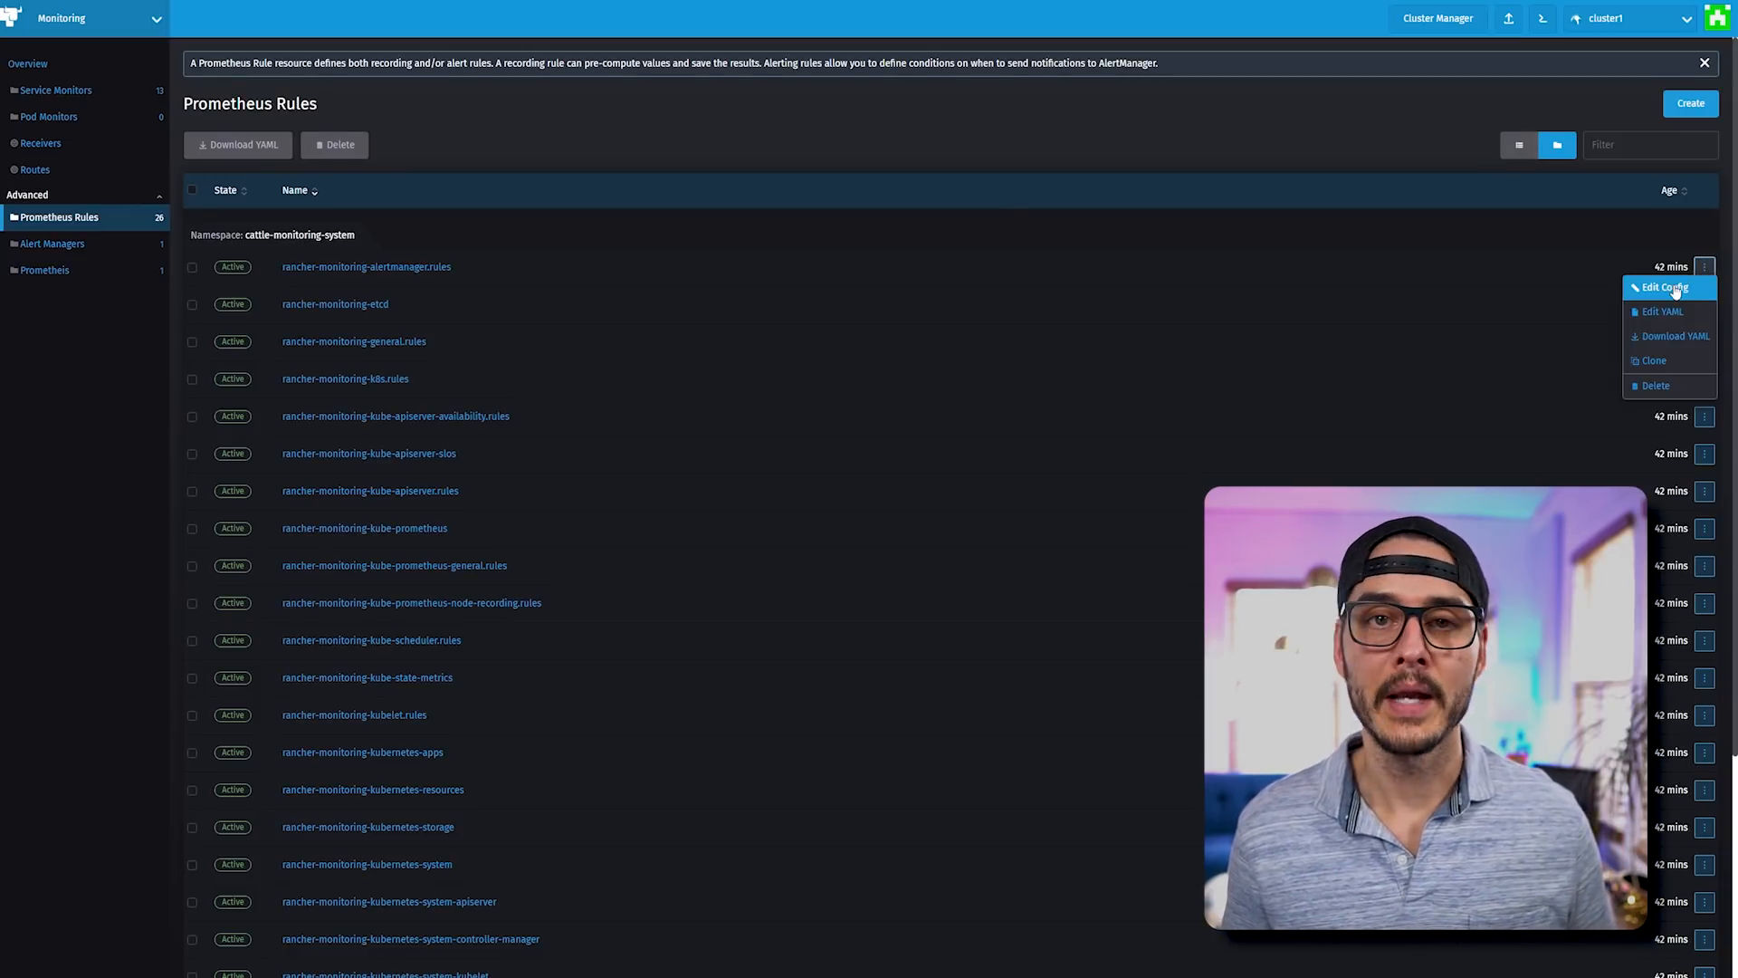
{"action": "left_click", "coordinate": [1661, 287]}
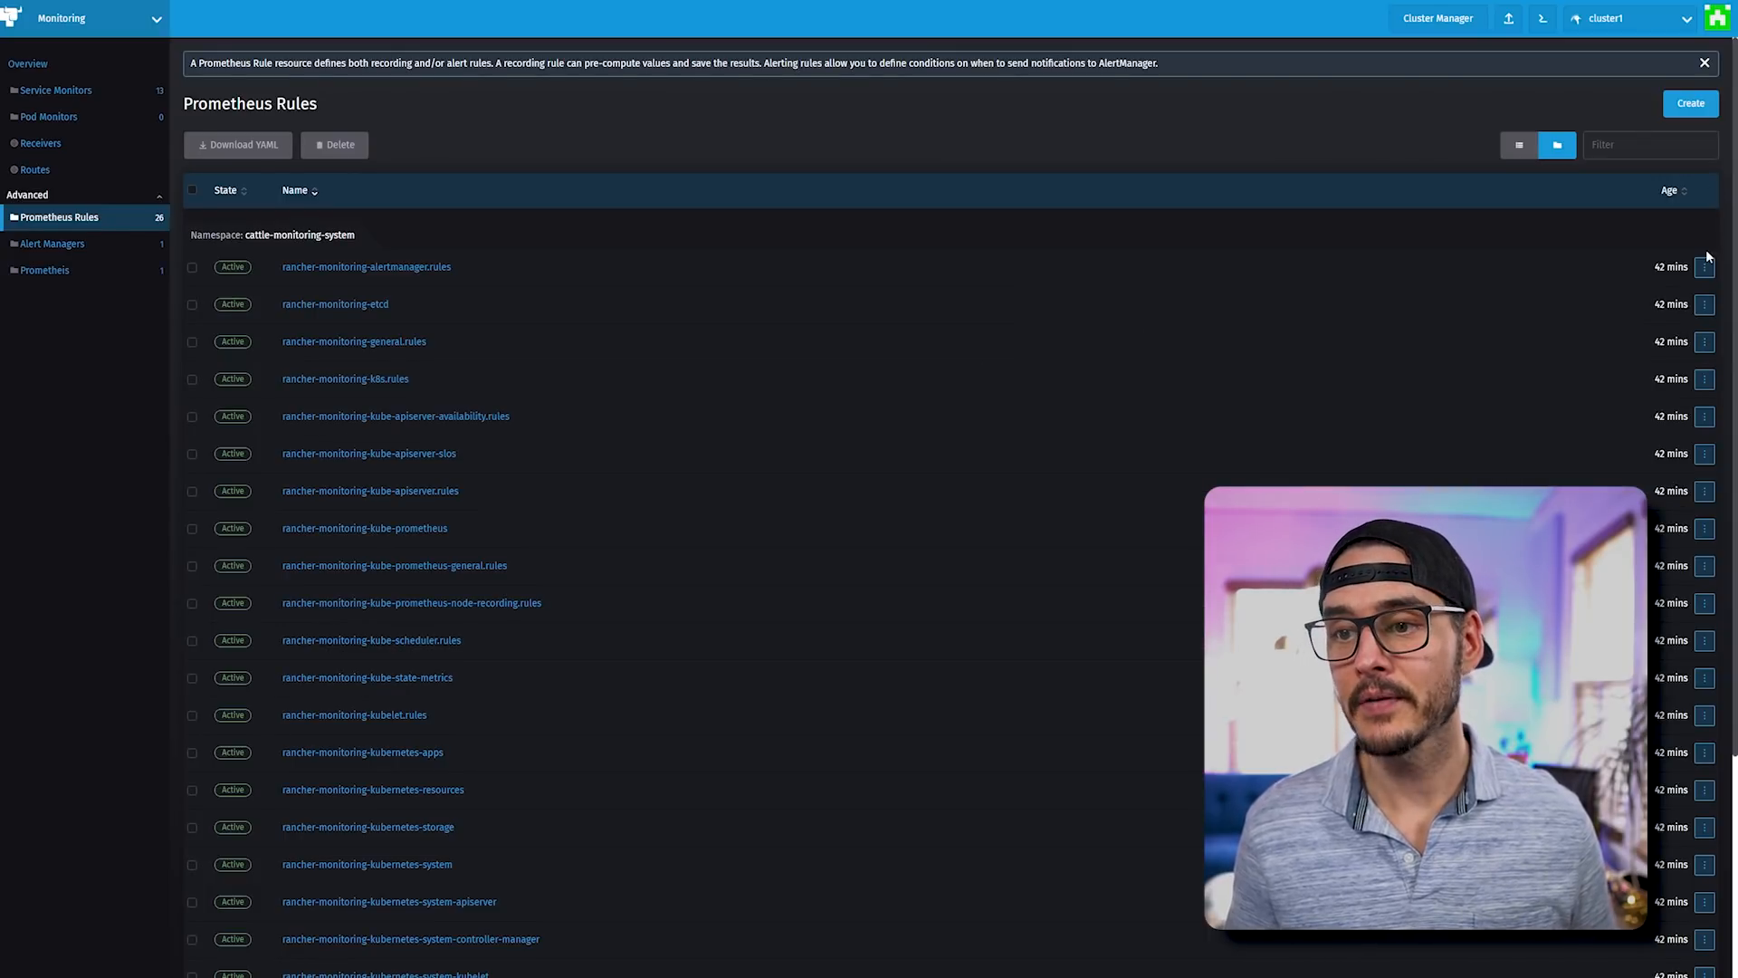
{"action": "left_click", "coordinate": [366, 266]}
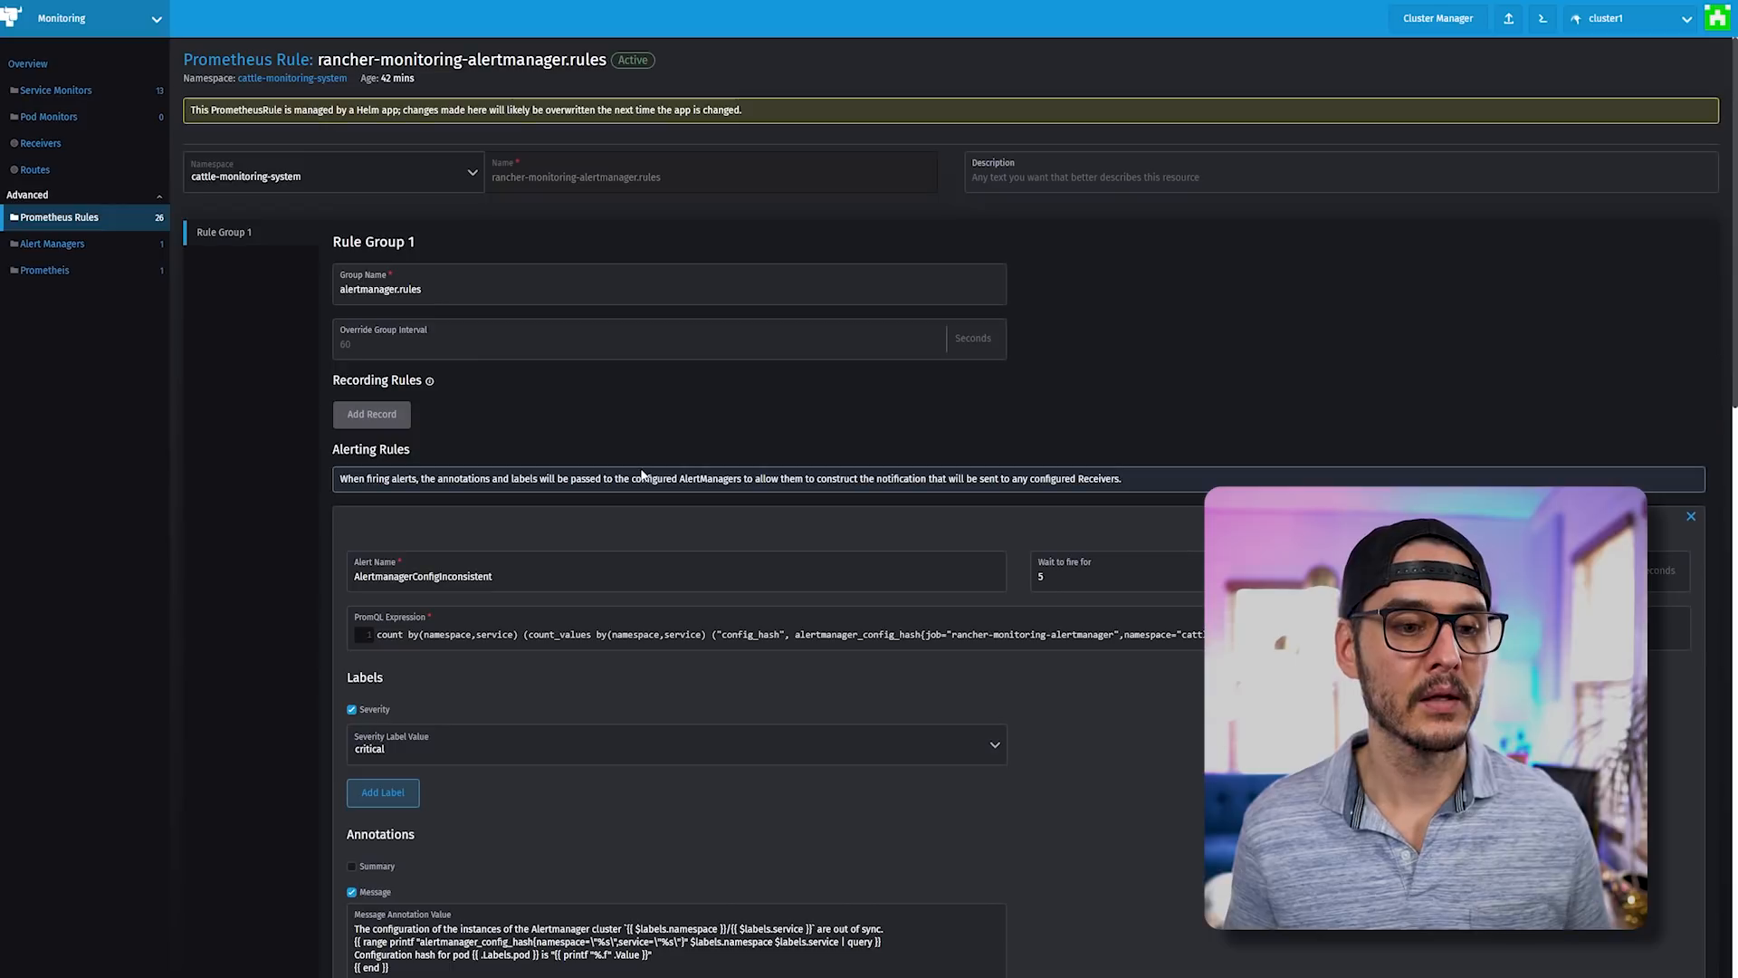
{"action": "scroll", "scroll_direction": "down", "scroll_amount": 3}
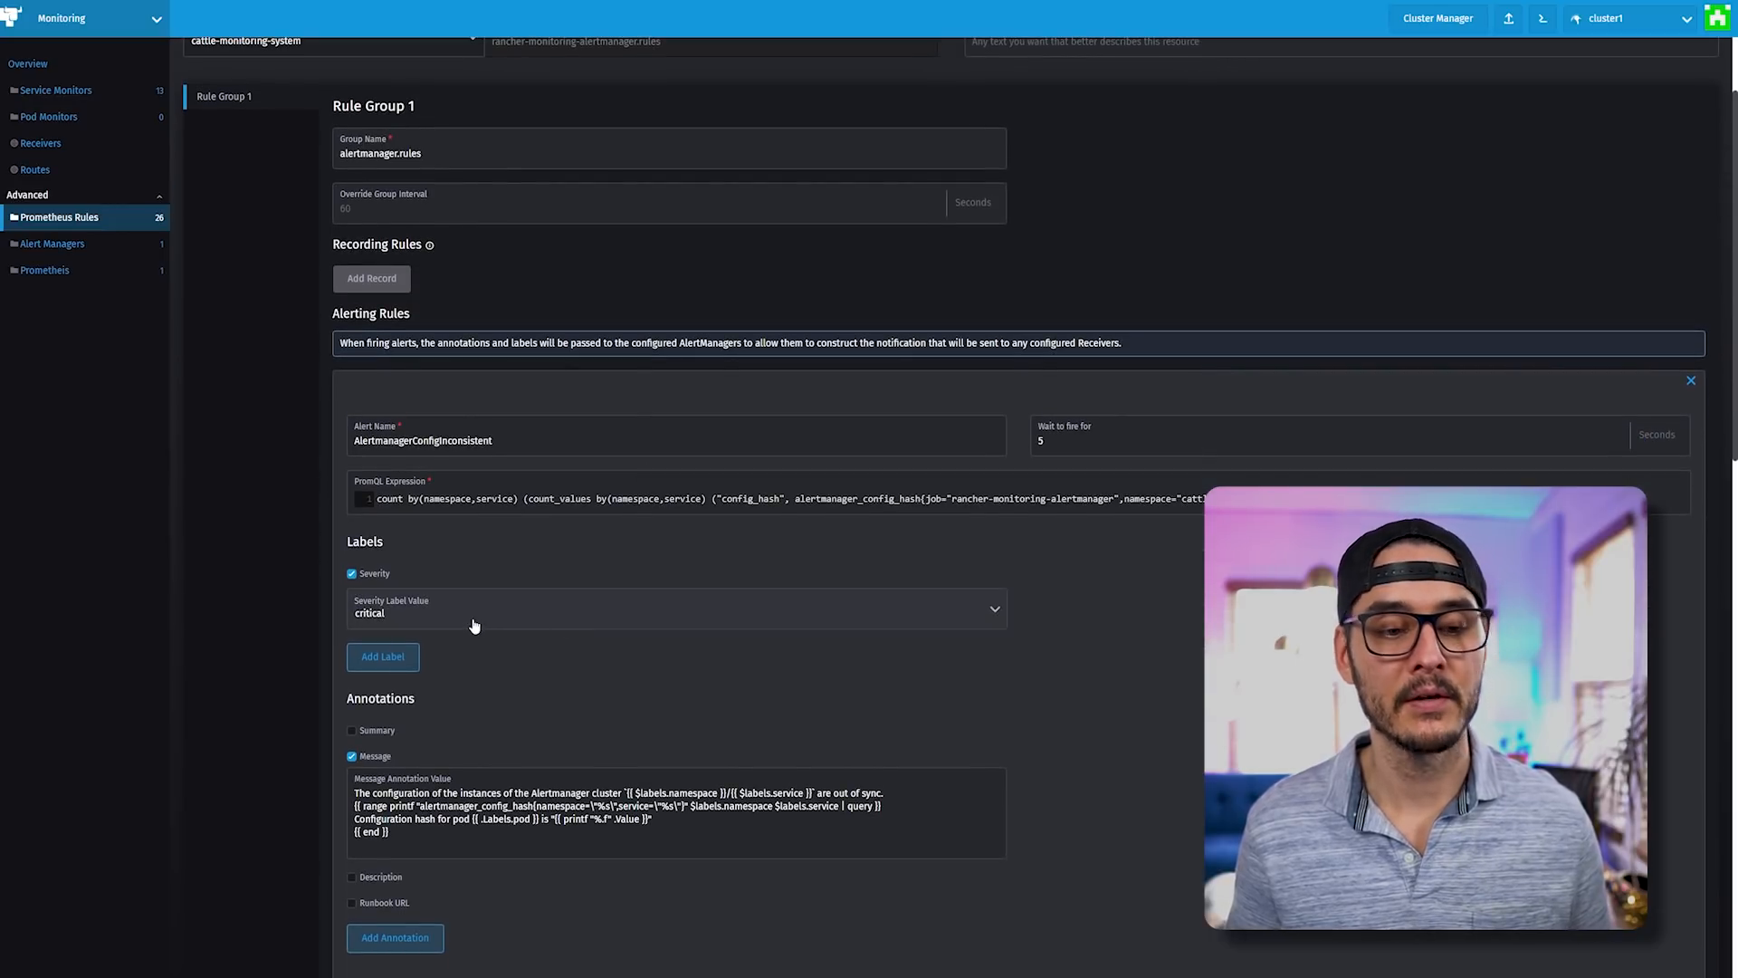
{"action": "left_click", "coordinate": [673, 607]}
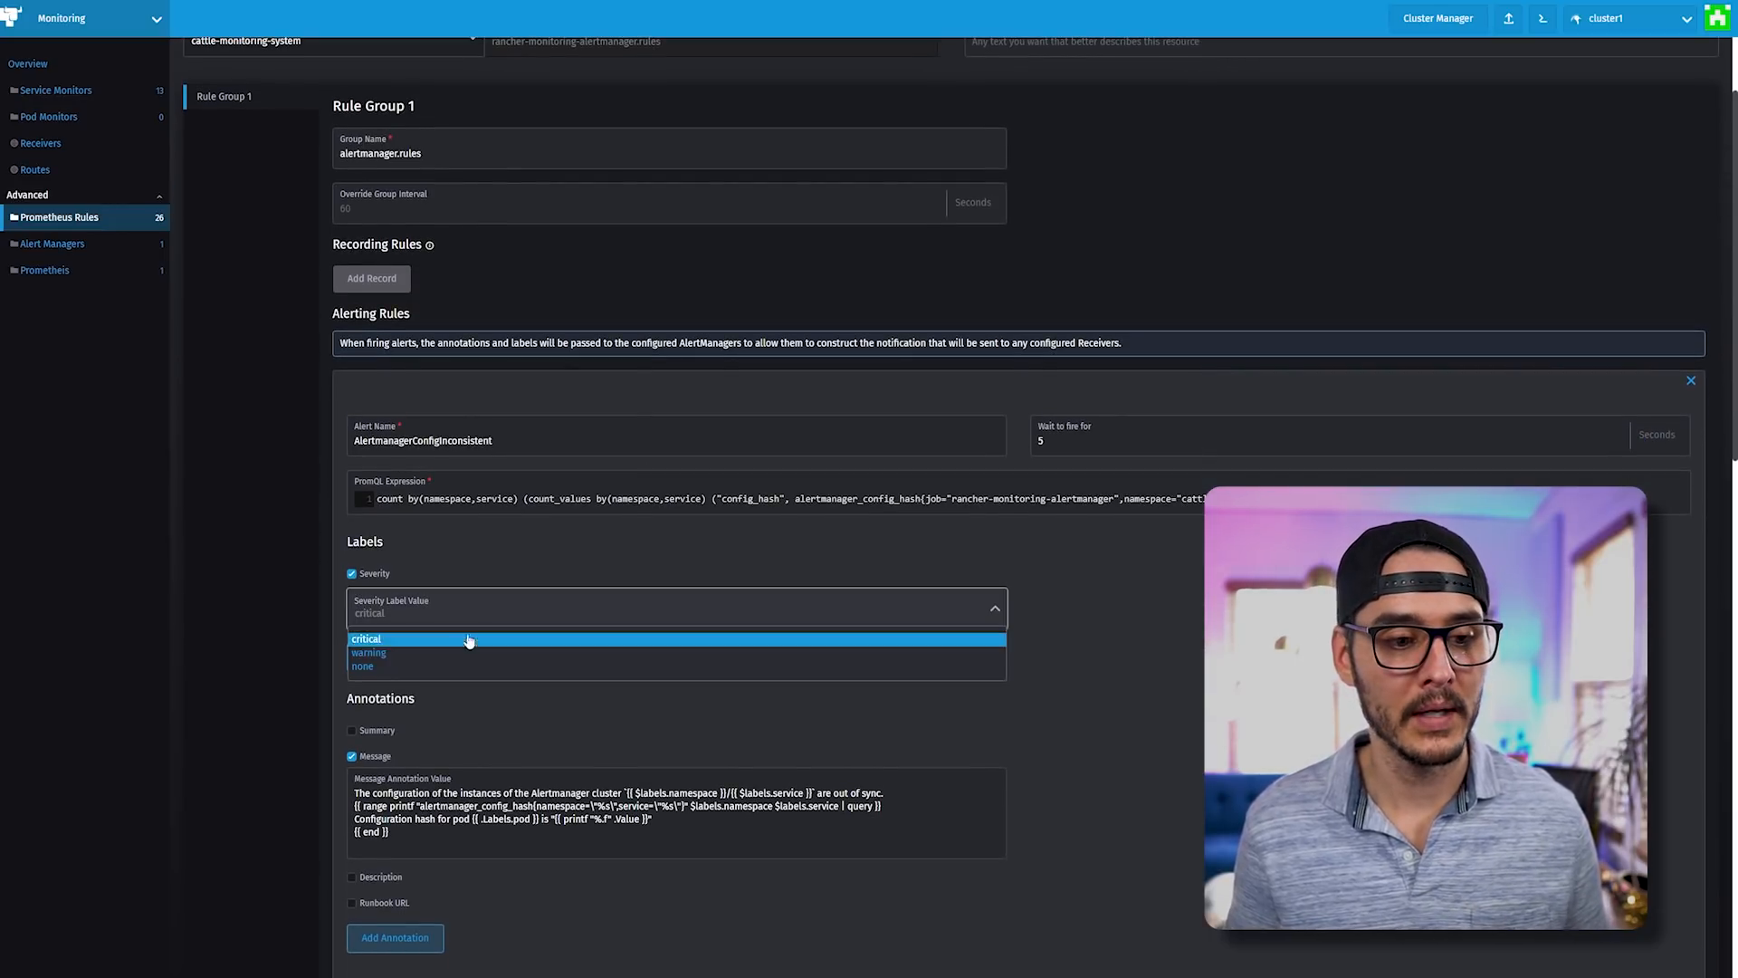
{"action": "mouse_move", "coordinate": [368, 652]}
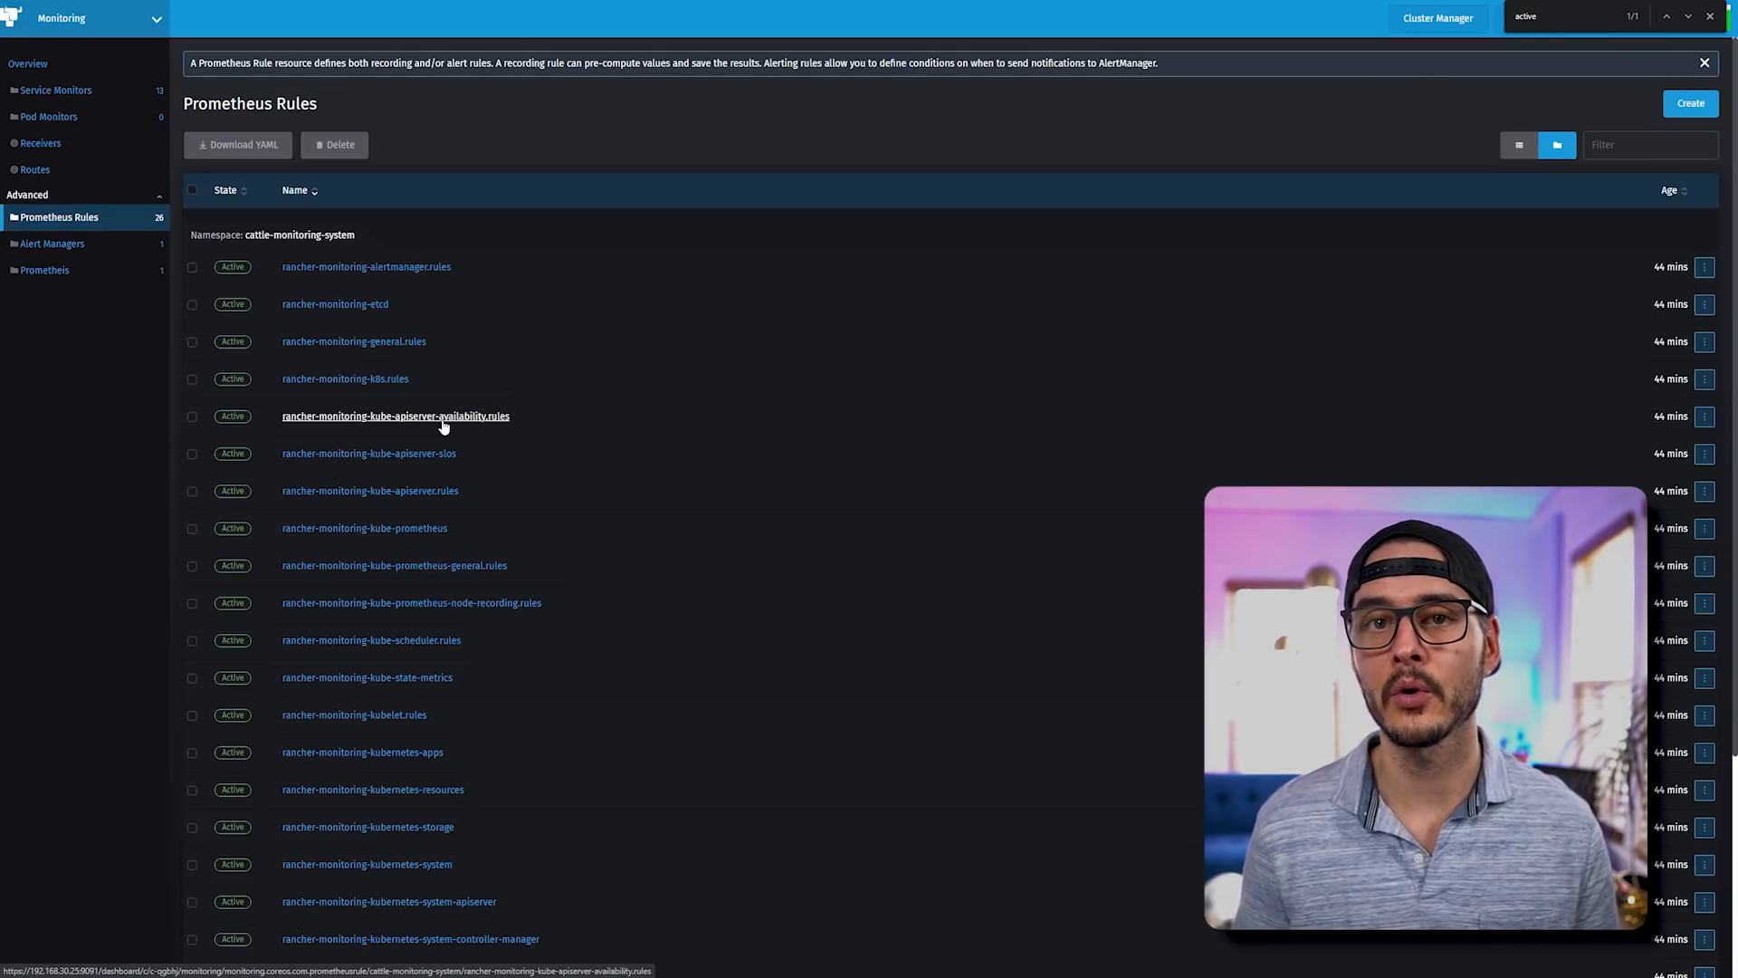
- View the Alert Managers list, return to the Overview, and launch Grafana's Metrics Dashboards
{"action": "left_click", "coordinate": [51, 242]}
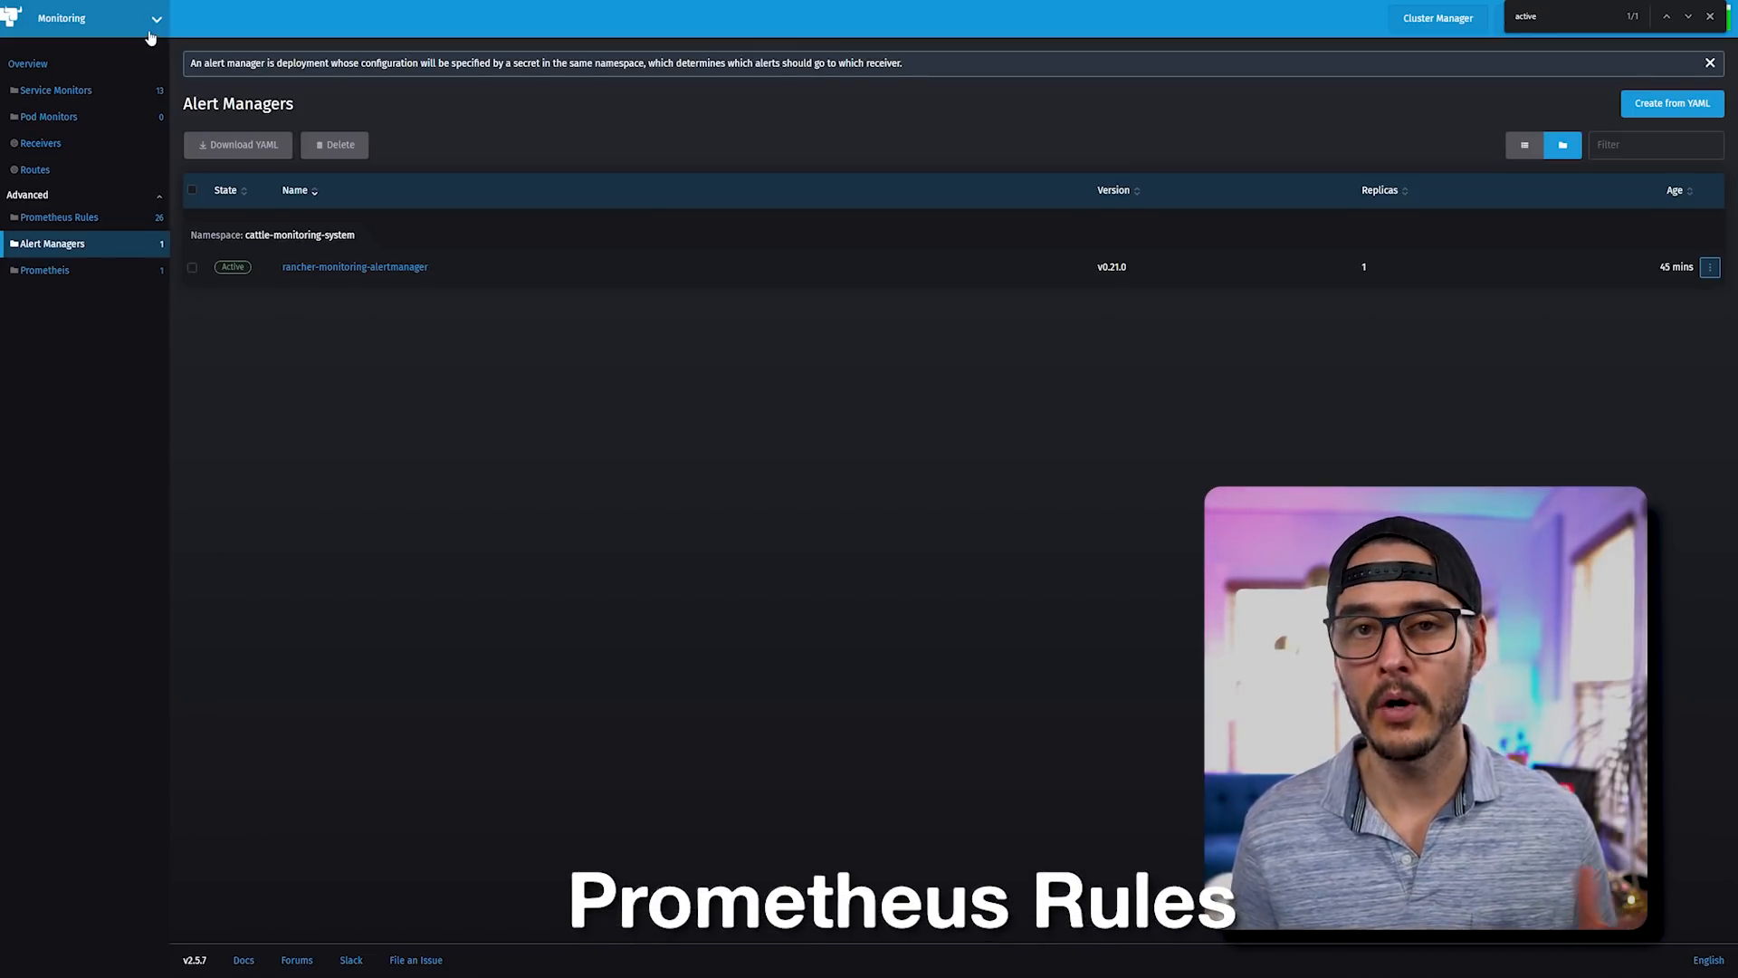
{"action": "left_click", "coordinate": [81, 19]}
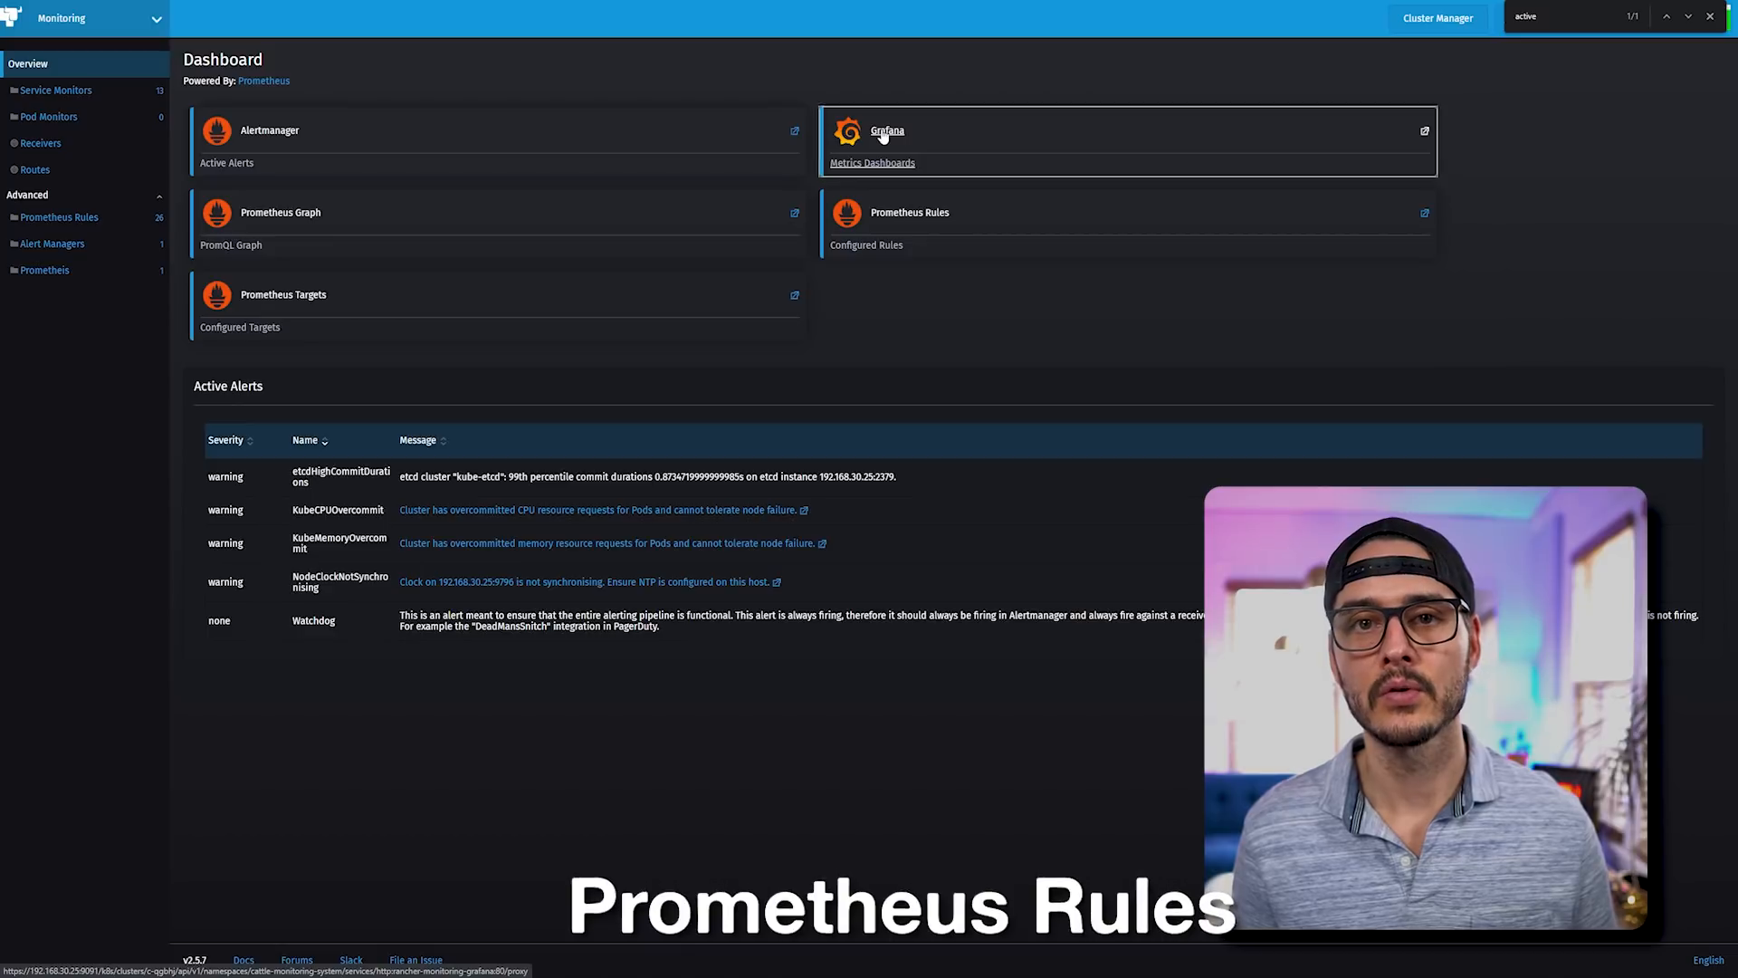
{"action": "left_click", "coordinate": [887, 131]}
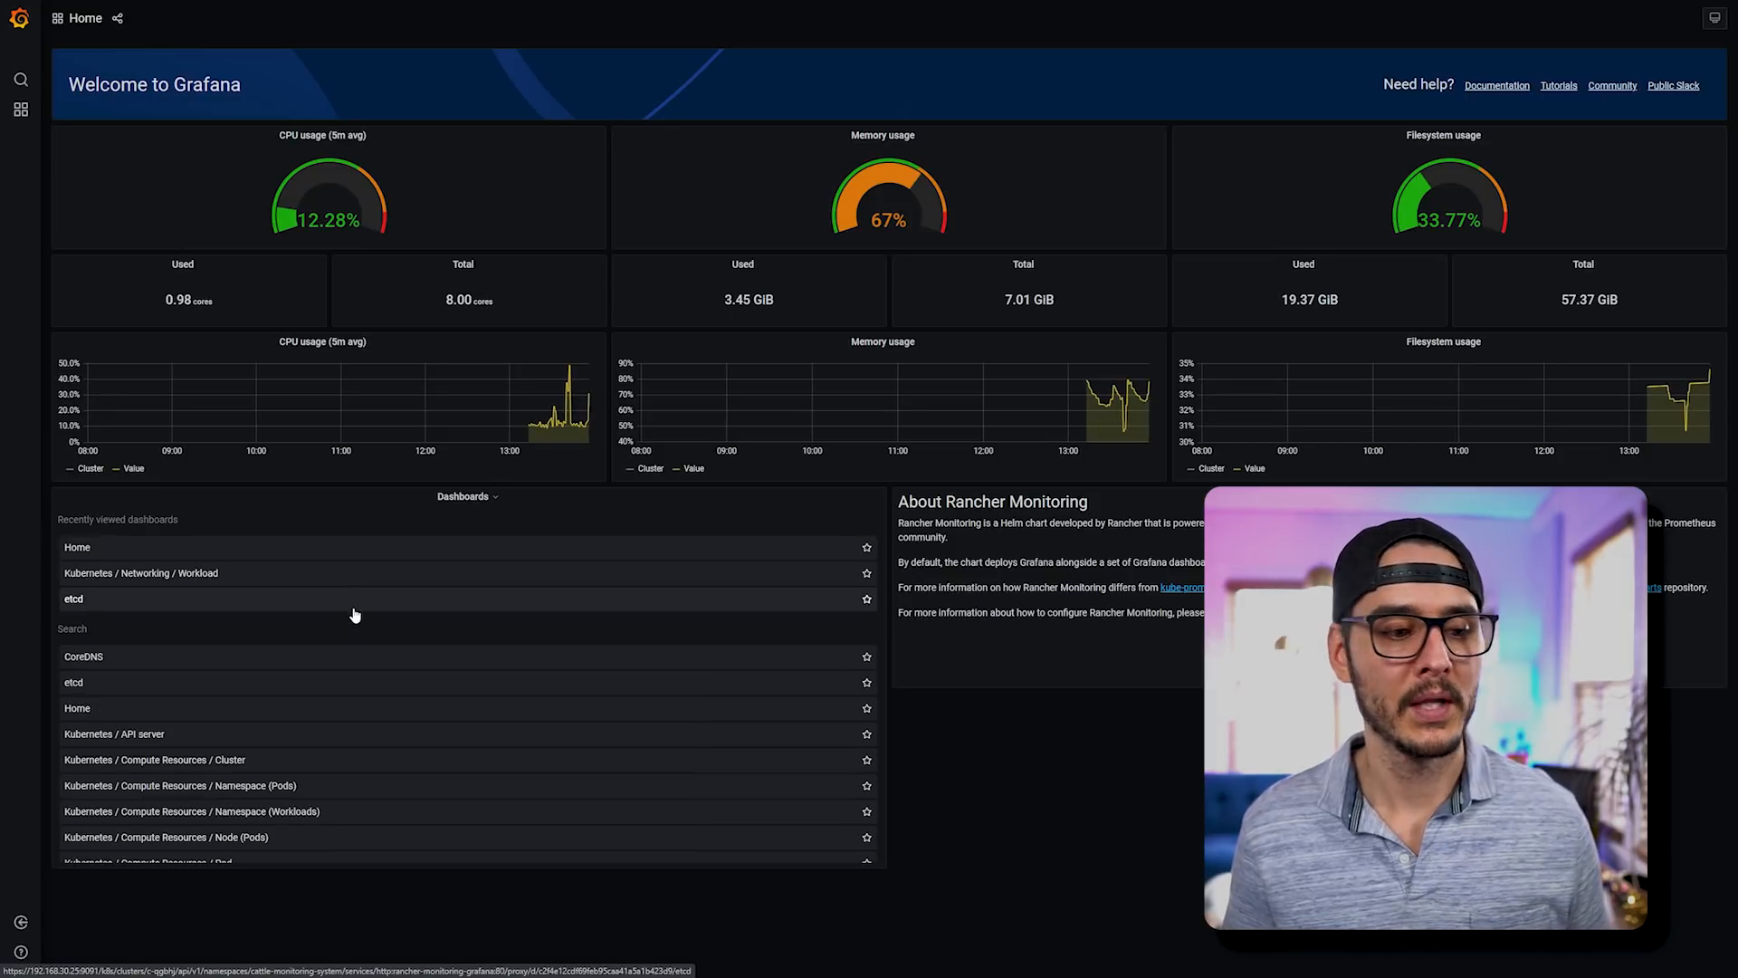
- Browse the Kubernetes / Compute Resources / Cluster dashboard and scroll through its panels
{"action": "left_click", "coordinate": [148, 760]}
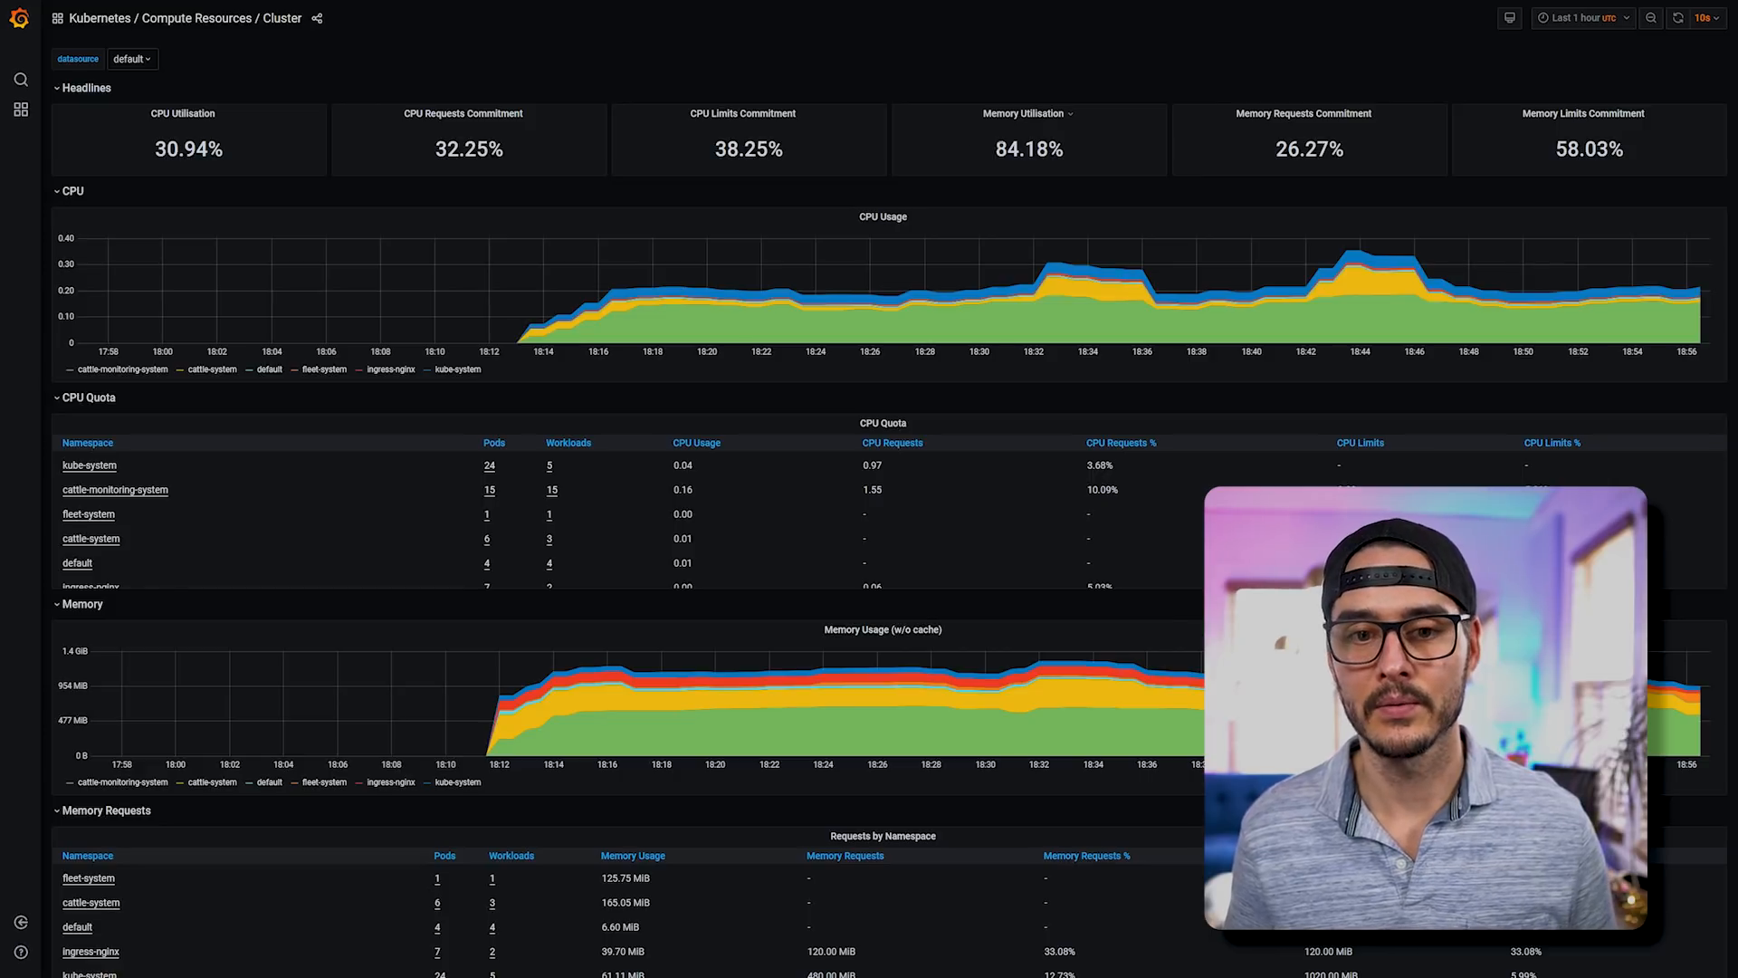
{"action": "scroll", "scroll_direction": "down", "scroll_amount": 3}
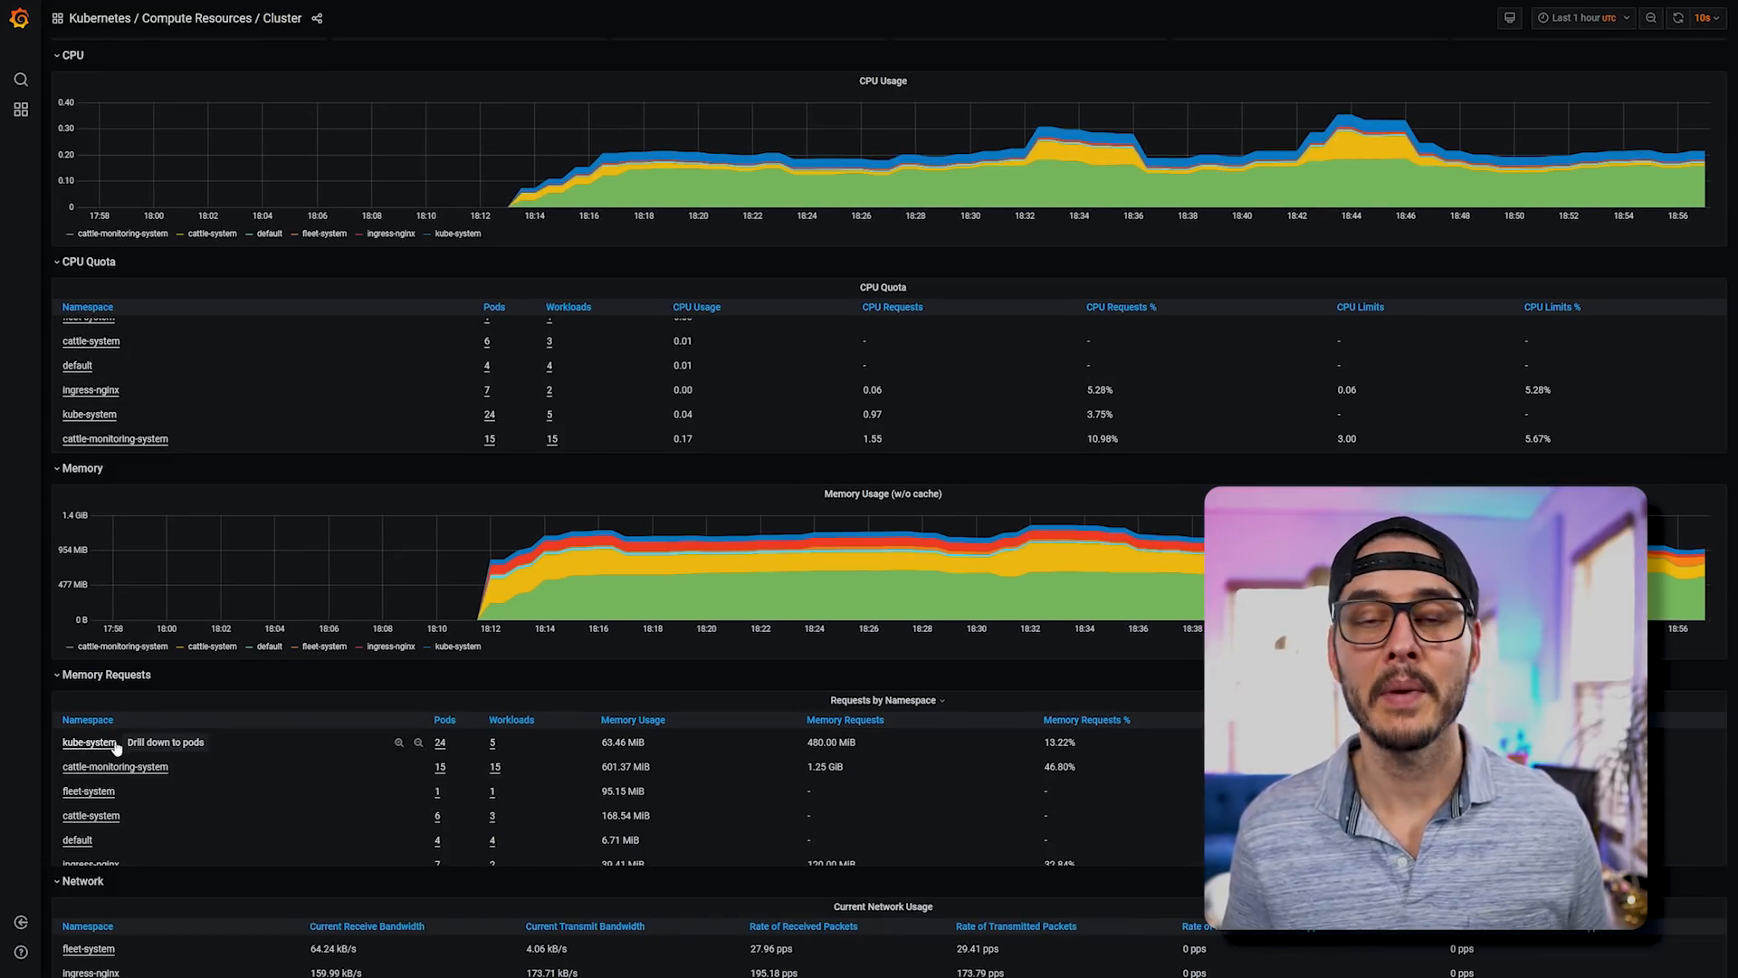
{"action": "scroll", "scroll_direction": "down", "scroll_amount": 3}
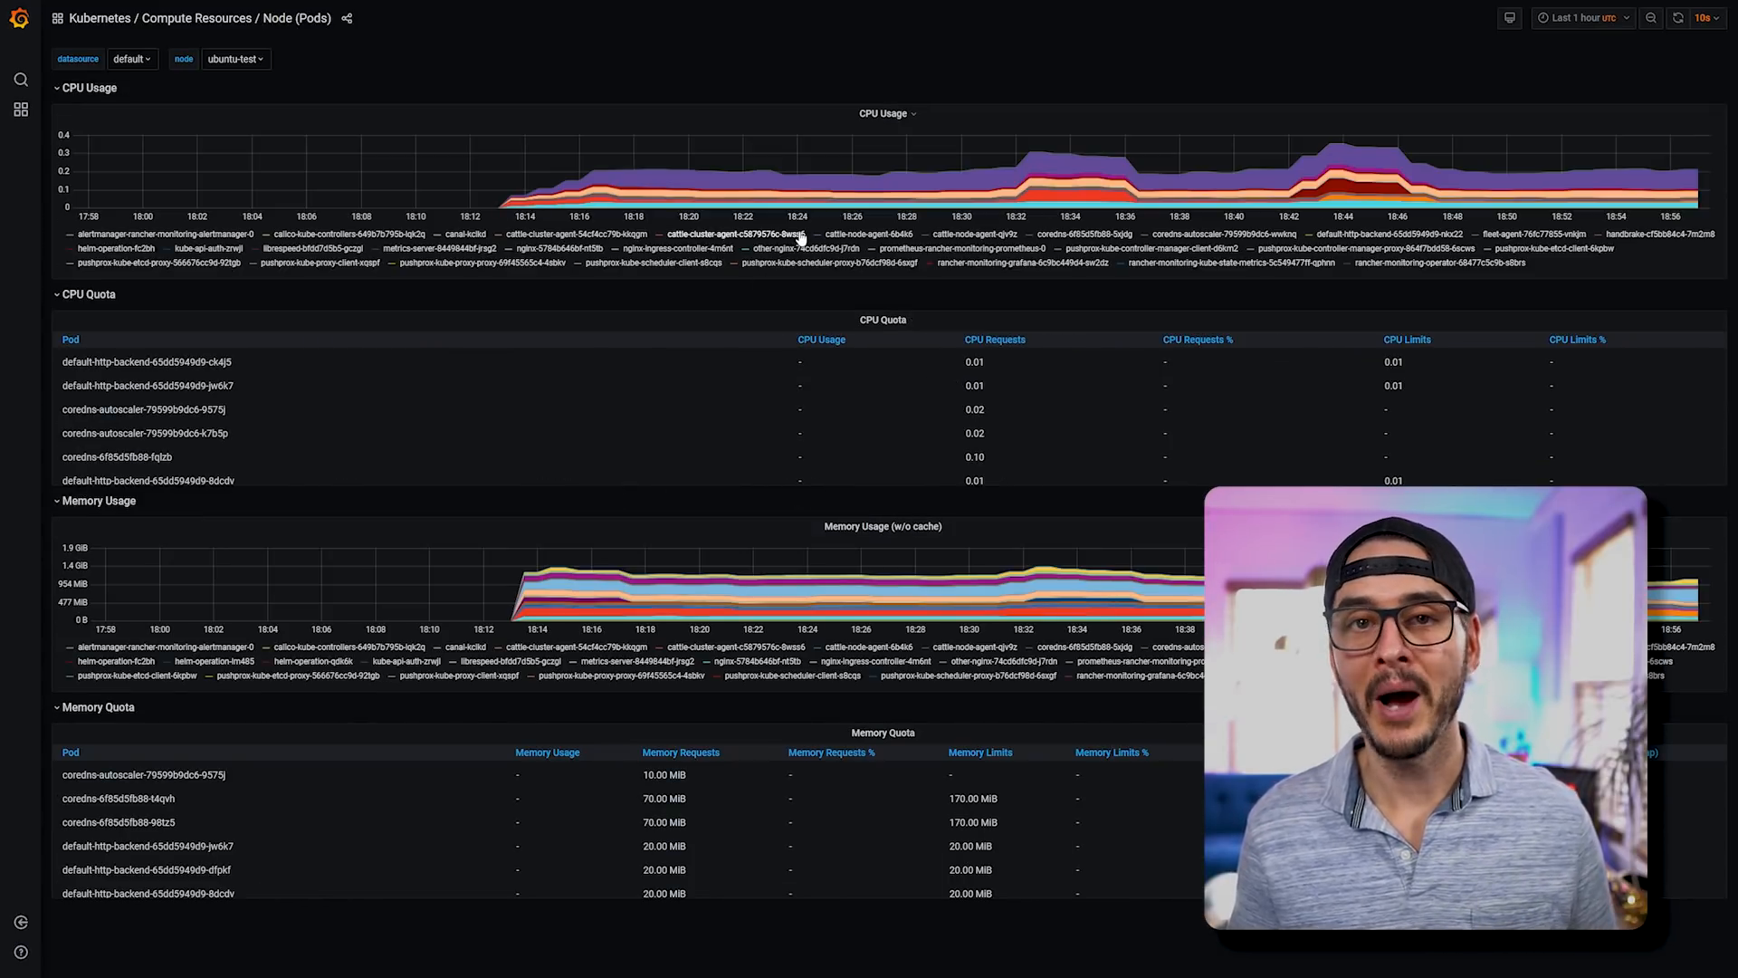
{"action": "mouse_move", "coordinate": [1003, 196]}
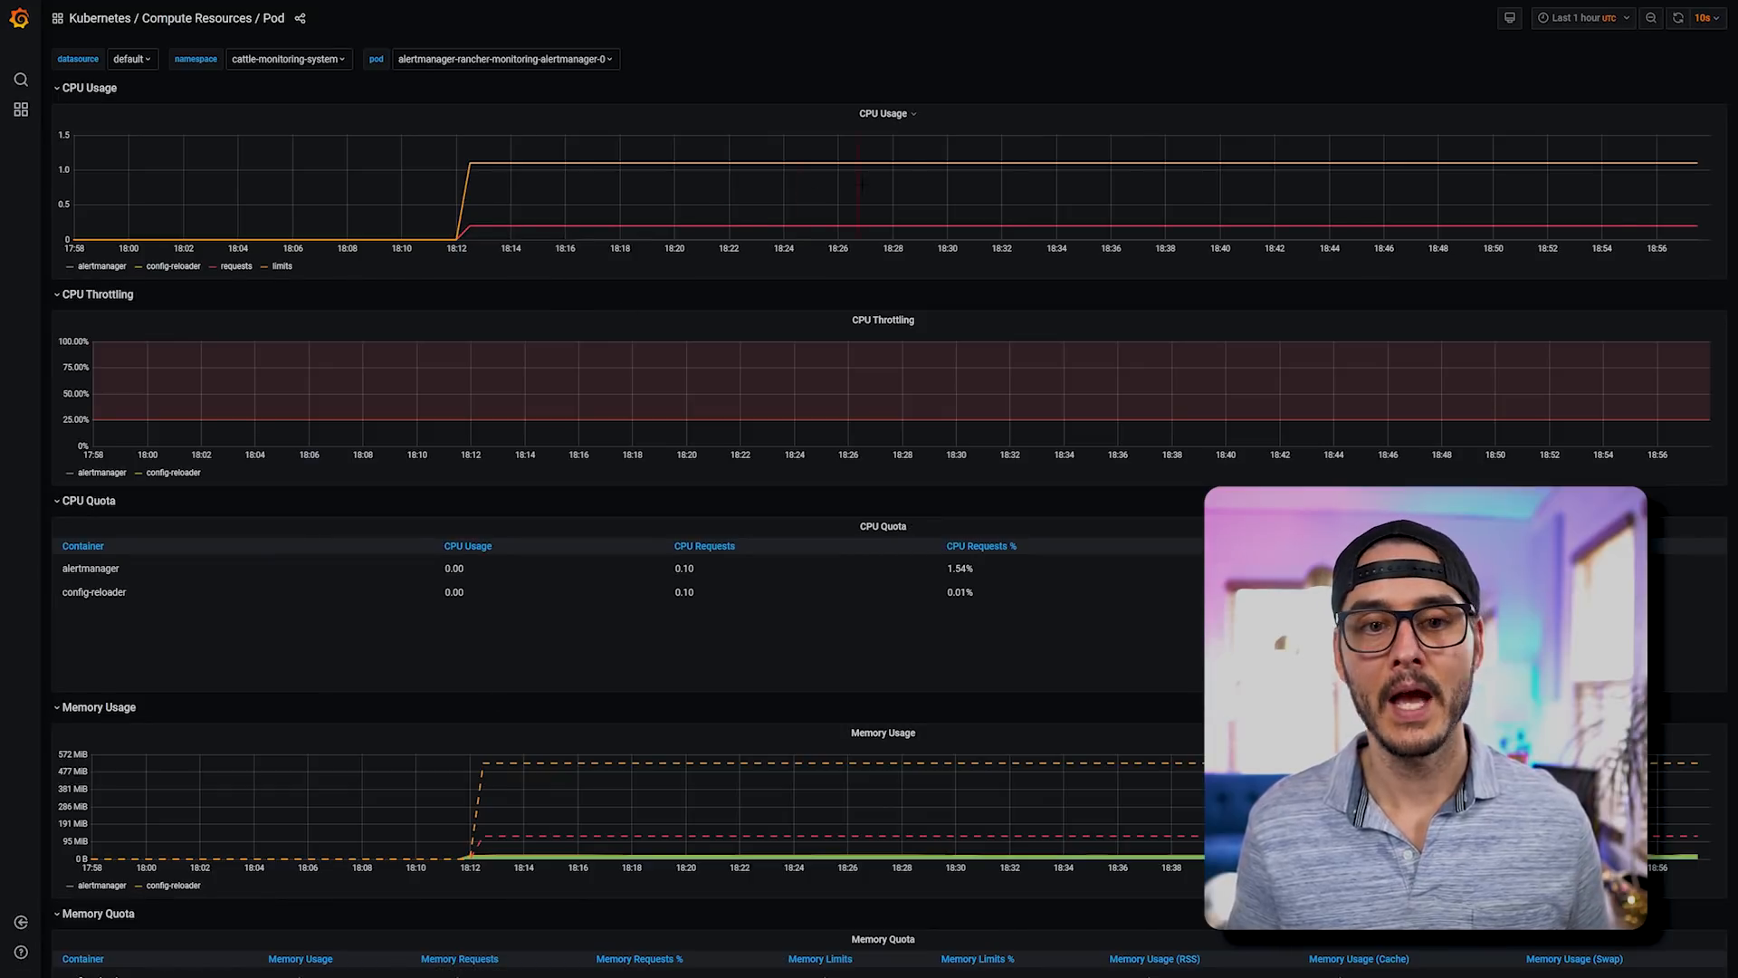
{"action": "scroll", "scroll_direction": "down", "scroll_amount": 3}
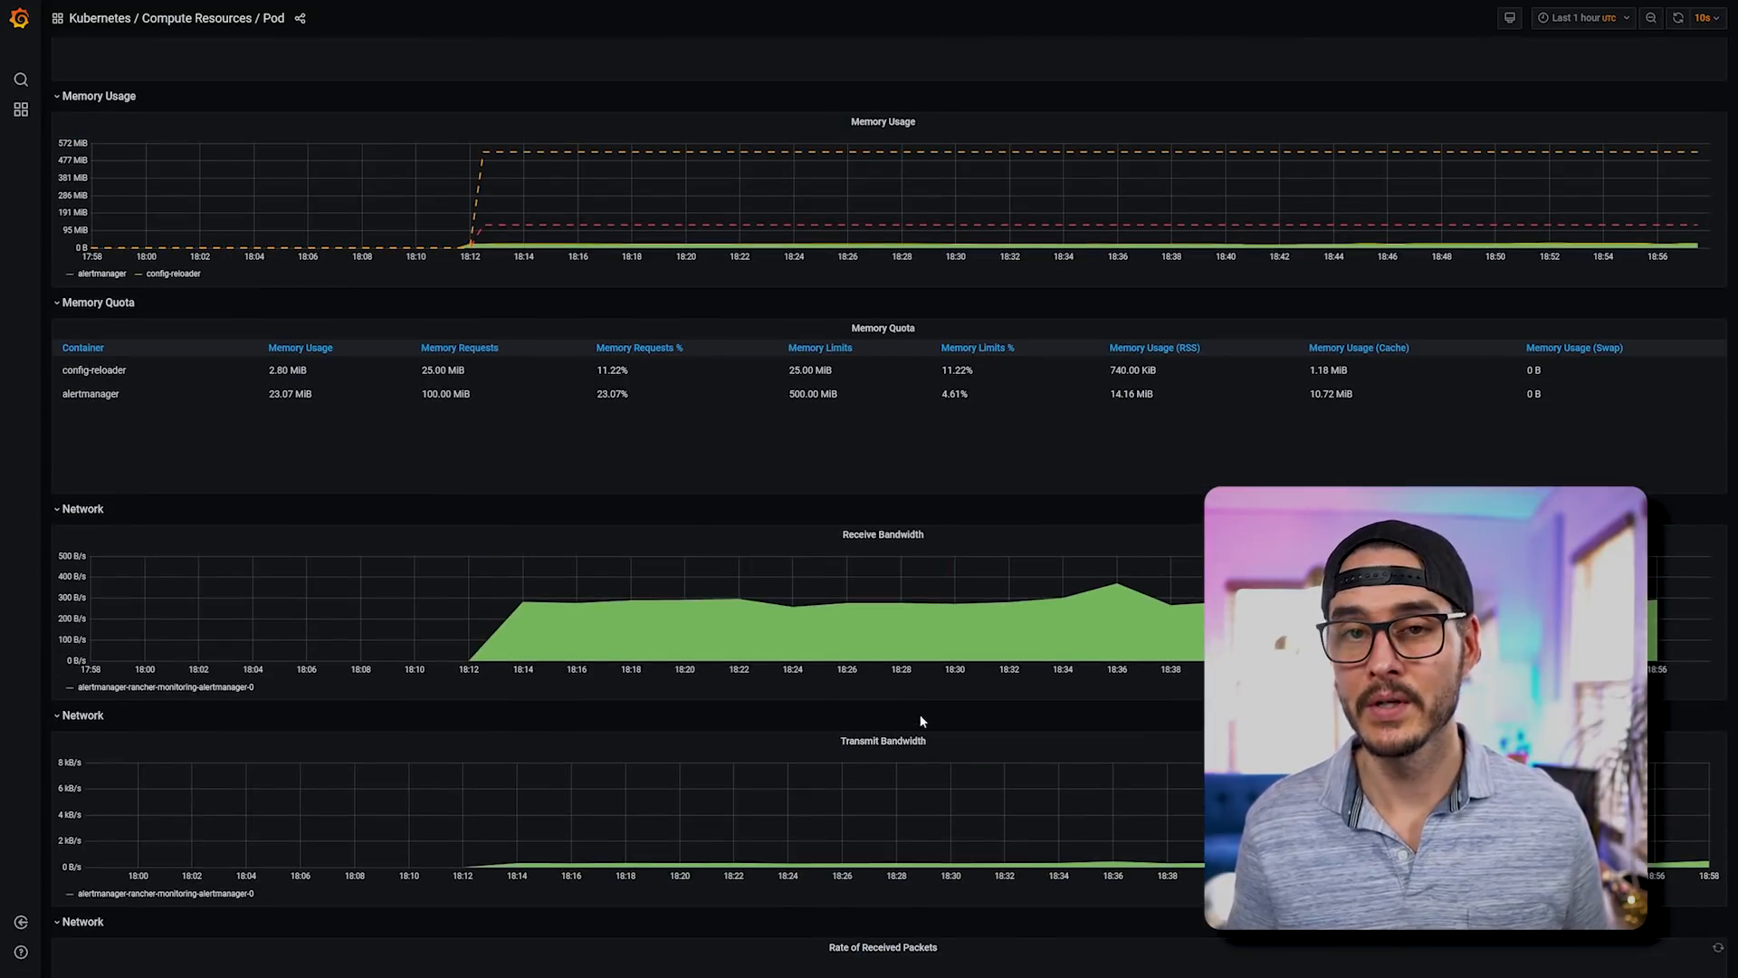
{"action": "scroll", "scroll_direction": "down", "scroll_amount": 3}
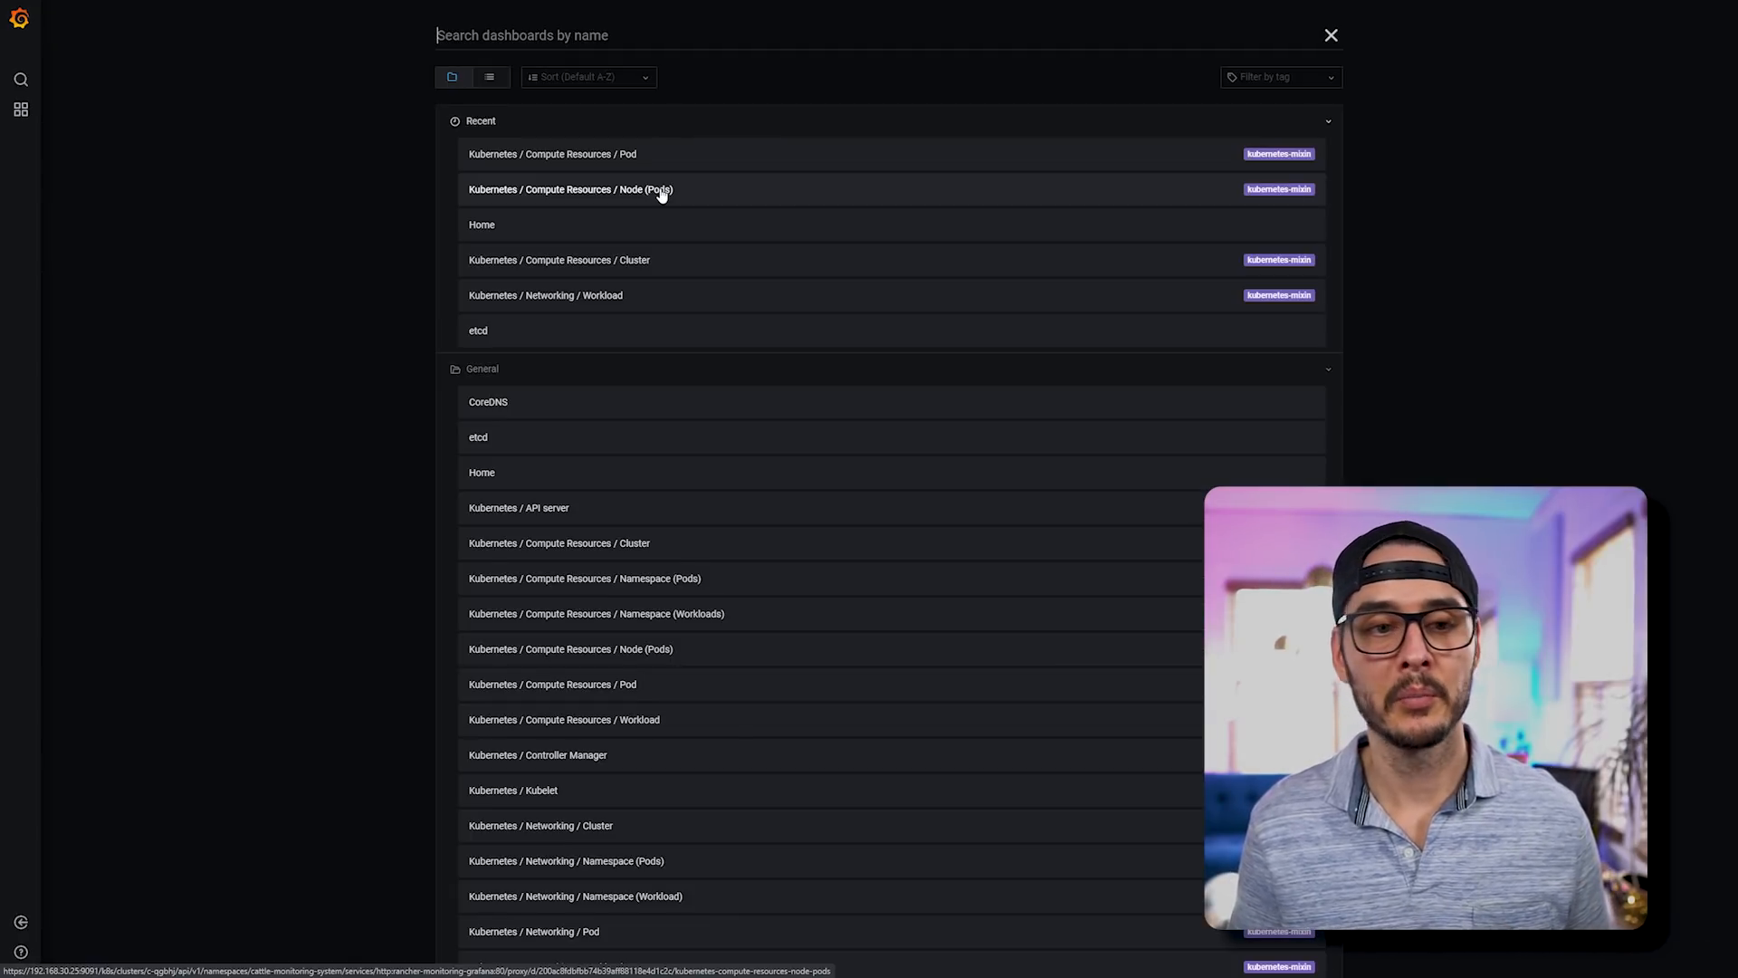
- View the Node (Pods) compute-resources dashboard, then go back to Grafana's home dashboard
{"action": "left_click", "coordinate": [569, 189]}
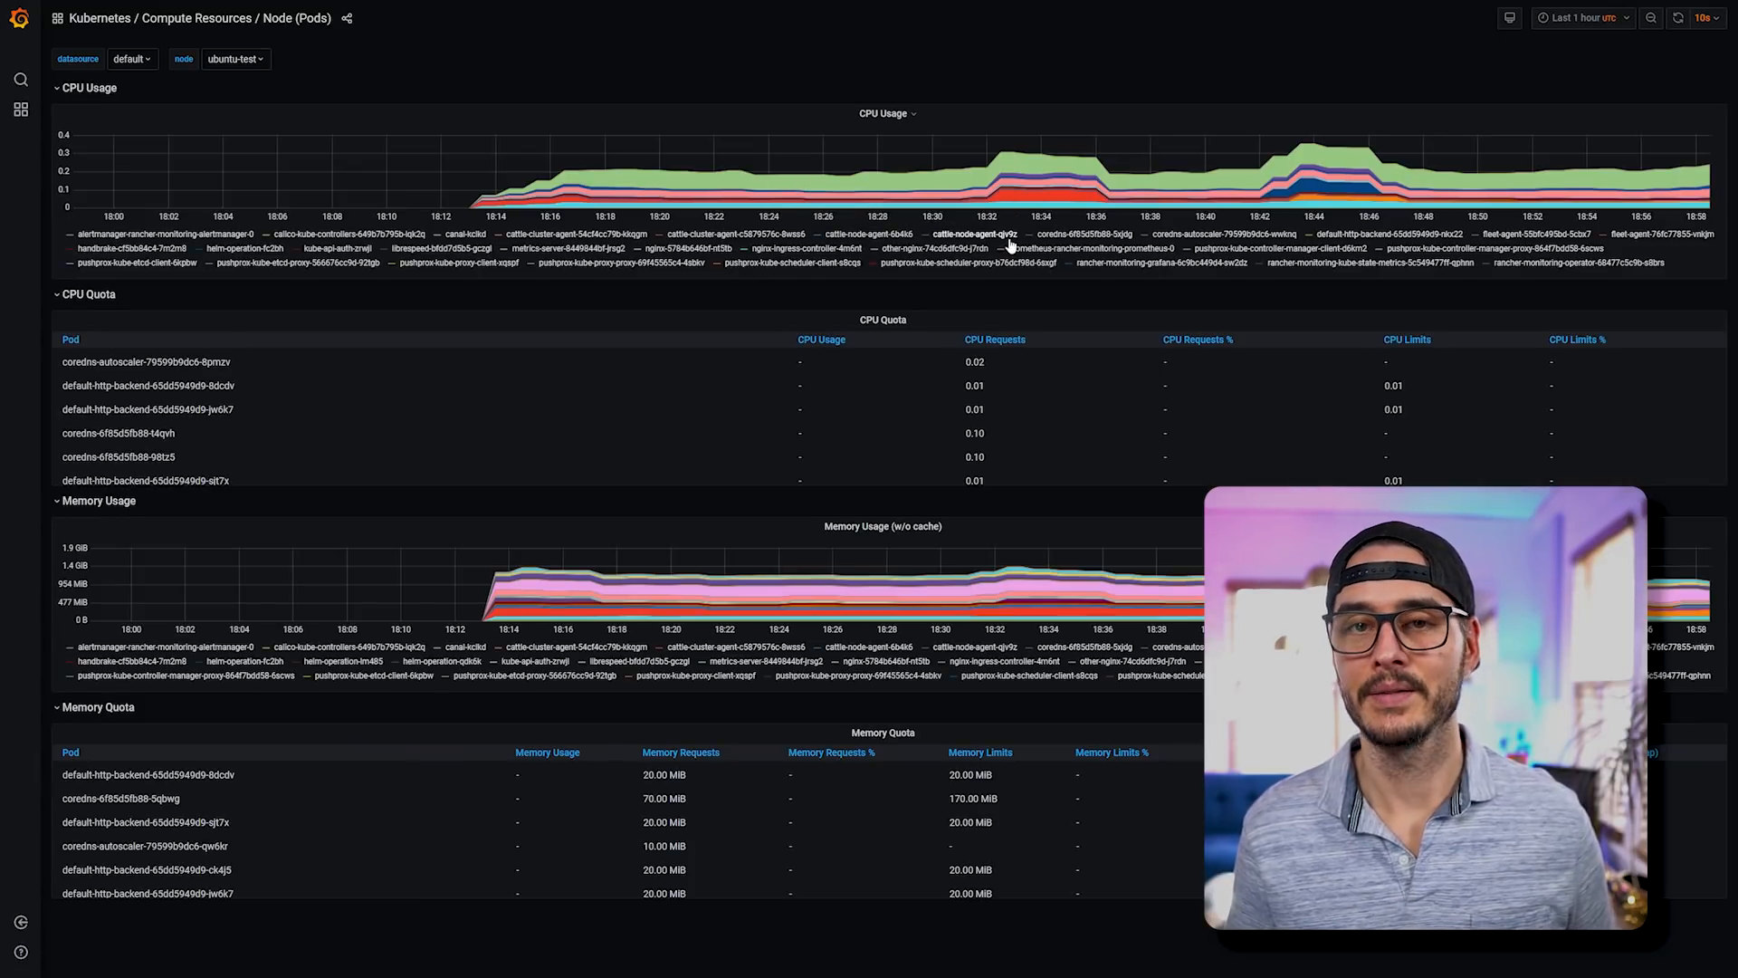
{"action": "mouse_move", "coordinate": [1060, 163]}
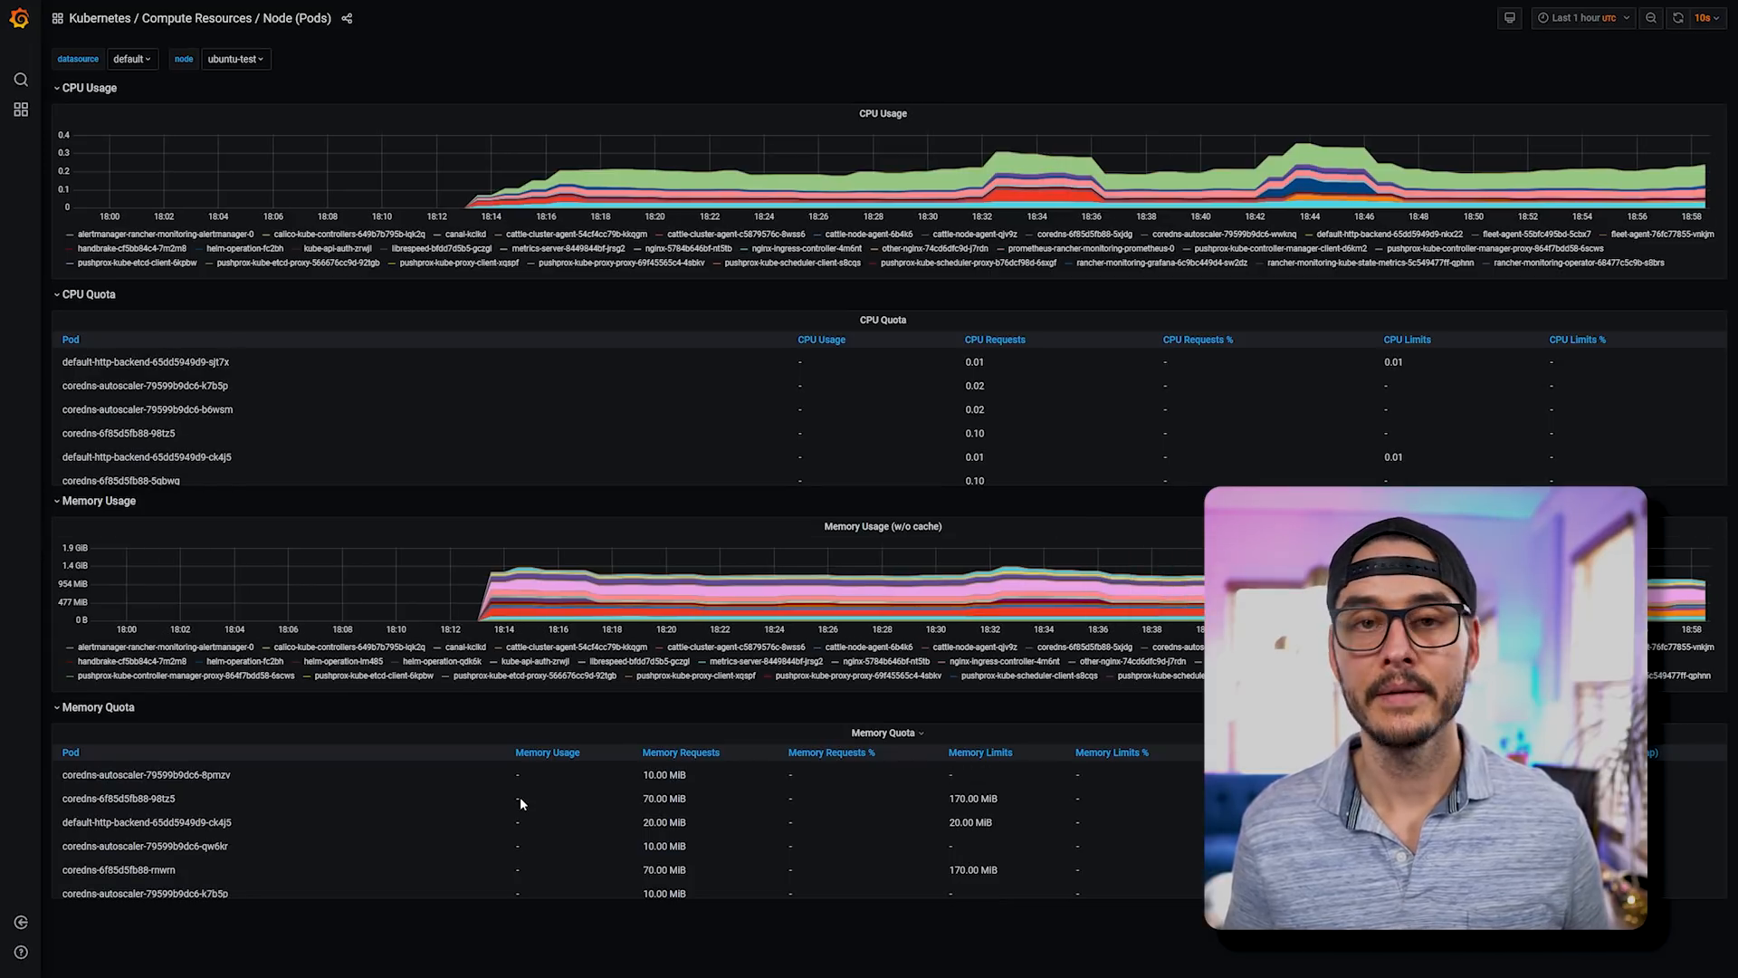
{"action": "scroll", "scroll_direction": "down", "scroll_amount": 3}
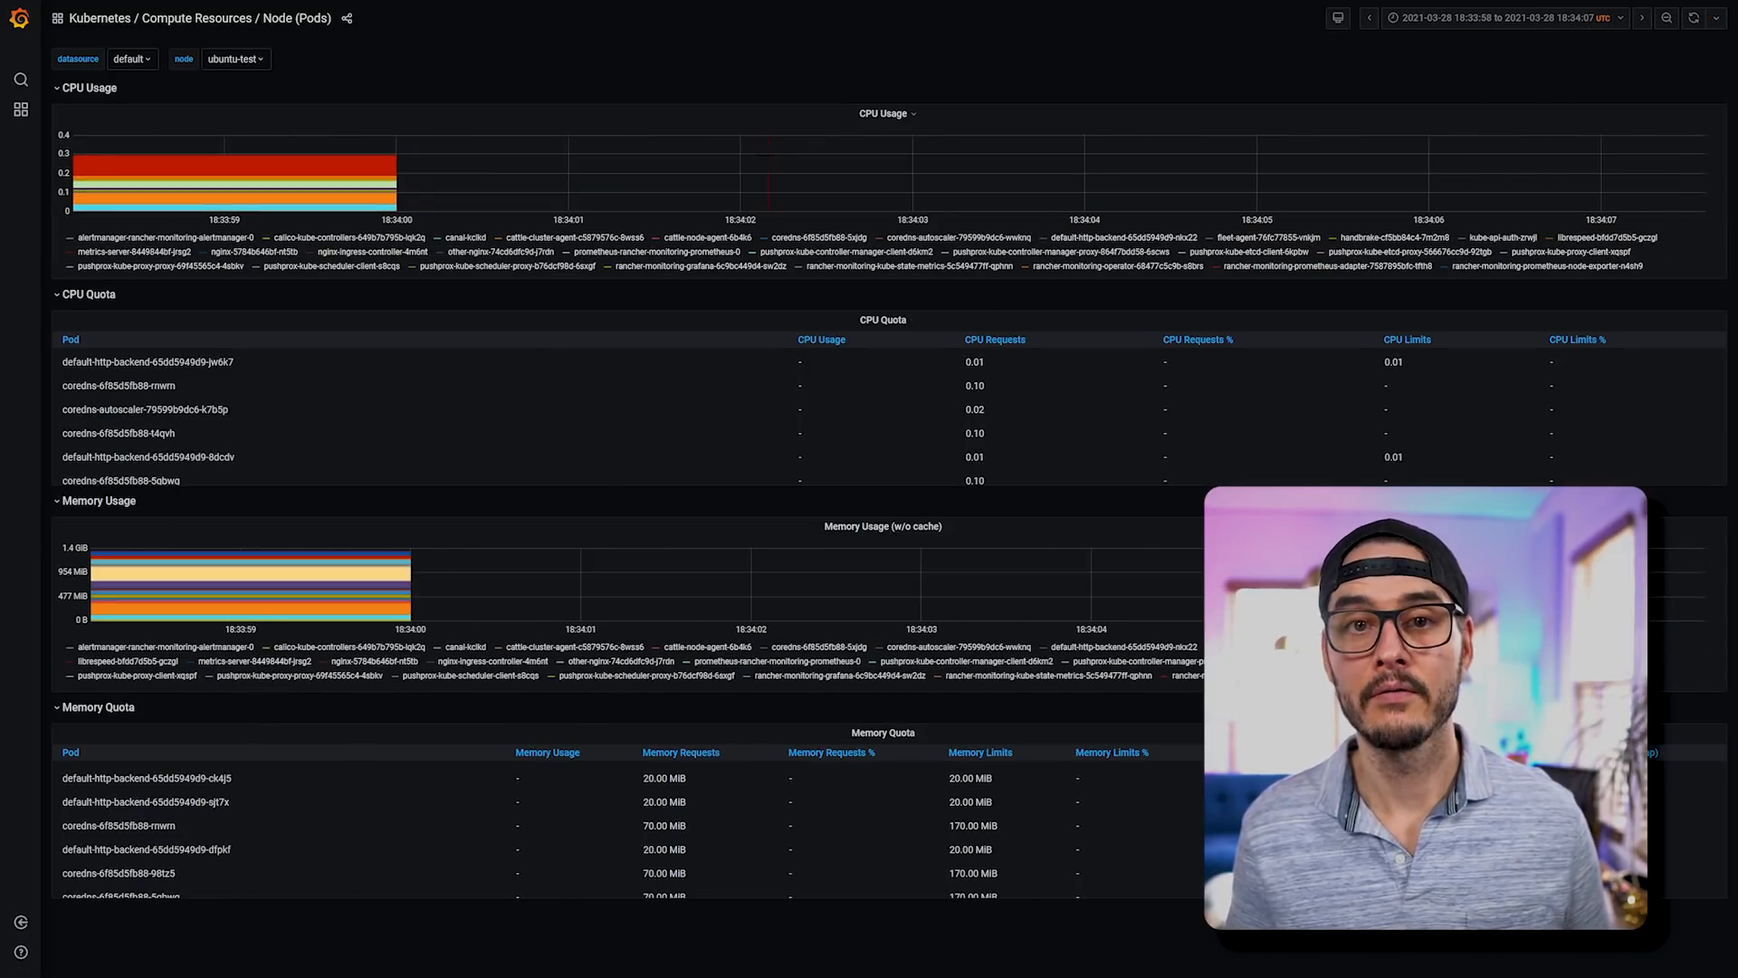
{"action": "left_click", "coordinate": [237, 58]}
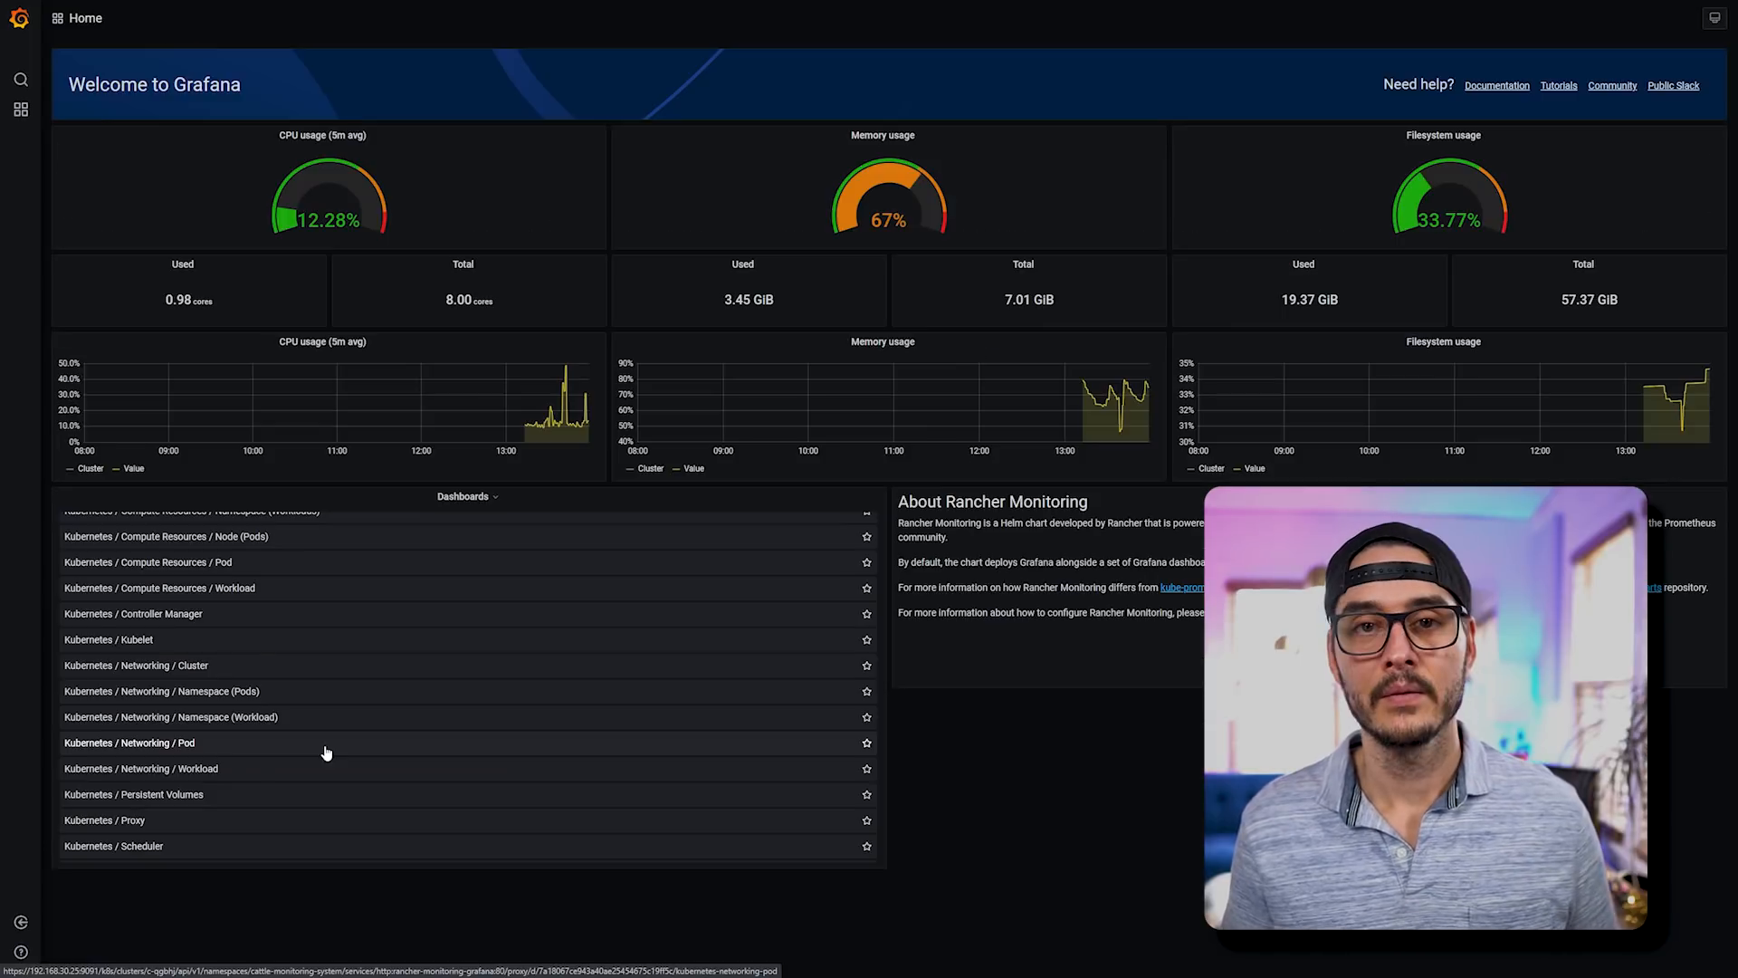
- Show Networking / Pod bandwidth for other-nginx-74cd6dfc9d-j7rdn in the default namespace
{"action": "left_click", "coordinate": [122, 742]}
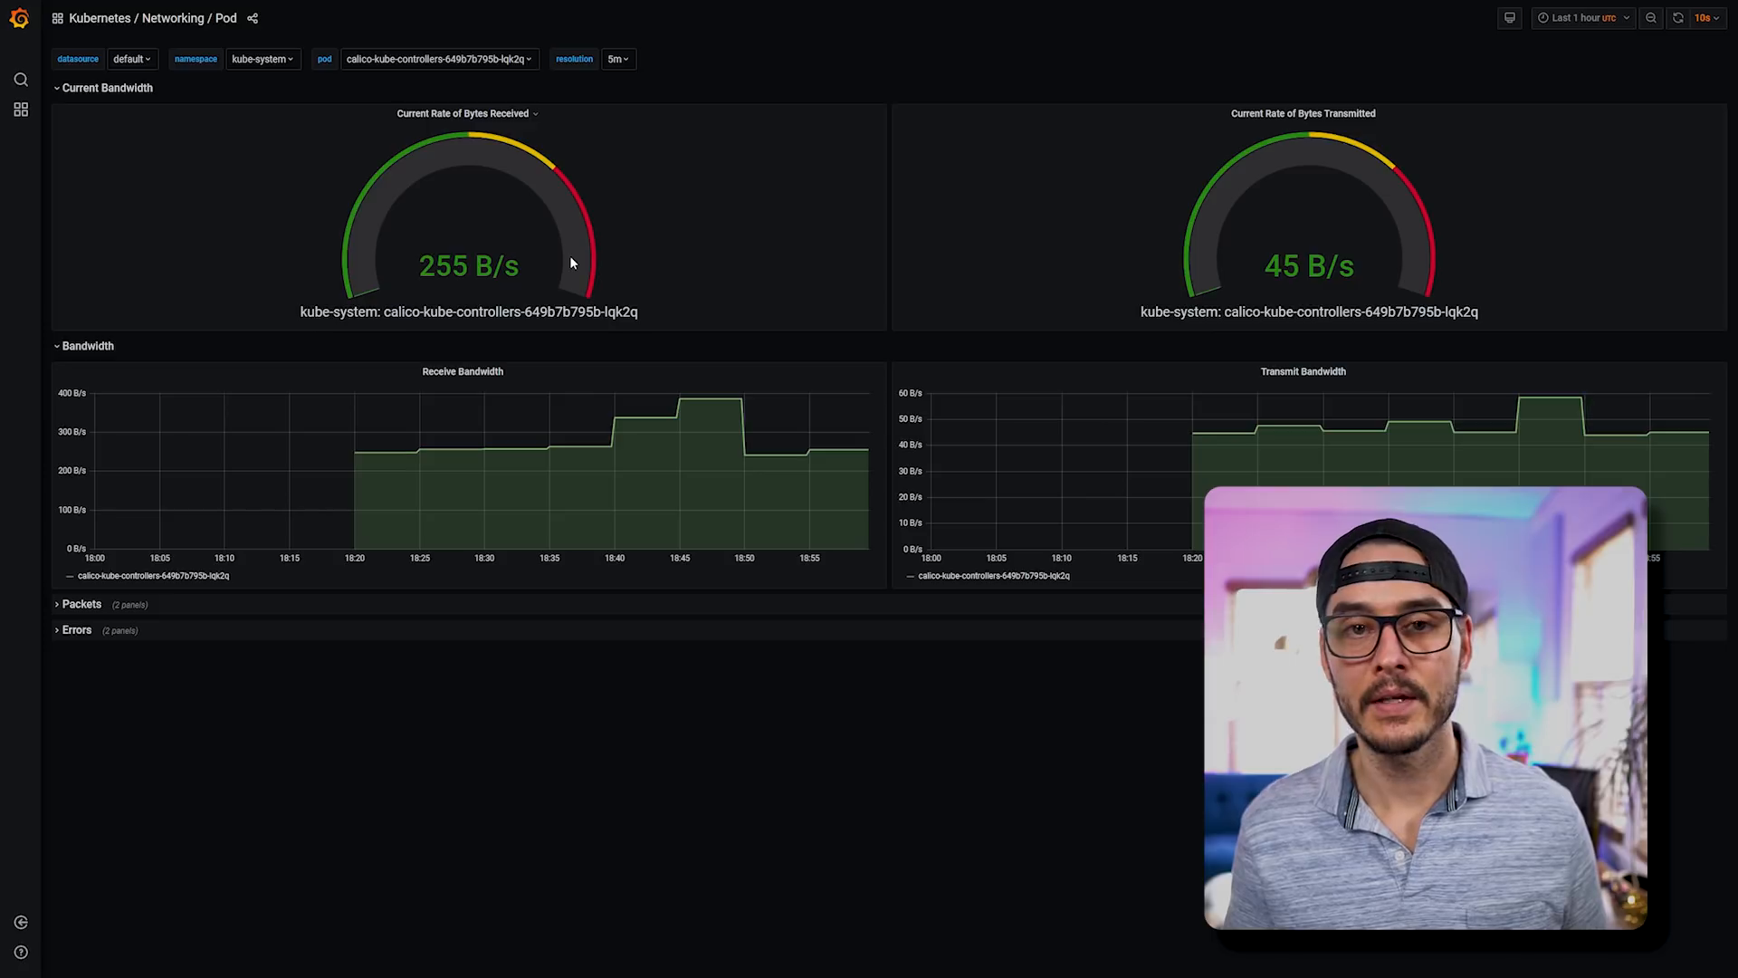
{"action": "left_click", "coordinate": [262, 58]}
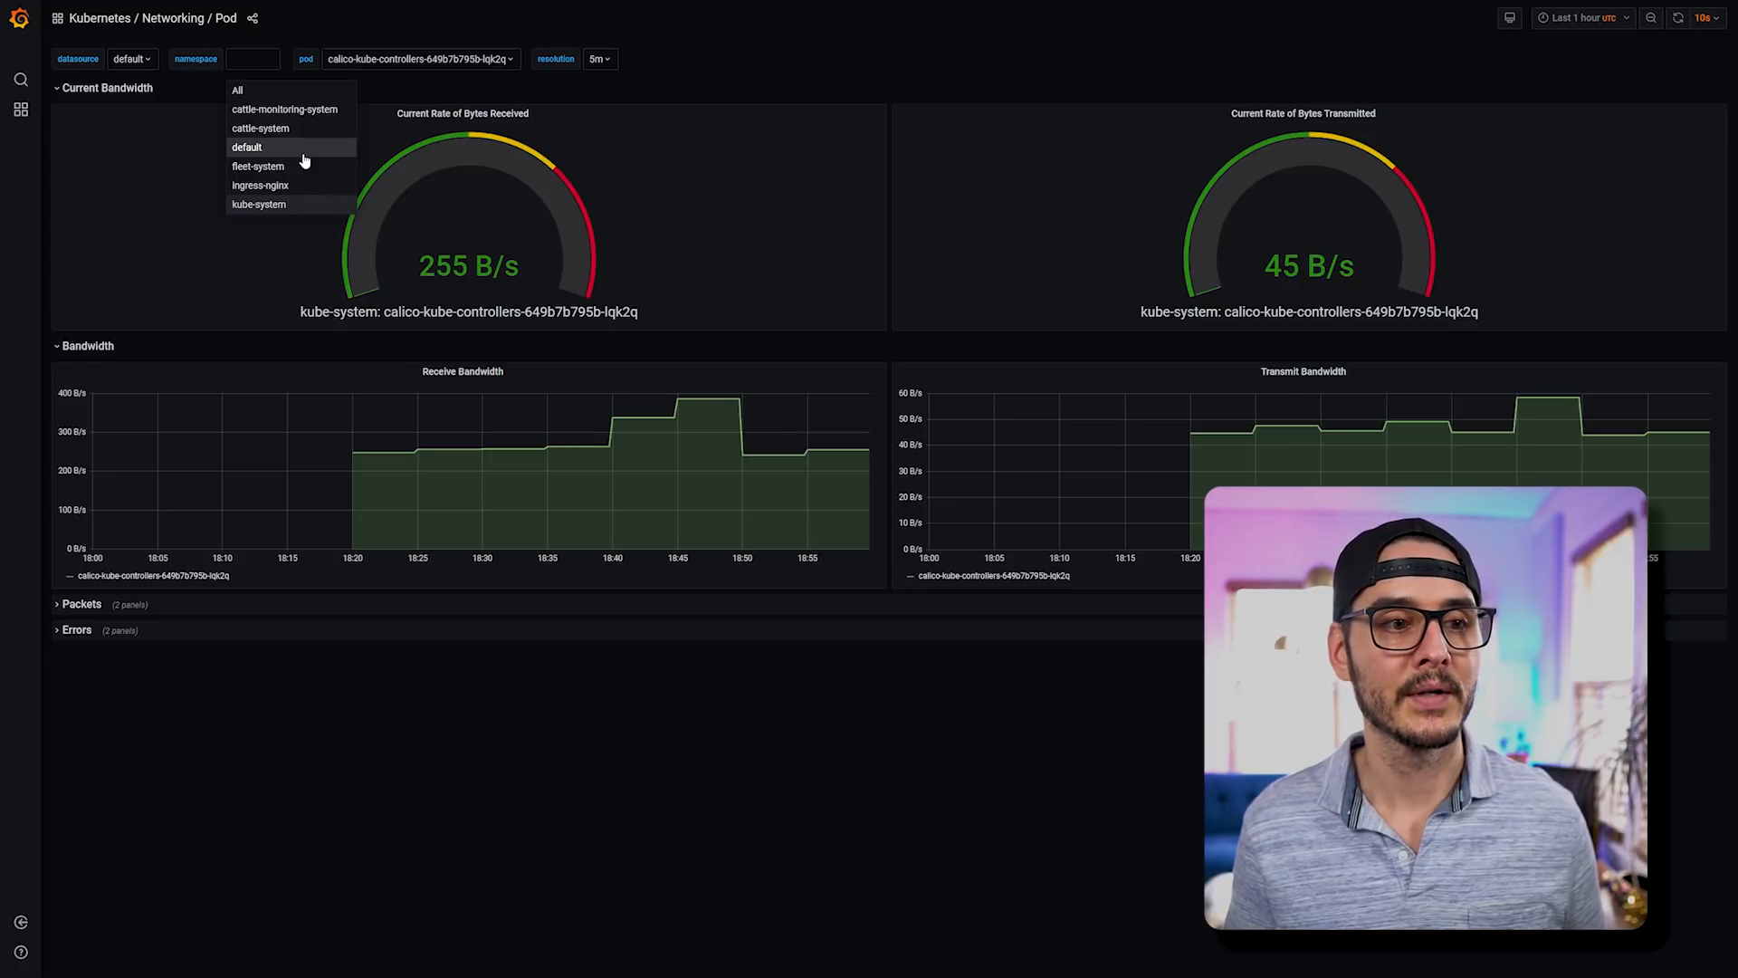
{"action": "left_click", "coordinate": [246, 147]}
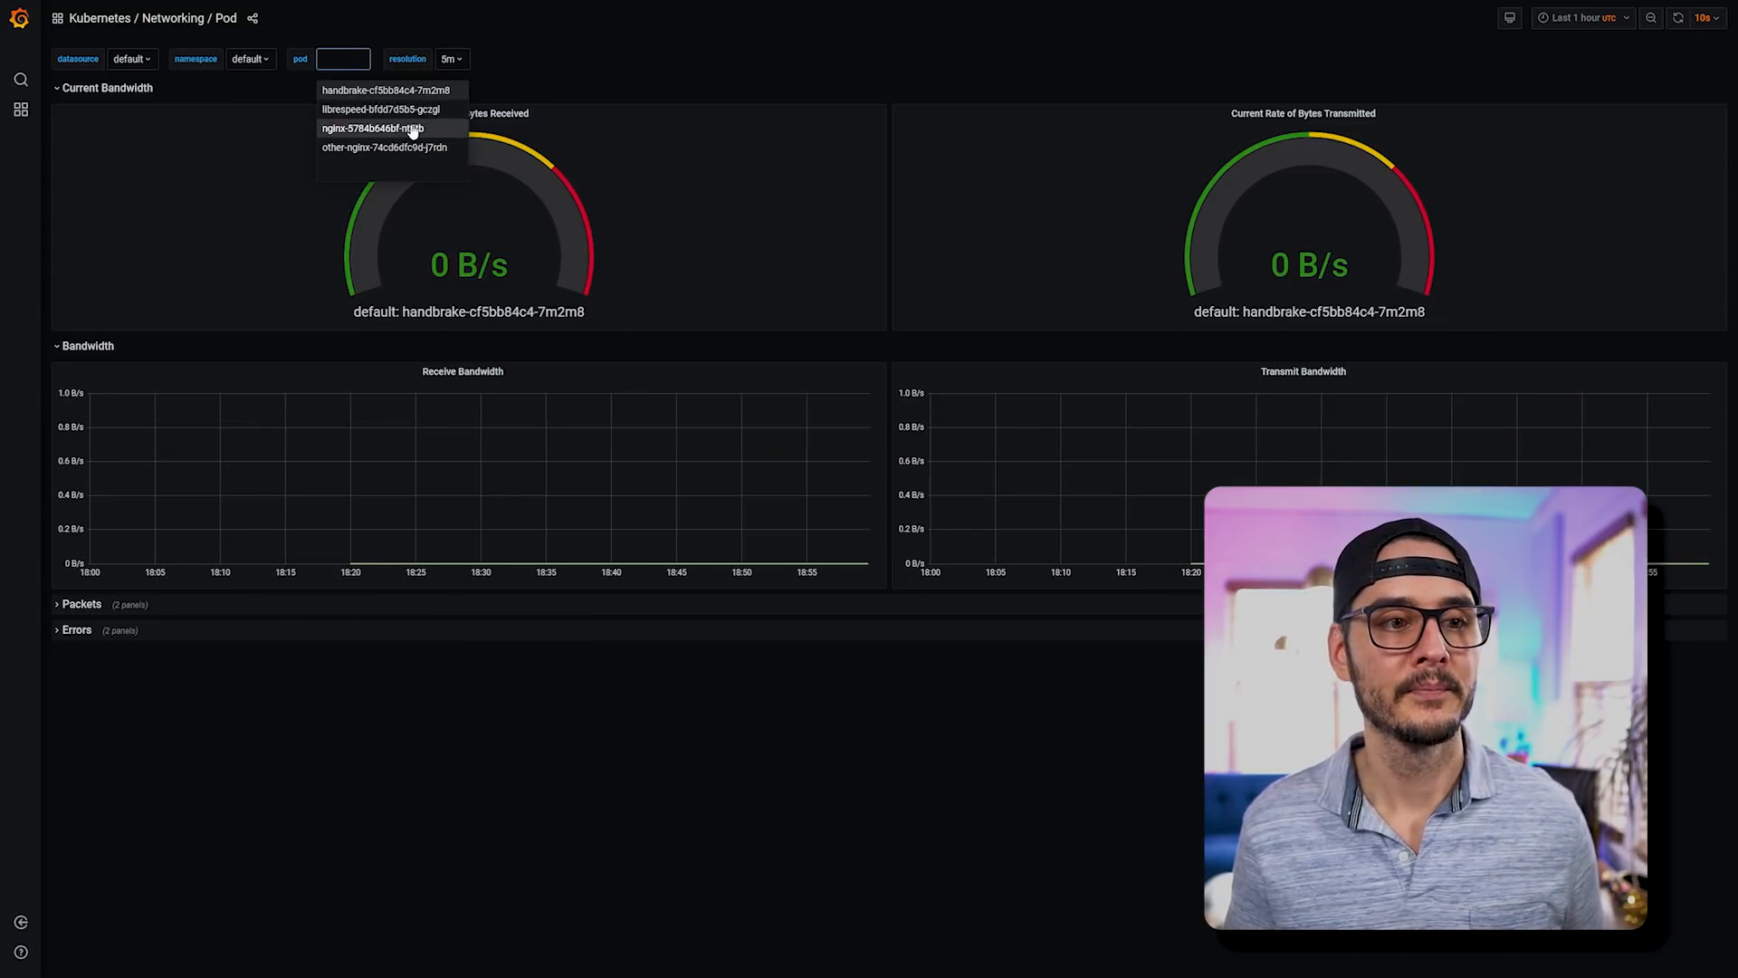
{"action": "left_click", "coordinate": [371, 146]}
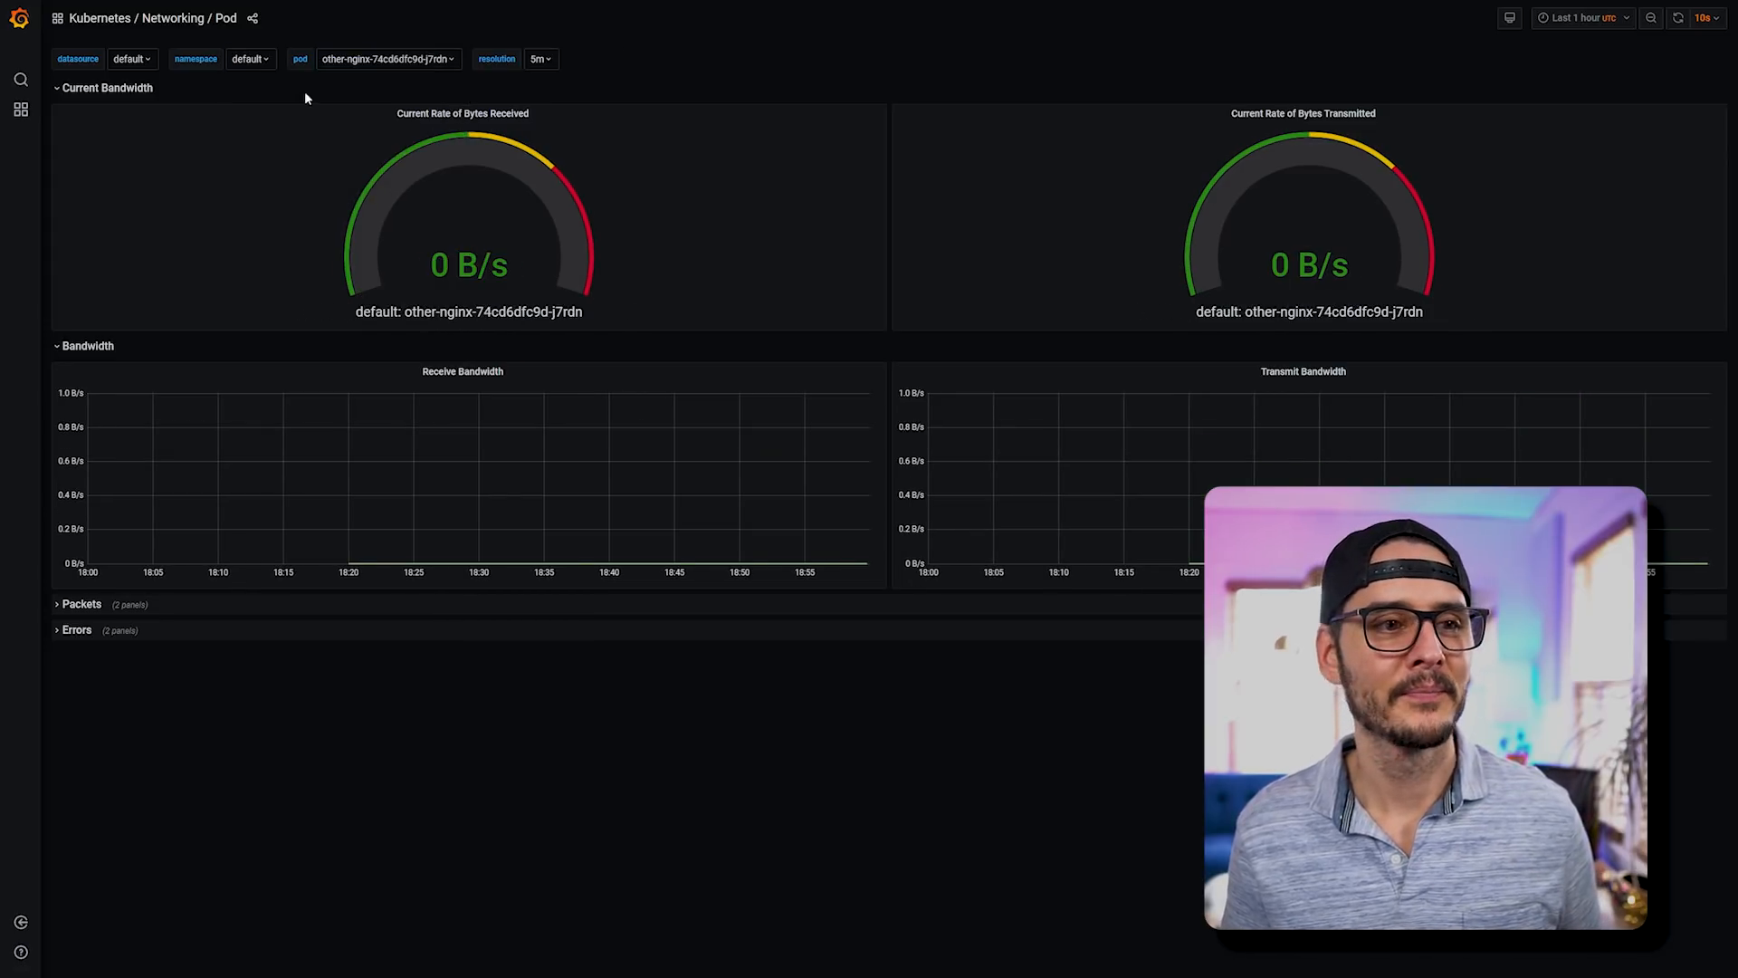